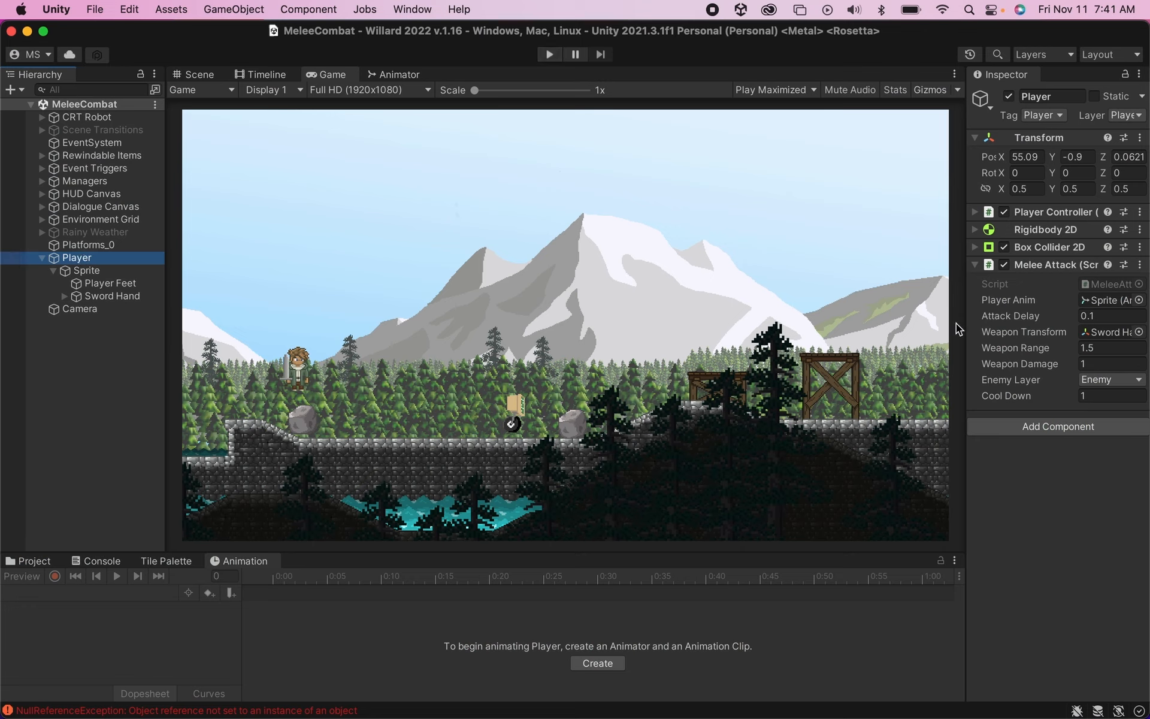
mouse_move(789, 425)
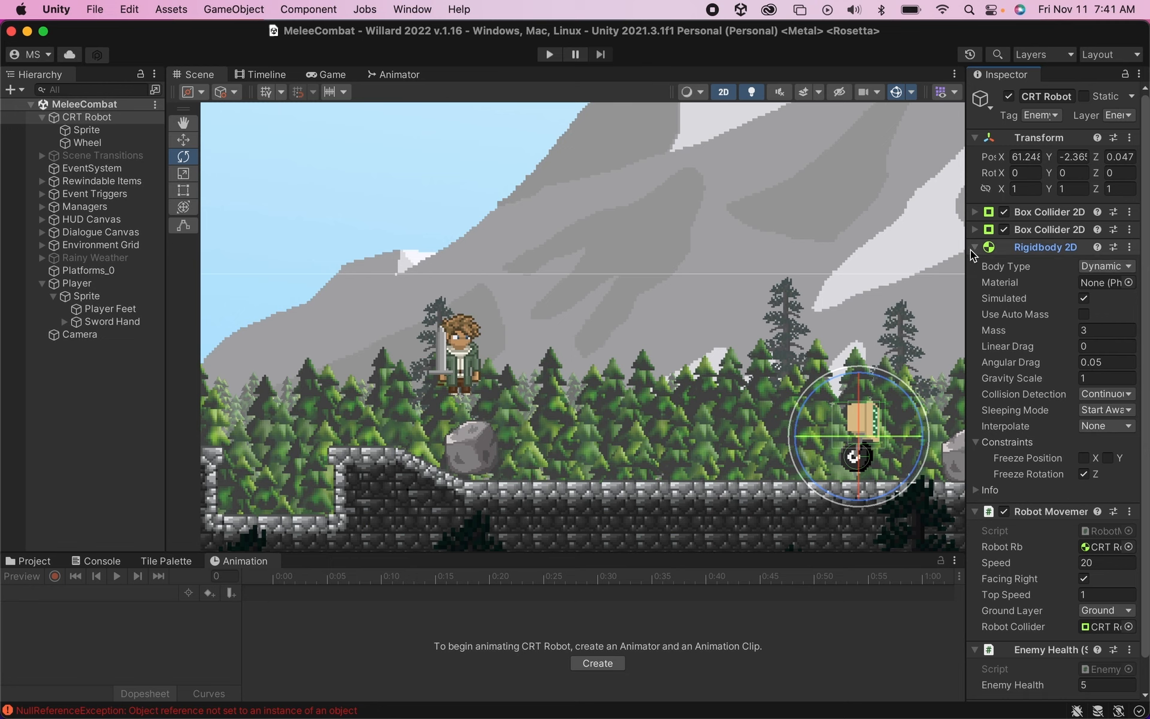
Step: Expand the CRT Robot's Rigidbody 2D component in the Inspector
click(975, 246)
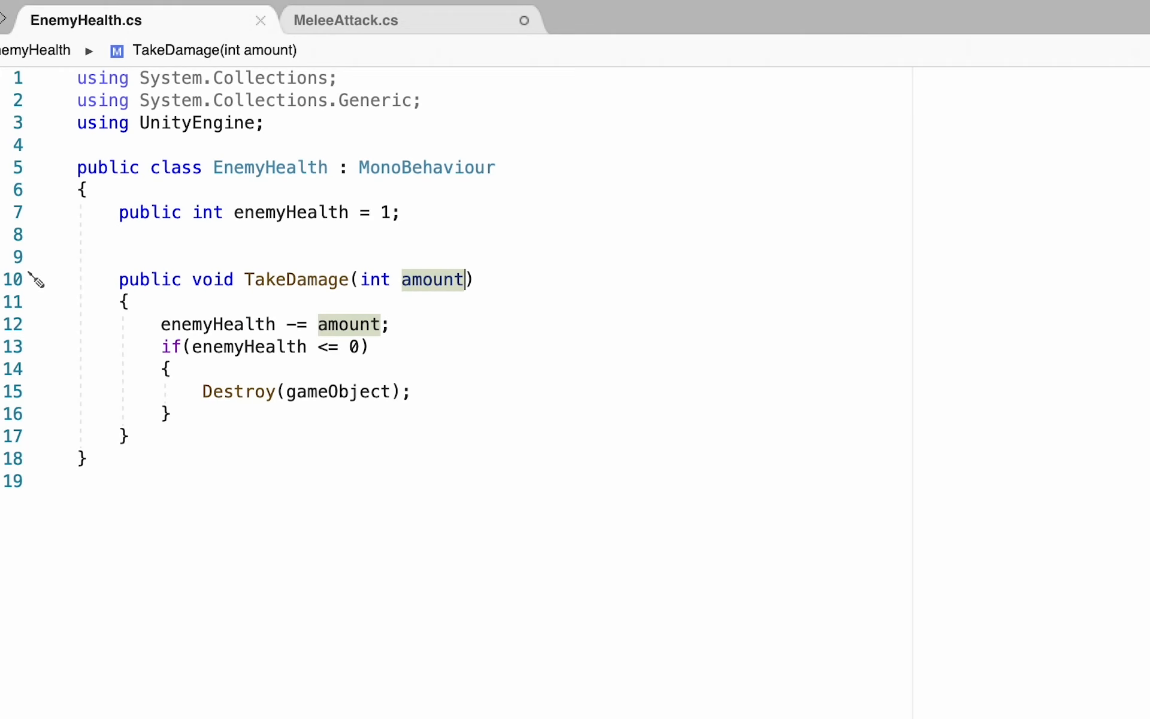
mouse_move(83, 37)
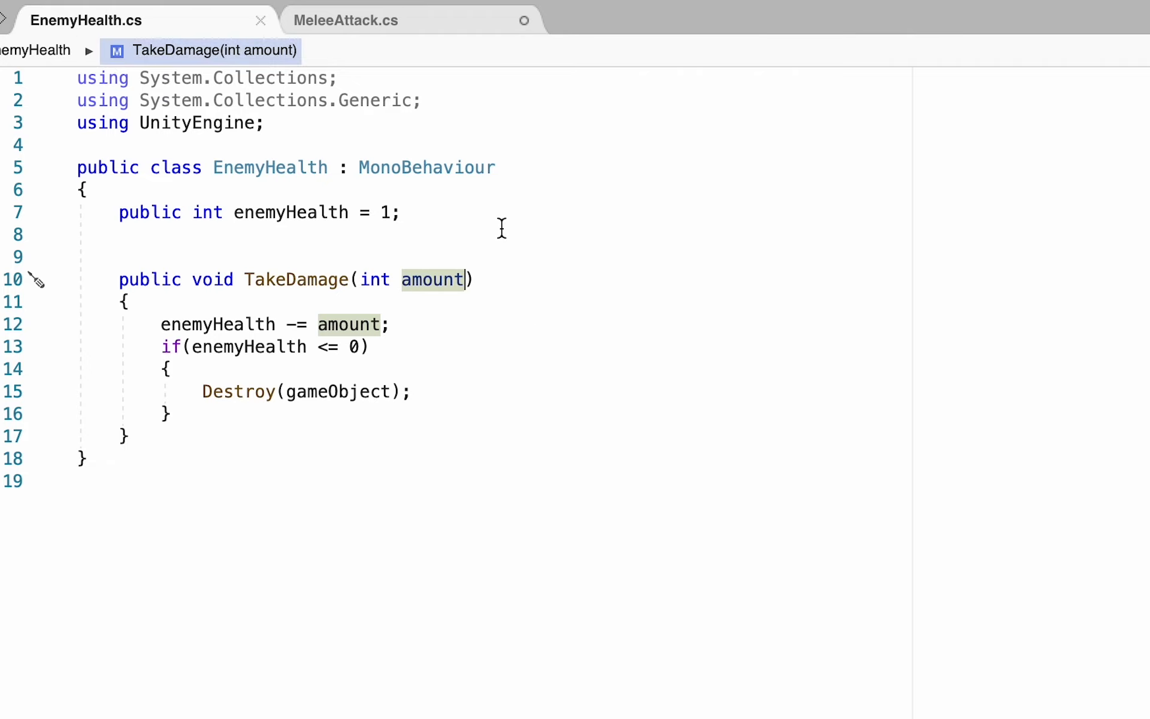
mouse_move(414, 311)
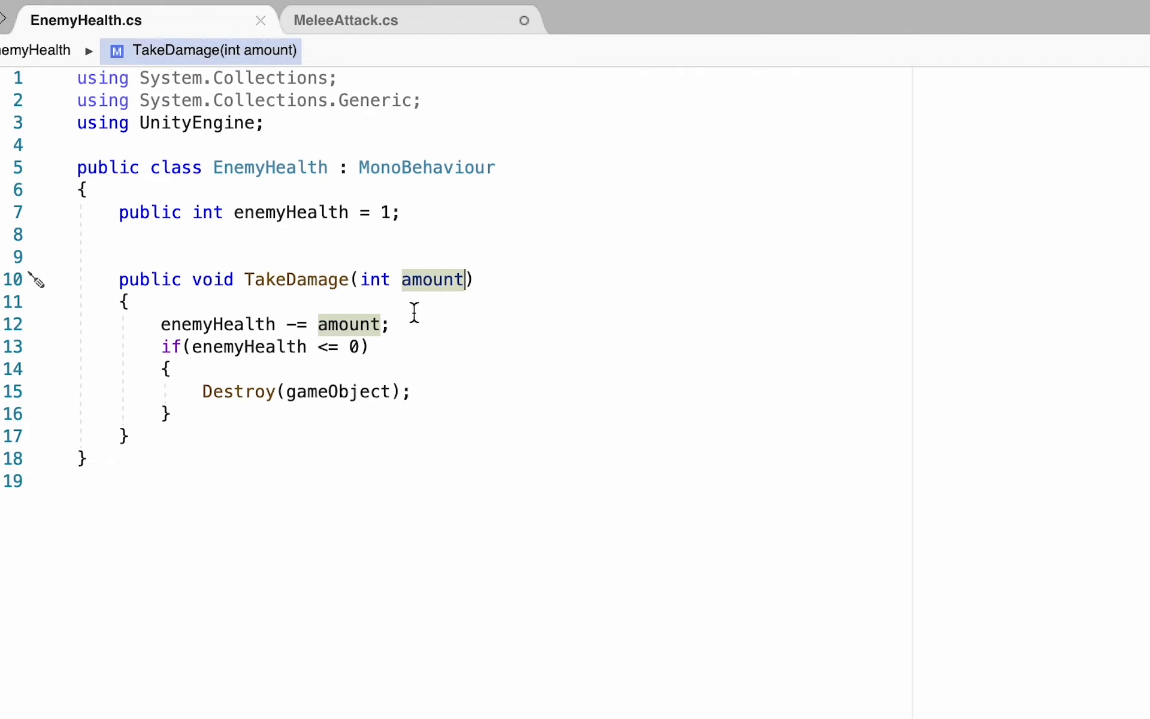
mouse_move(609, 488)
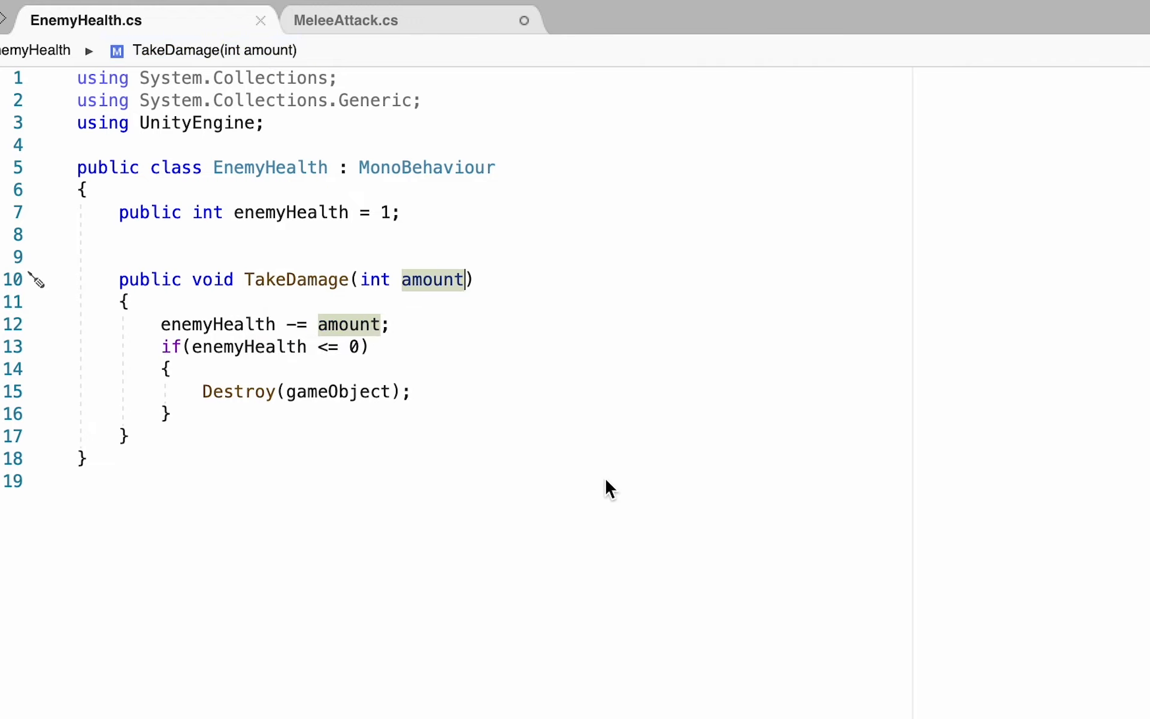
mouse_move(297, 325)
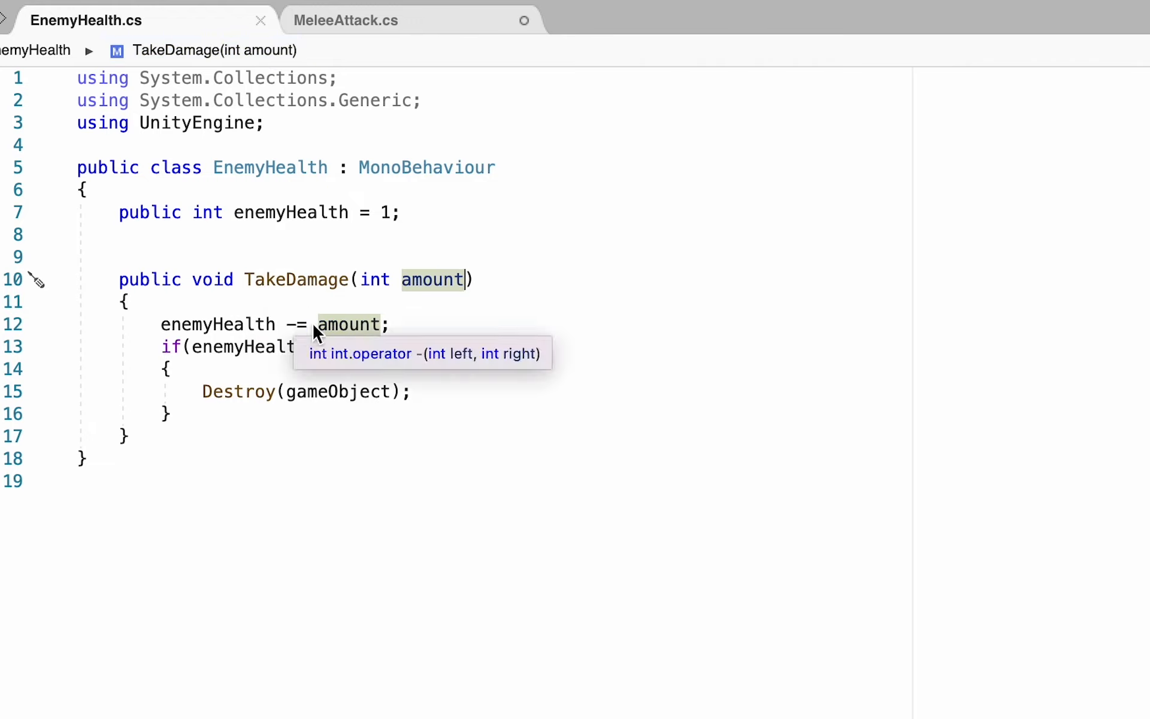
mouse_move(298, 401)
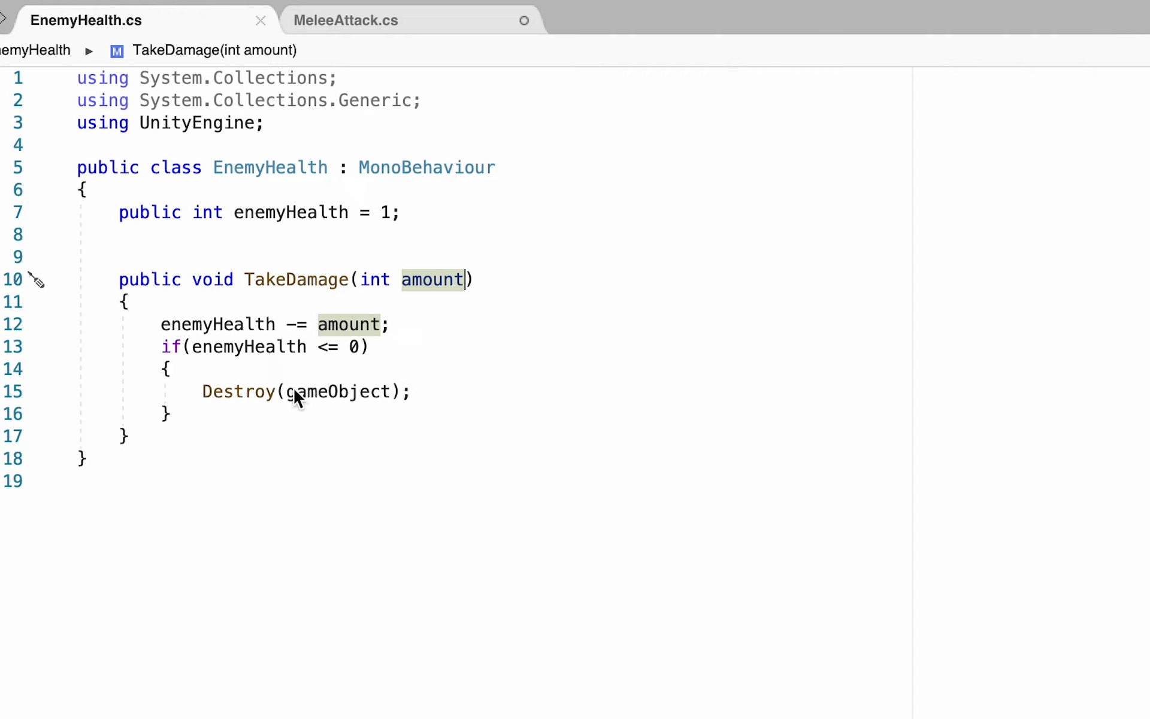
mouse_move(518, 367)
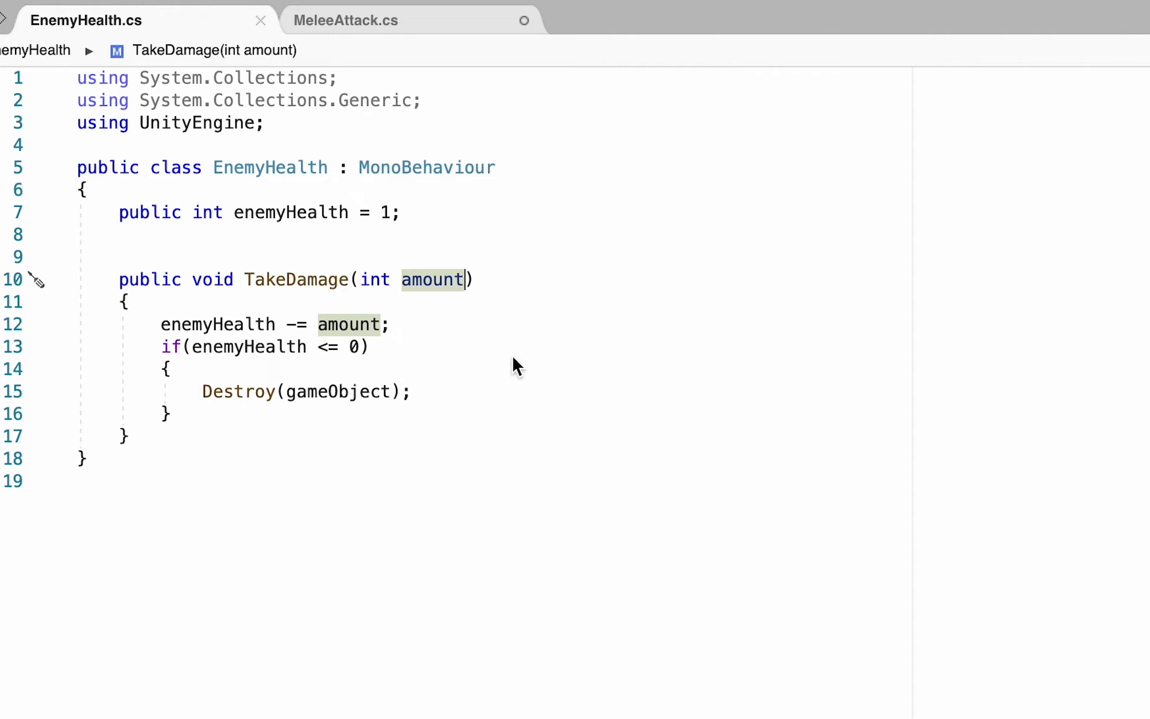
mouse_move(365, 231)
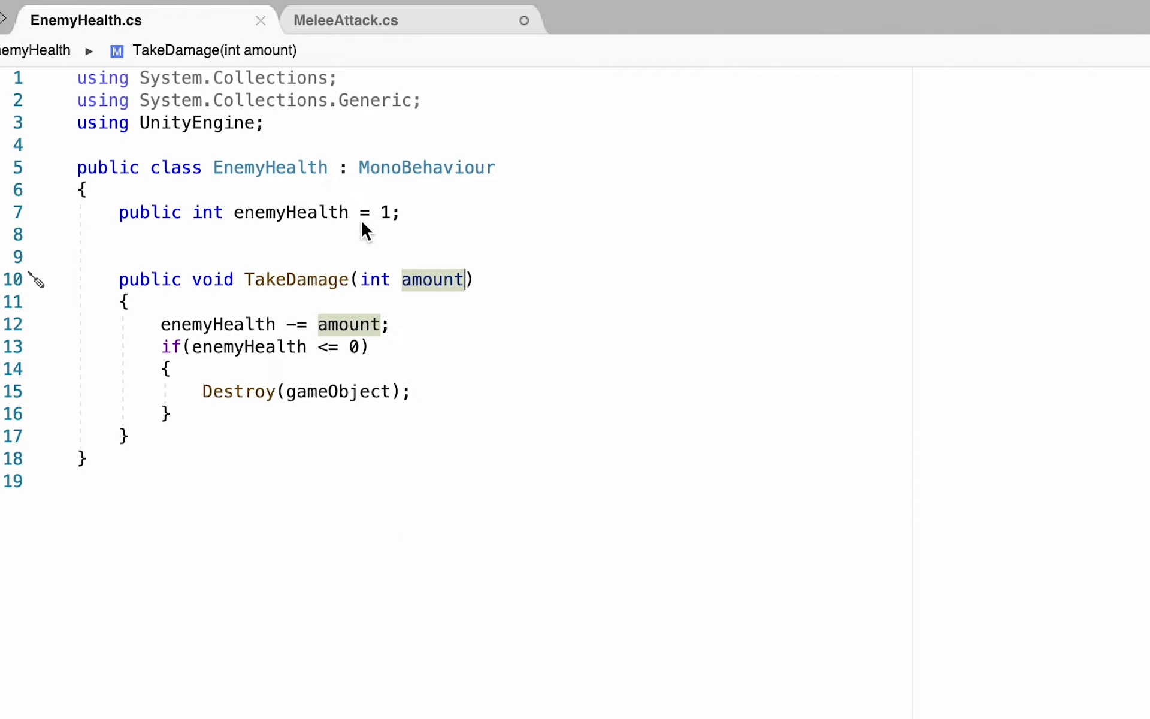
Step: Switch to MeleeAttack.cs and scroll to its fields and Update method
click(345, 21)
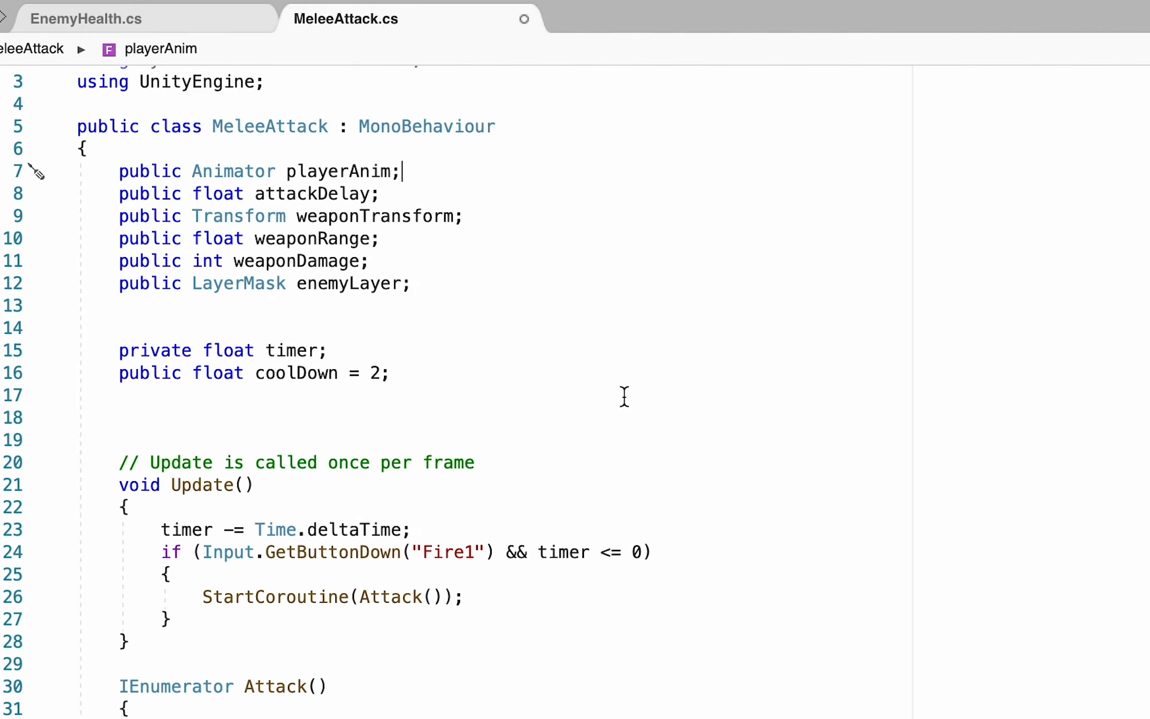
scroll(down, 3)
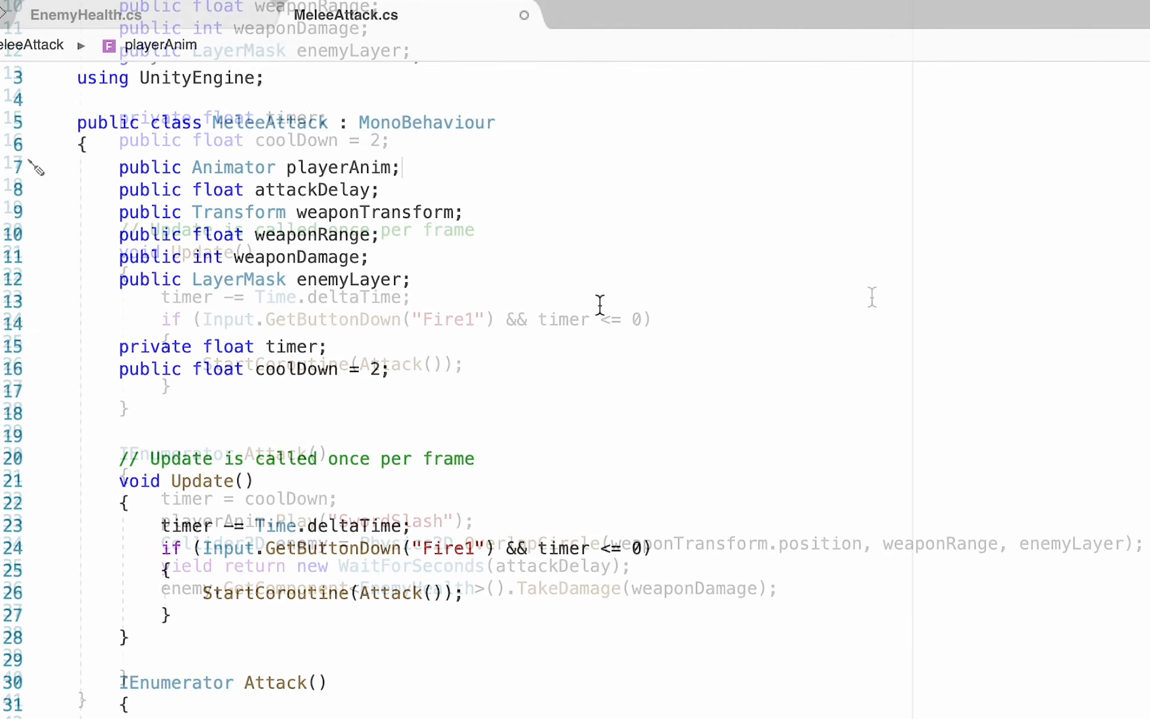
Step: Back in EnemyHealth.cs, declare a public Rigidbody2D enemyRb field
click(86, 14)
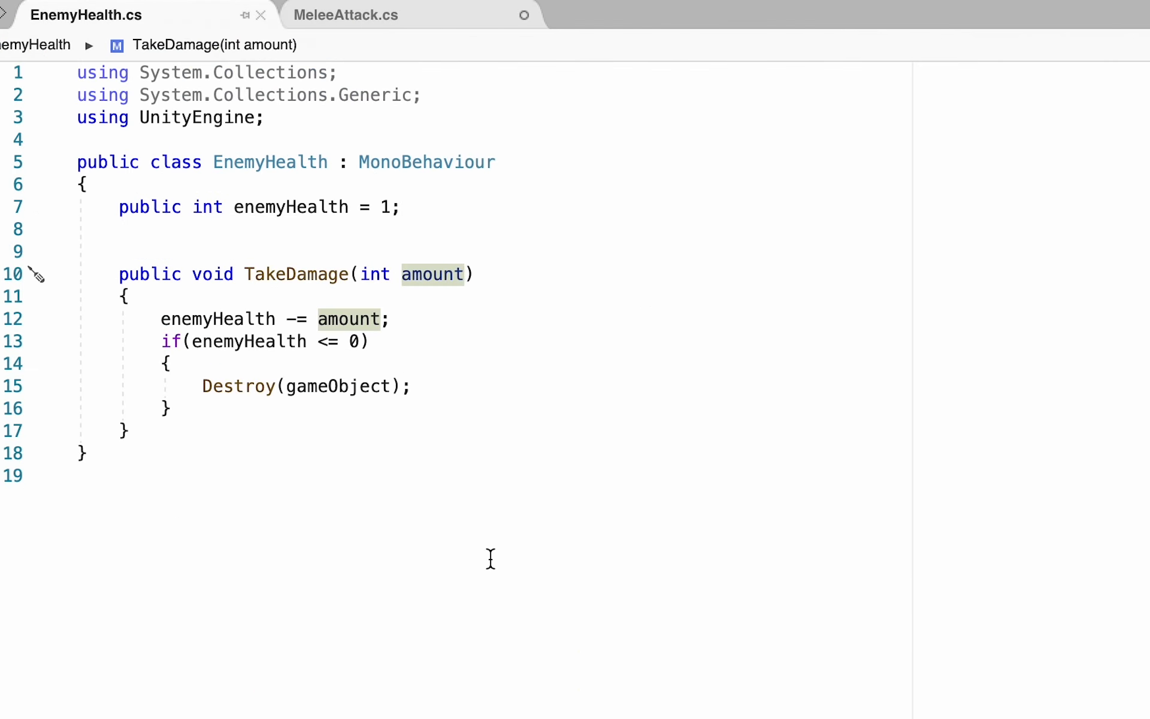
mouse_move(451, 221)
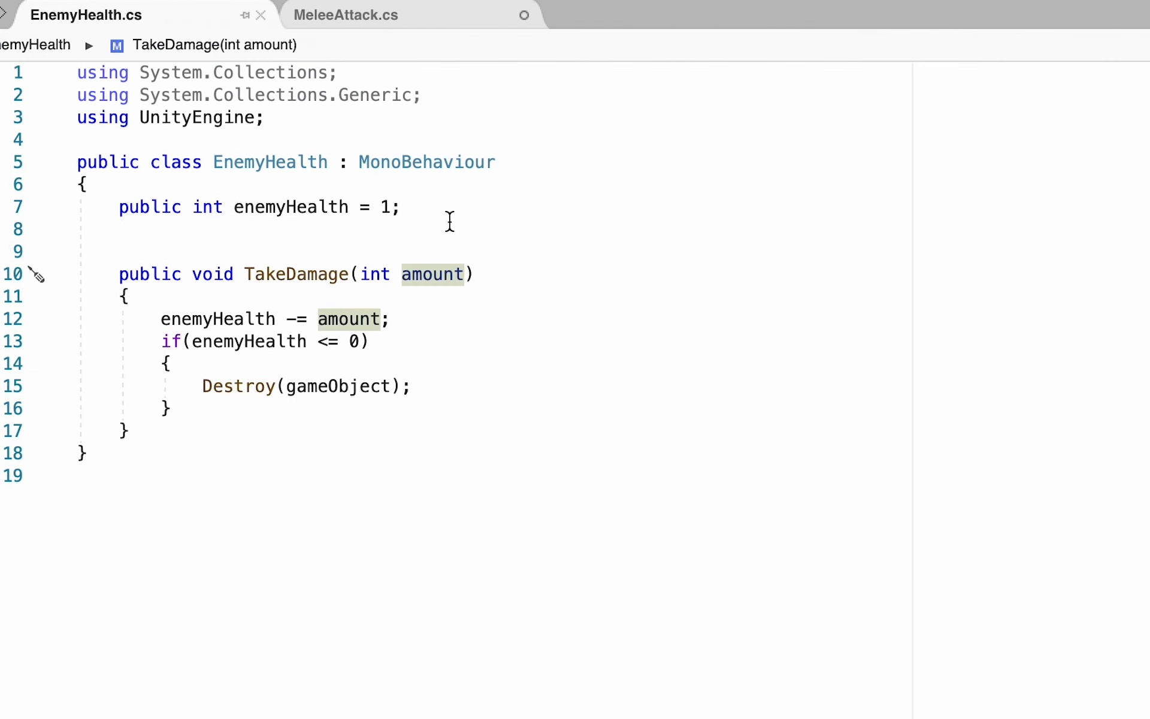
text(public)
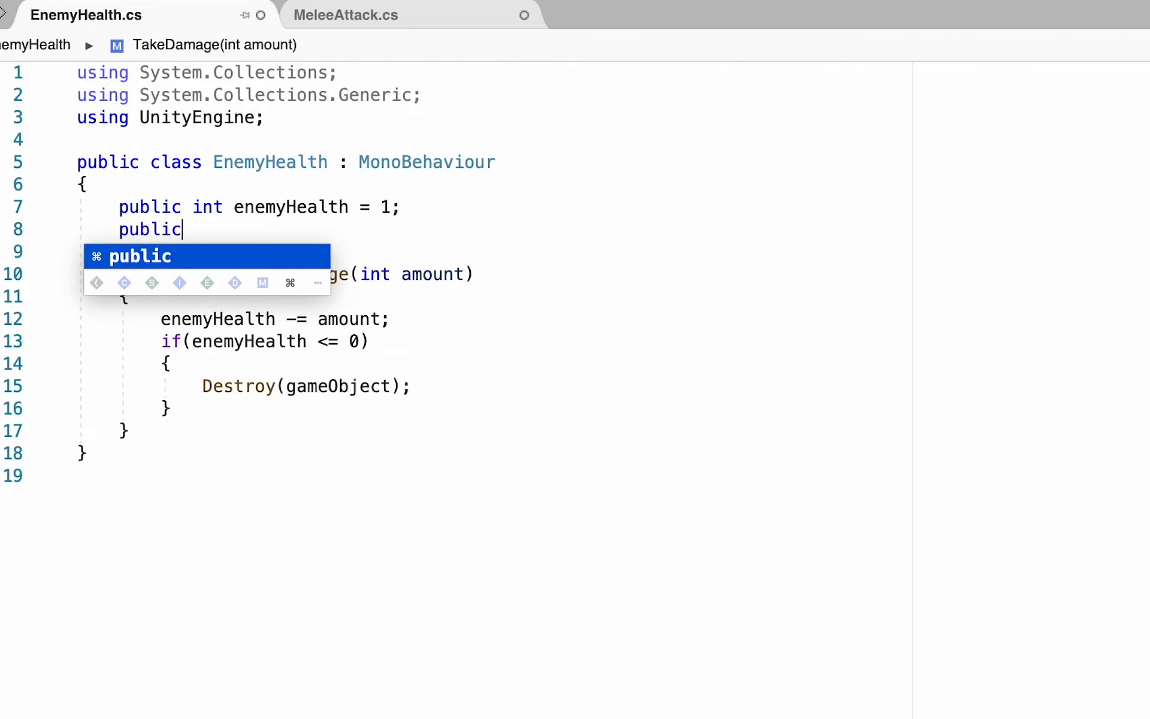
text(Rigidbody2D)
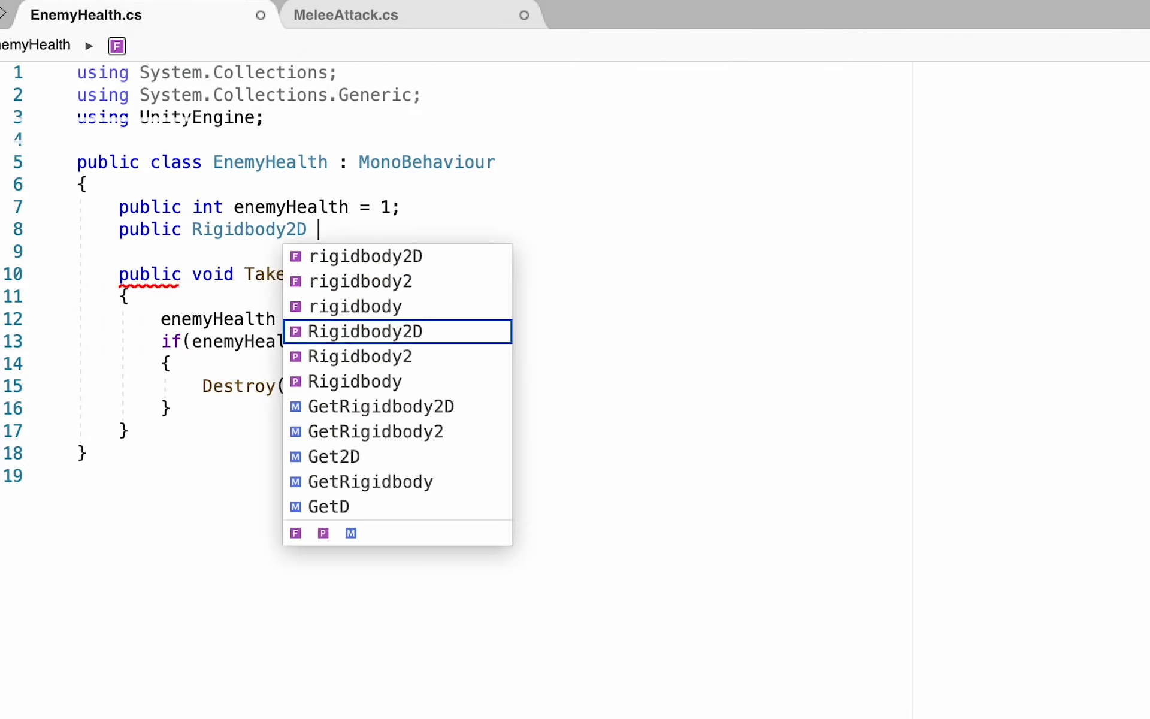
text(enemyRb;)
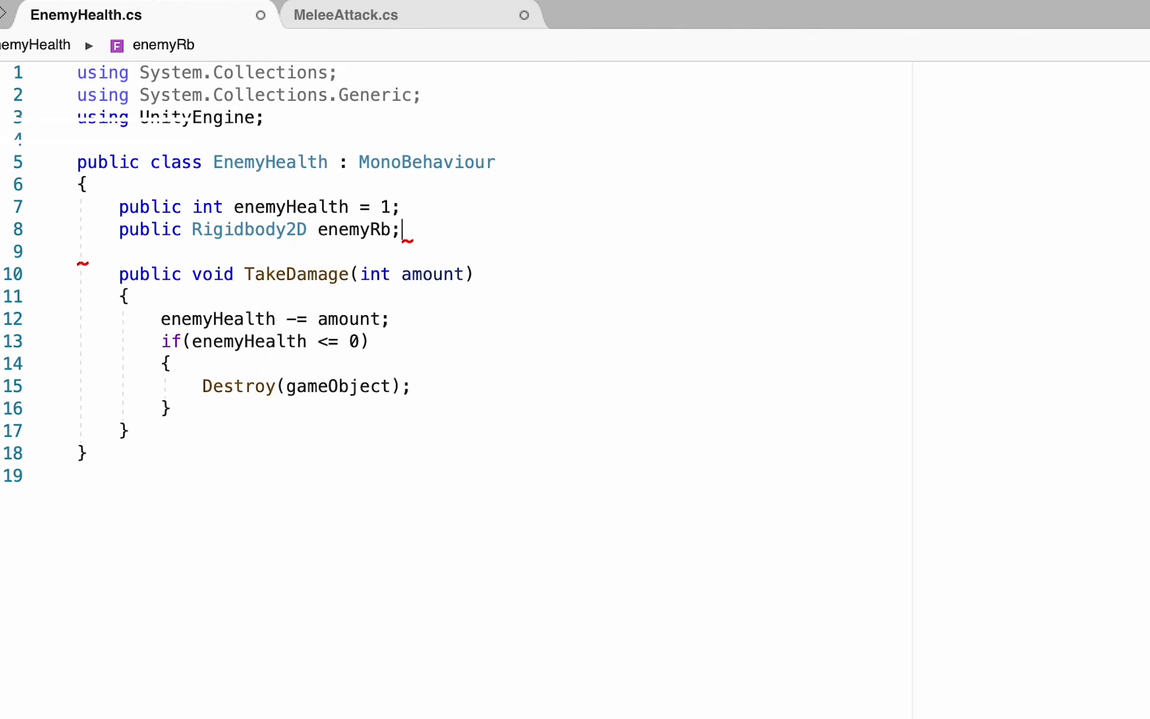
Step: Add a Start method assigning enemyRb = GetComponent<Rigidbody2D>()
text(Start()
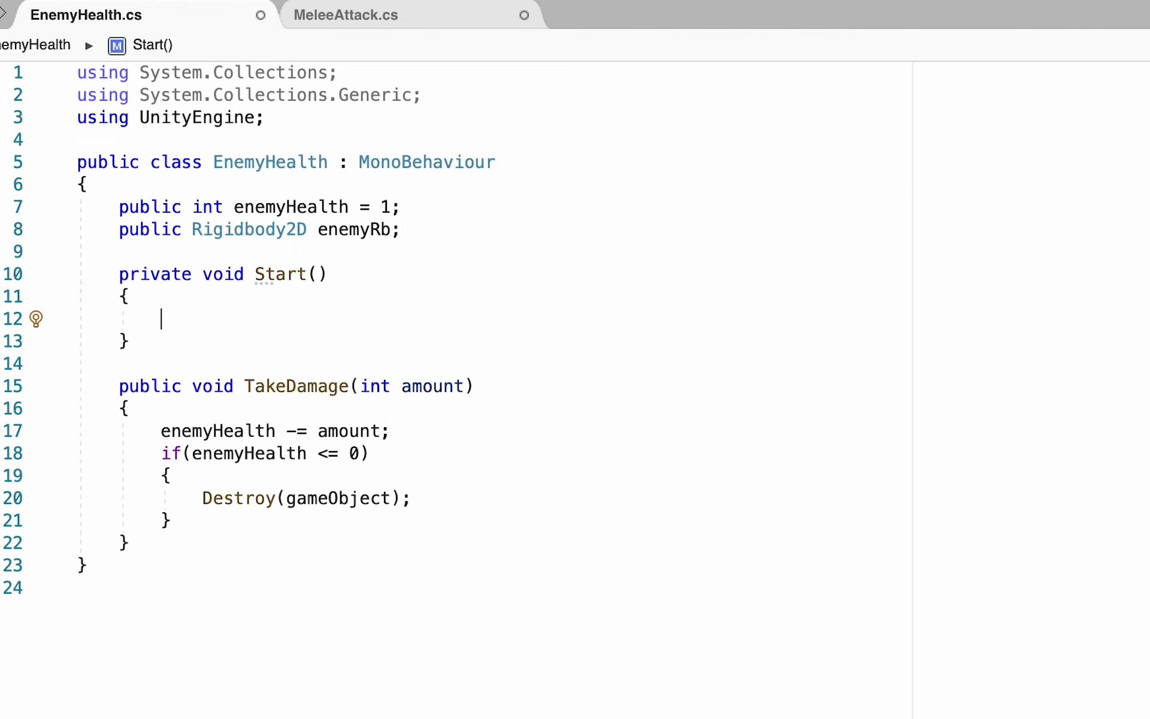
text(enemyRb =)
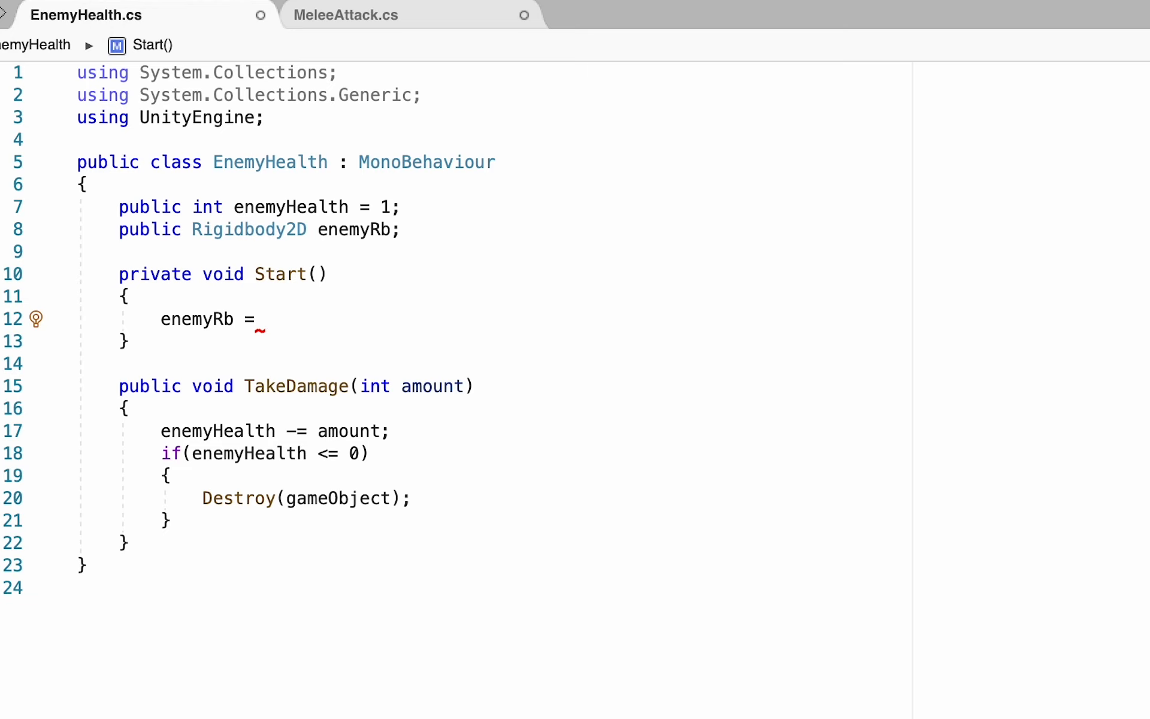
text(GetC)
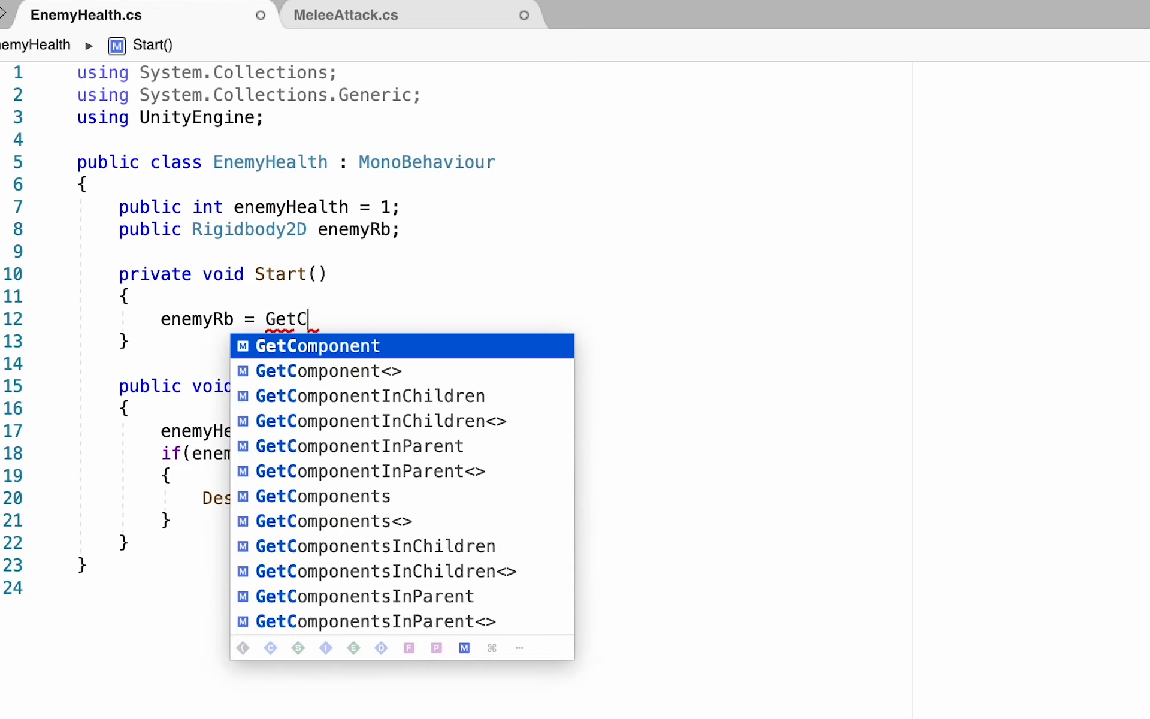
text(omponent<>)
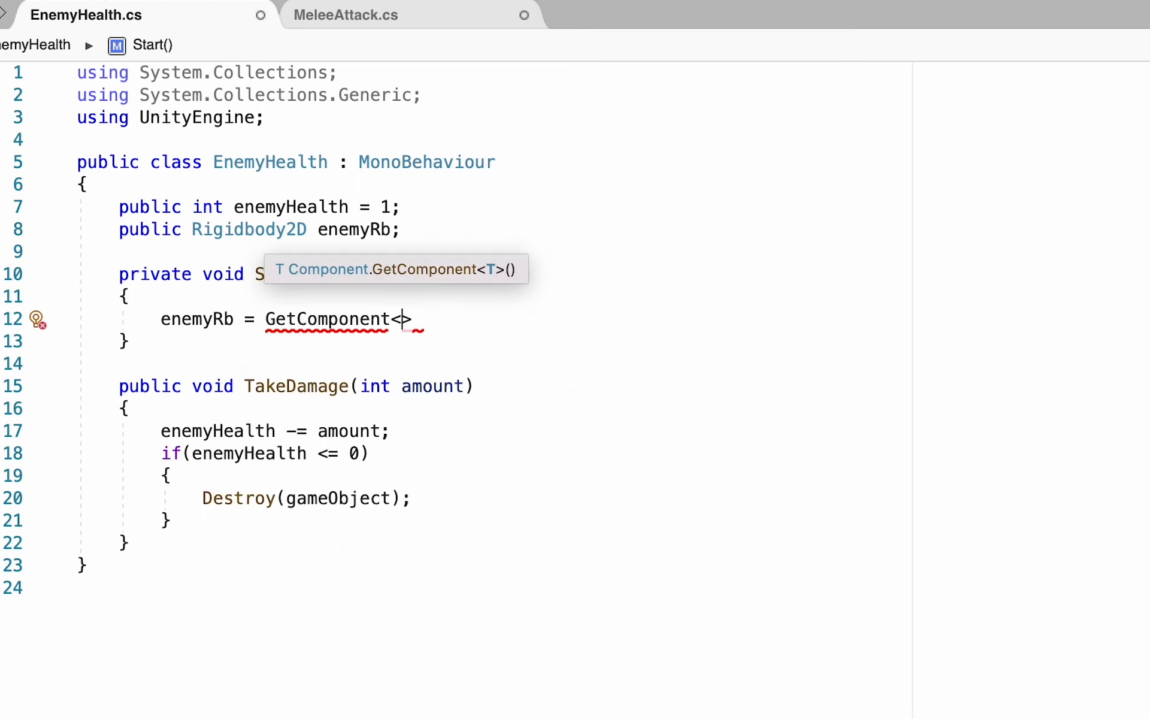
text(Rigidbody2D)
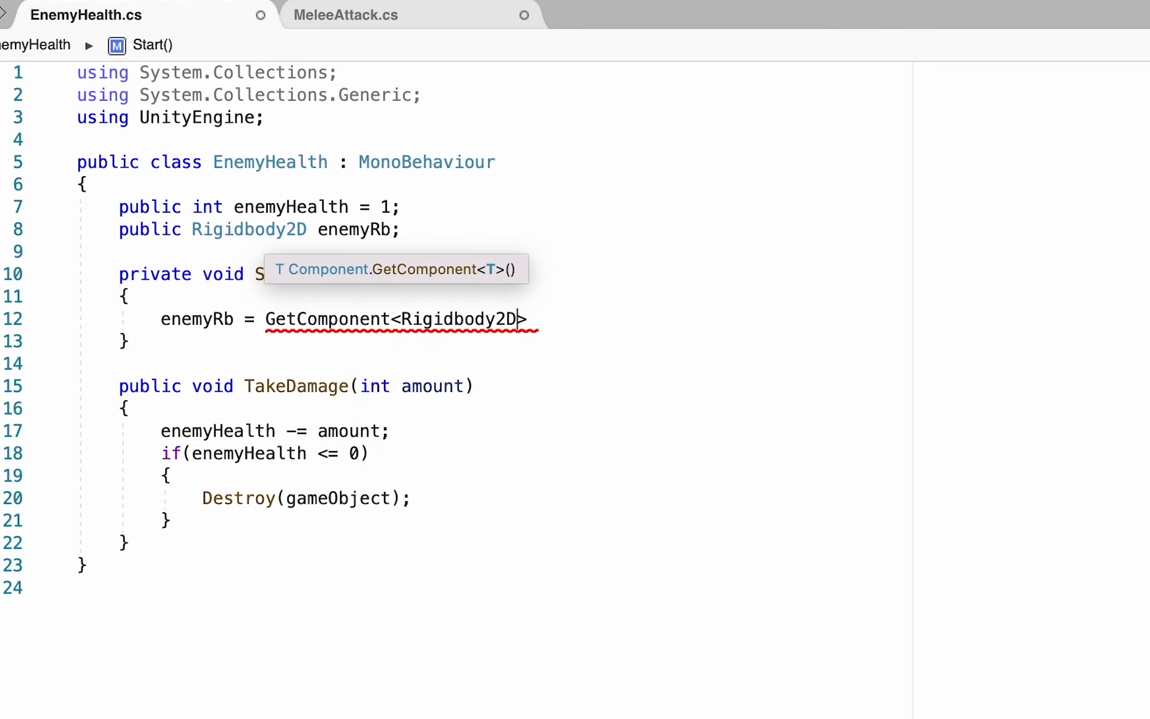
text(();)
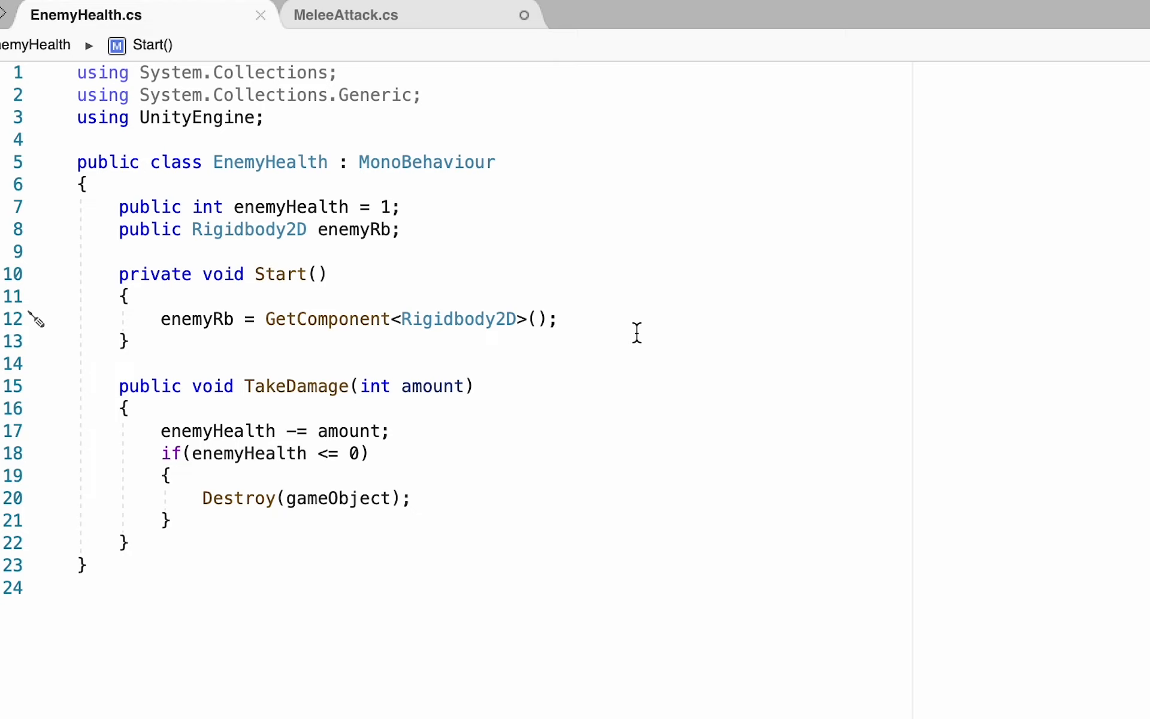
mouse_move(557, 351)
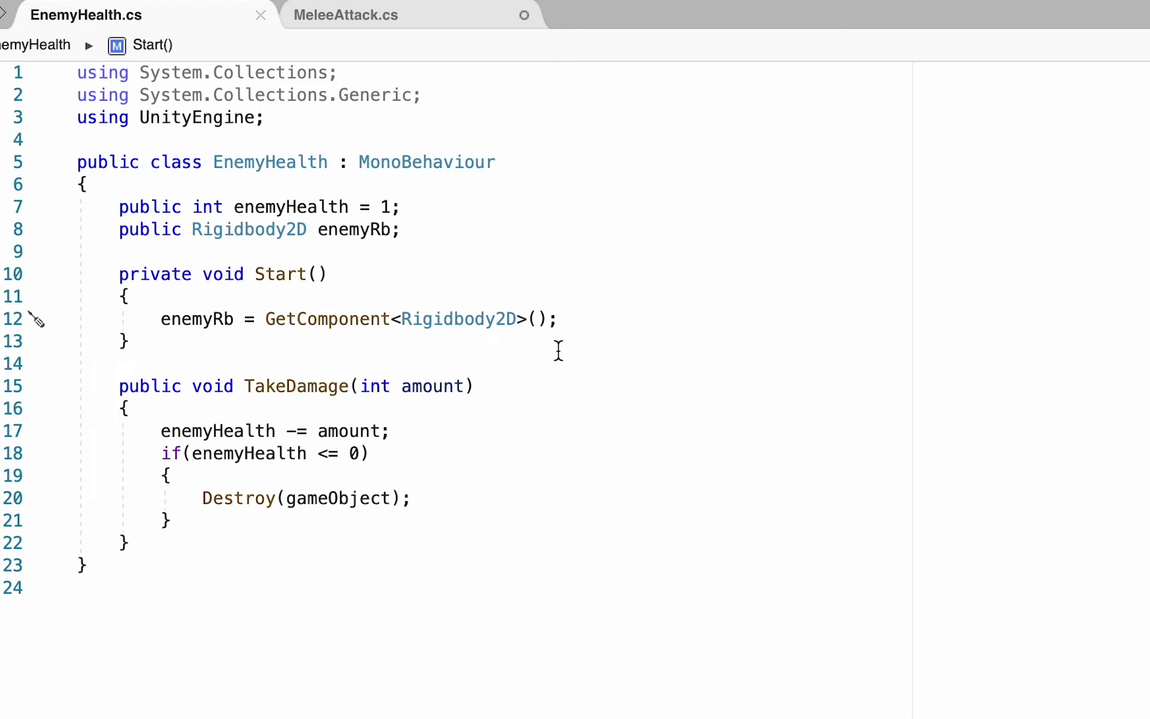
Step: Above the health subtraction, add enemyRb.AddForce(Vector2.right * KBforce, ForceMode2D.Impulse)
click(163, 409)
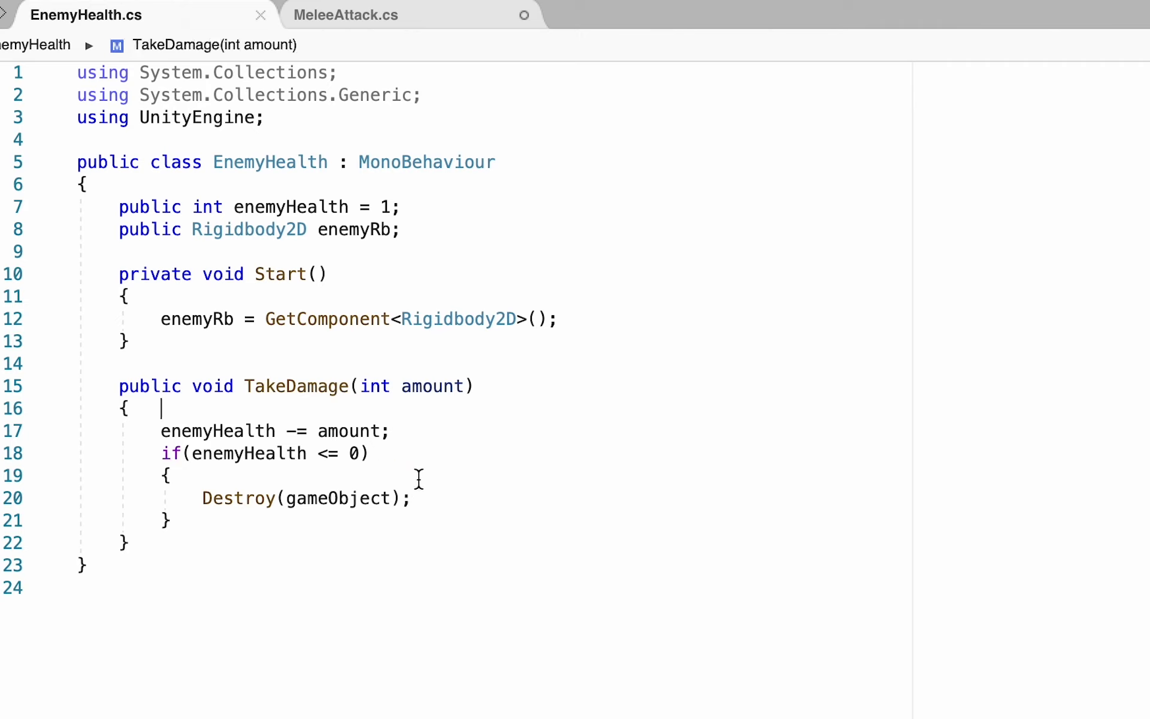
key(enter)
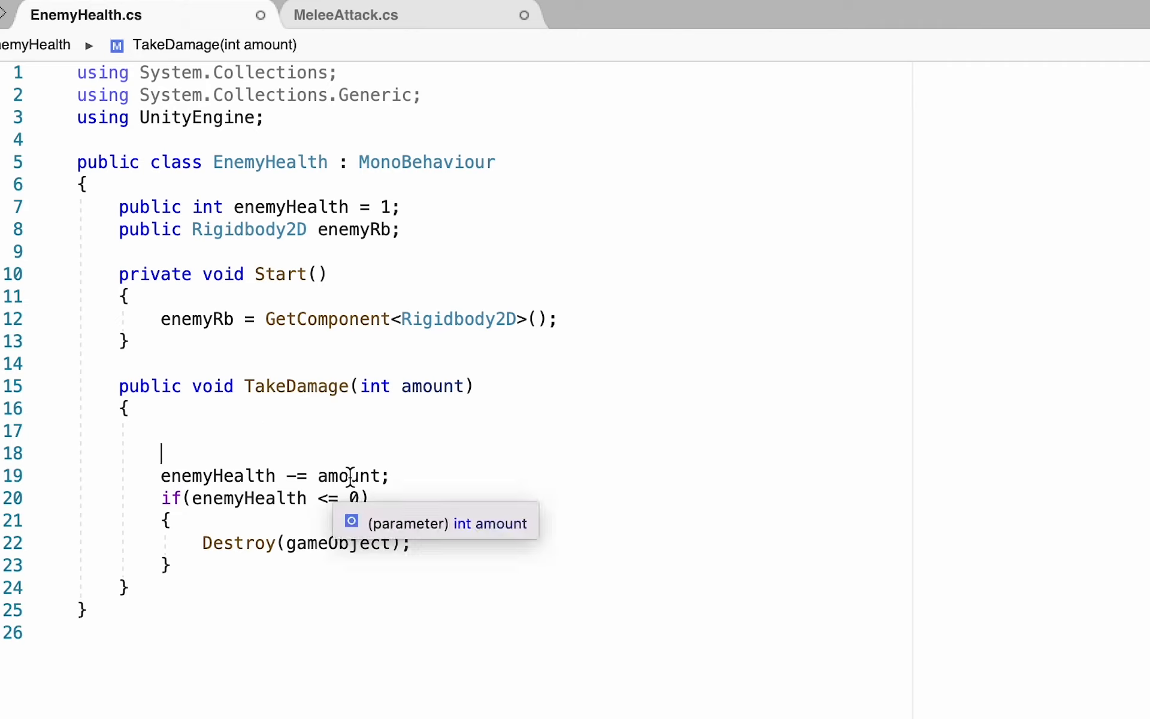
mouse_move(594, 478)
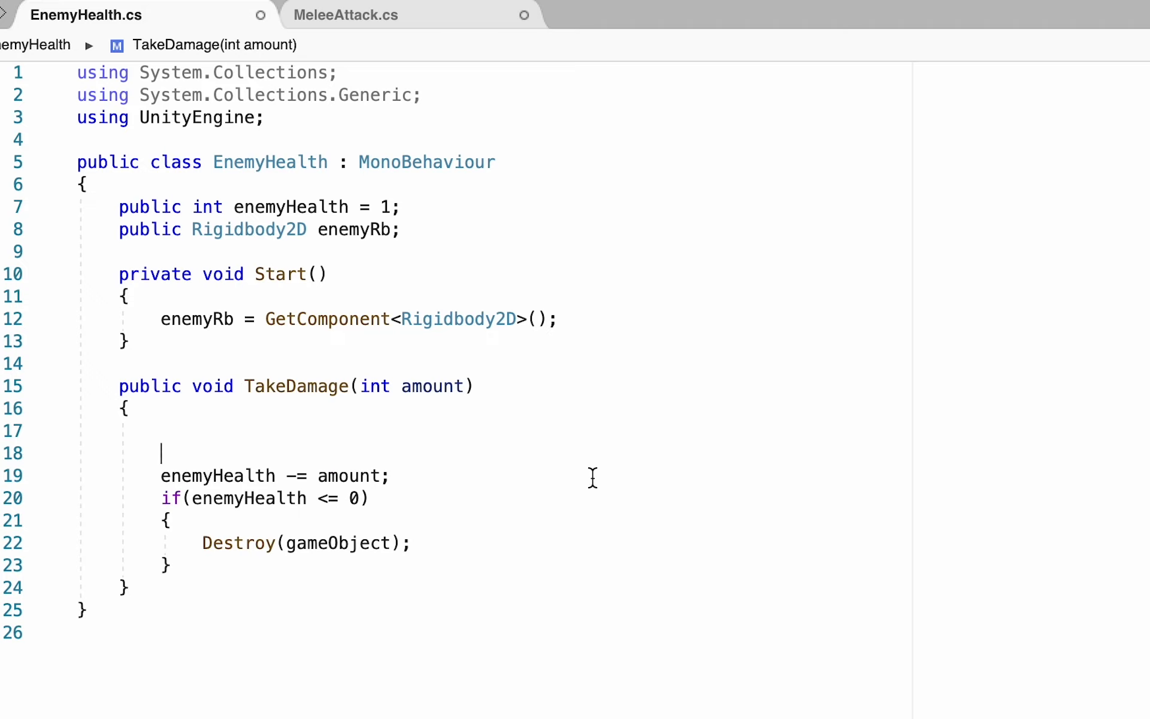
mouse_move(303, 515)
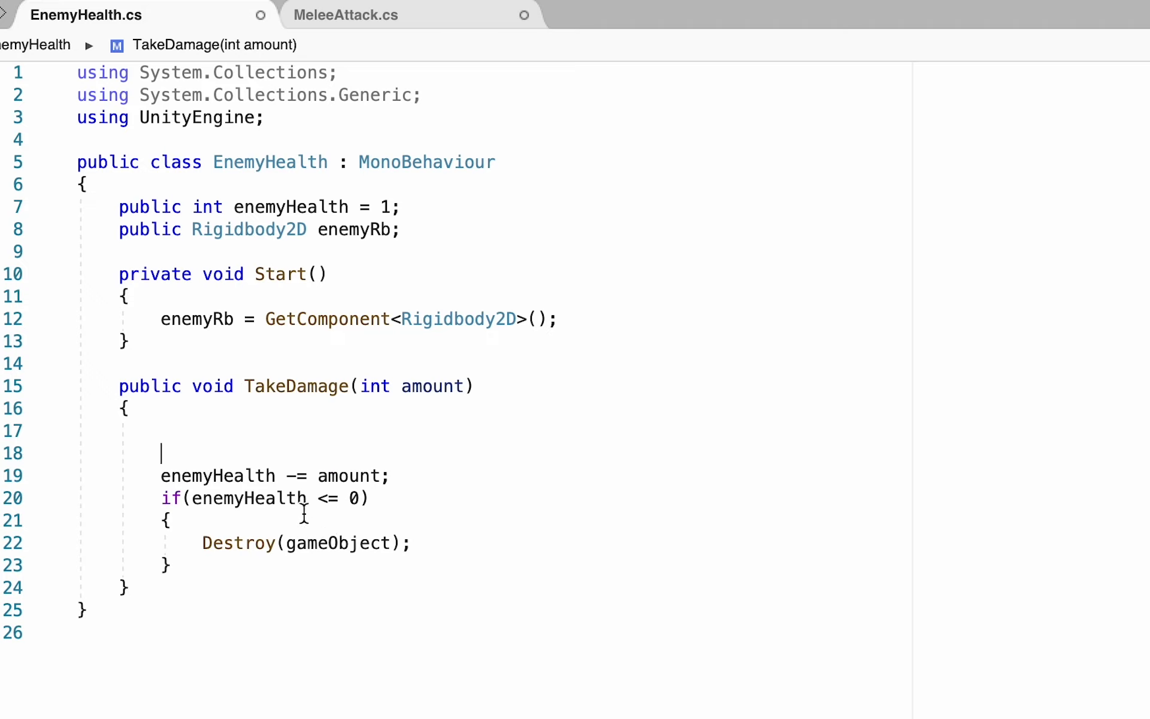
mouse_move(272, 440)
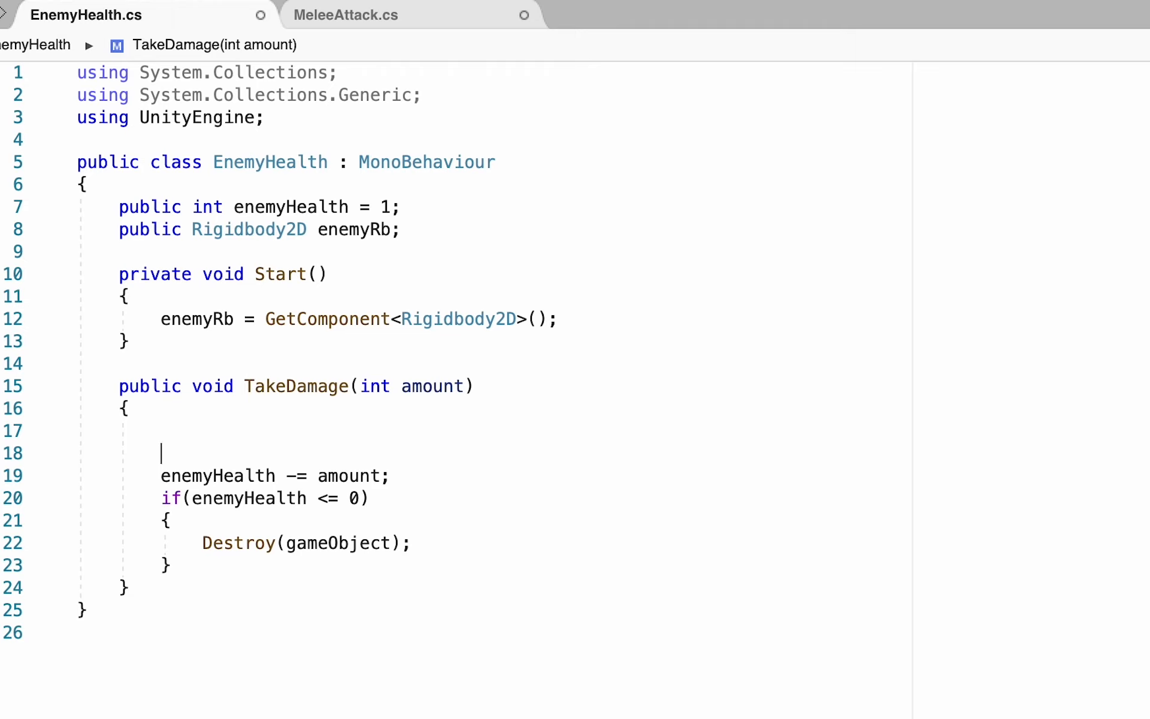
text(enemyRb)
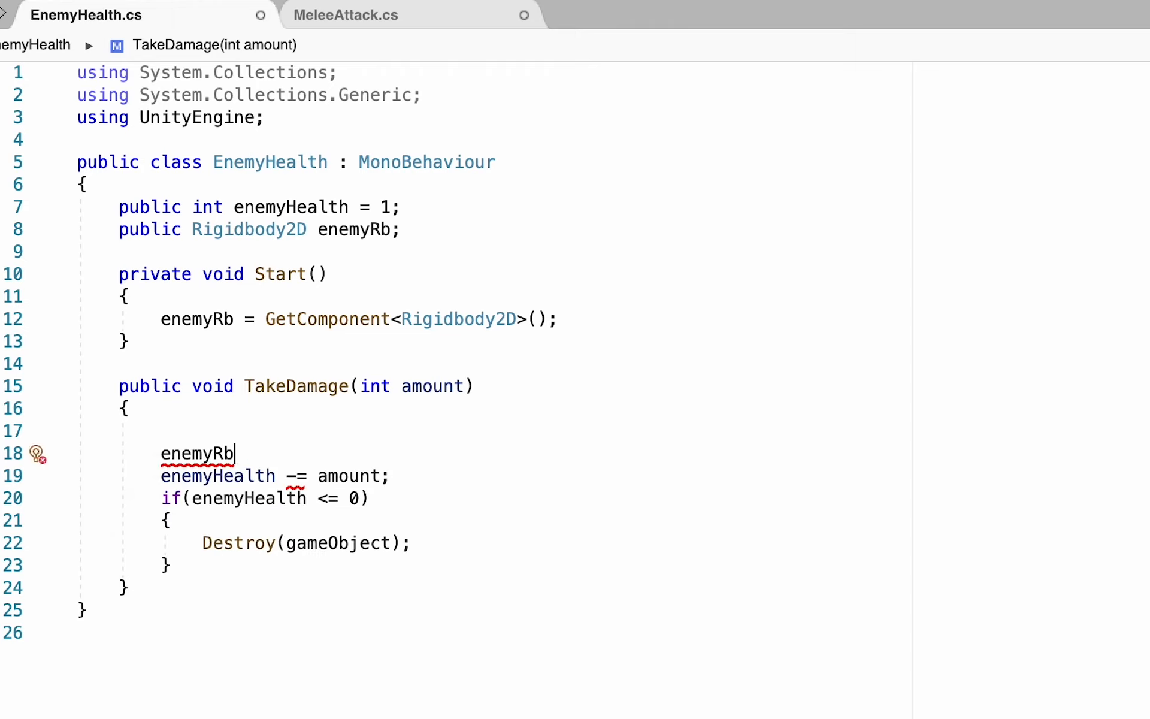
text(.AddForce();)
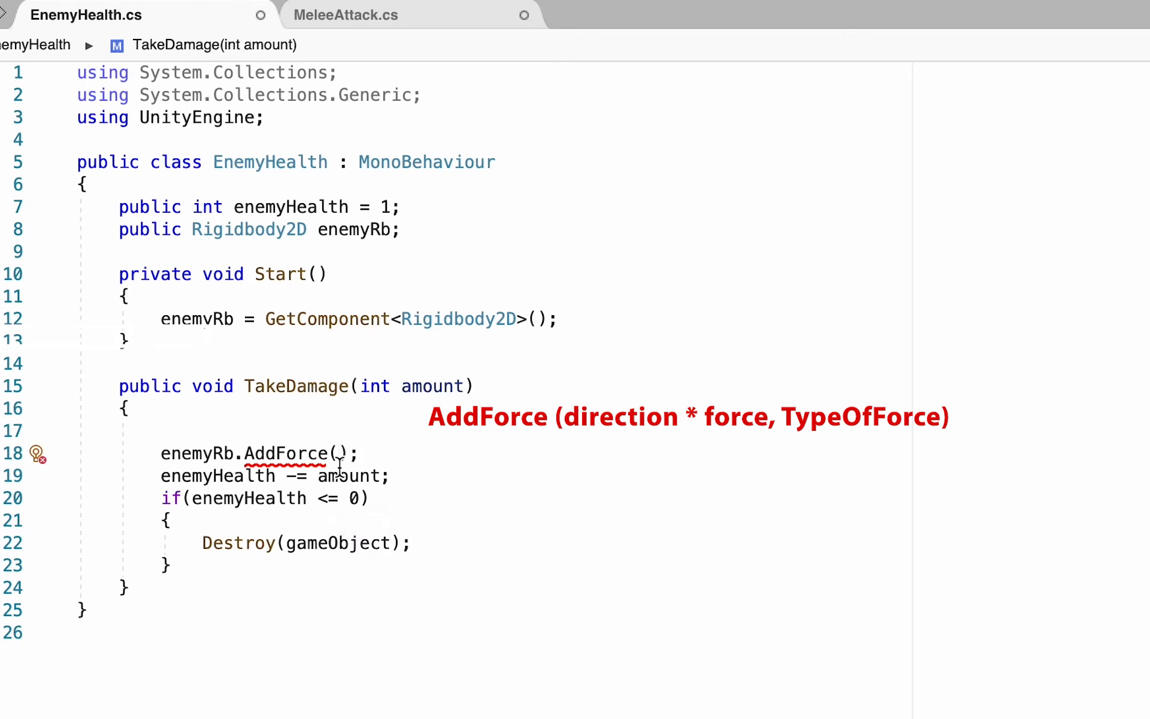
mouse_move(794, 596)
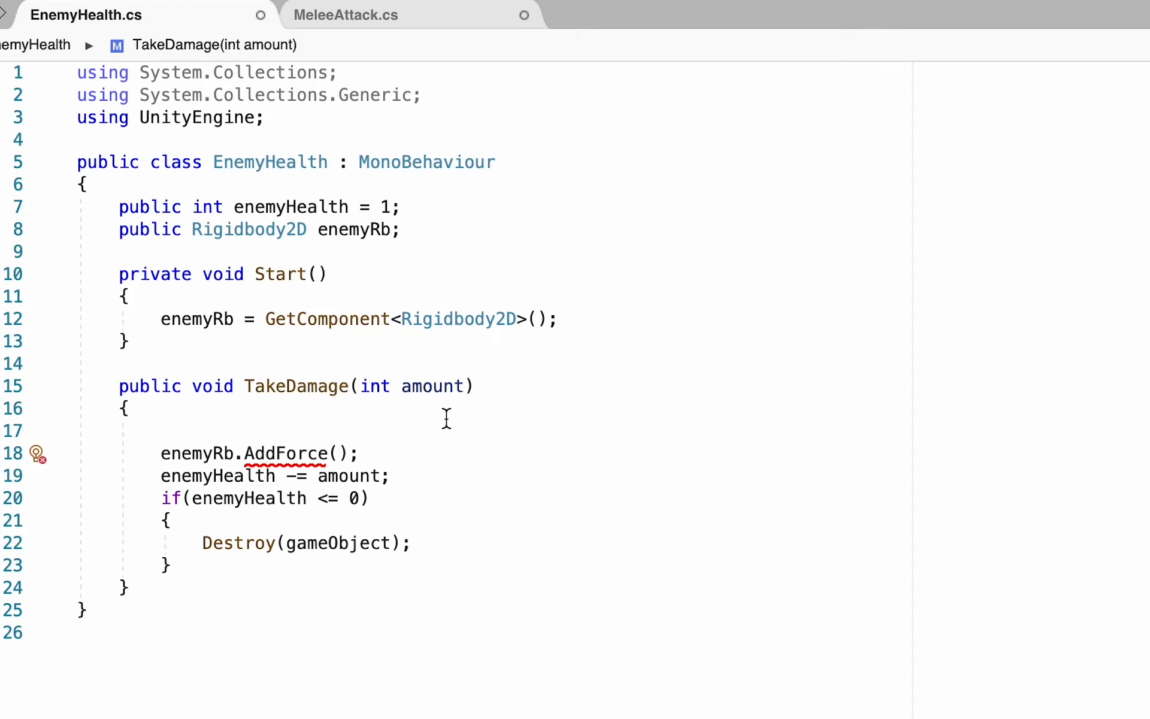
mouse_move(351, 475)
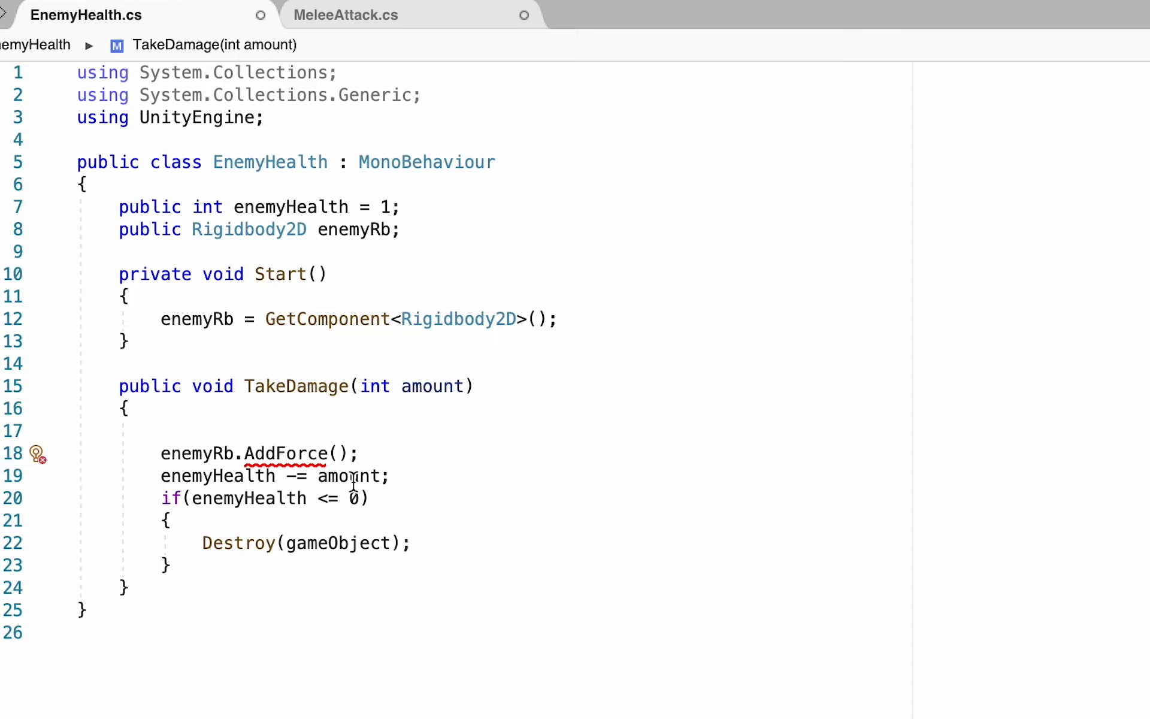
mouse_move(460, 449)
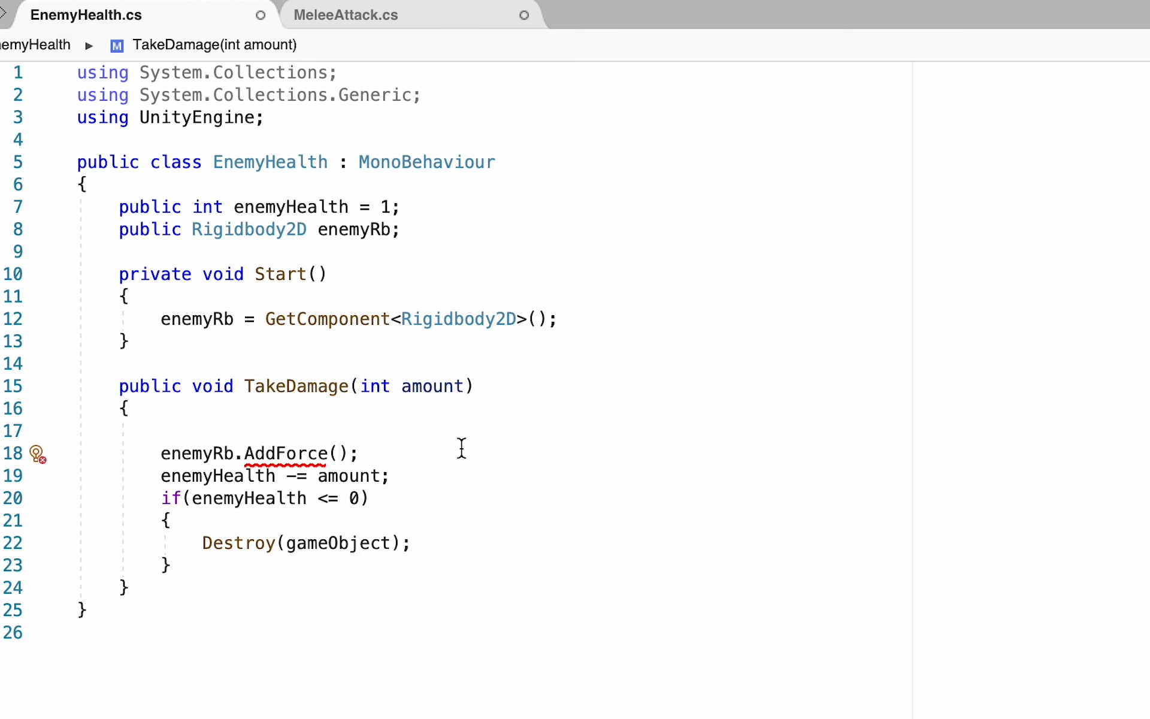
text(Vector2.right)
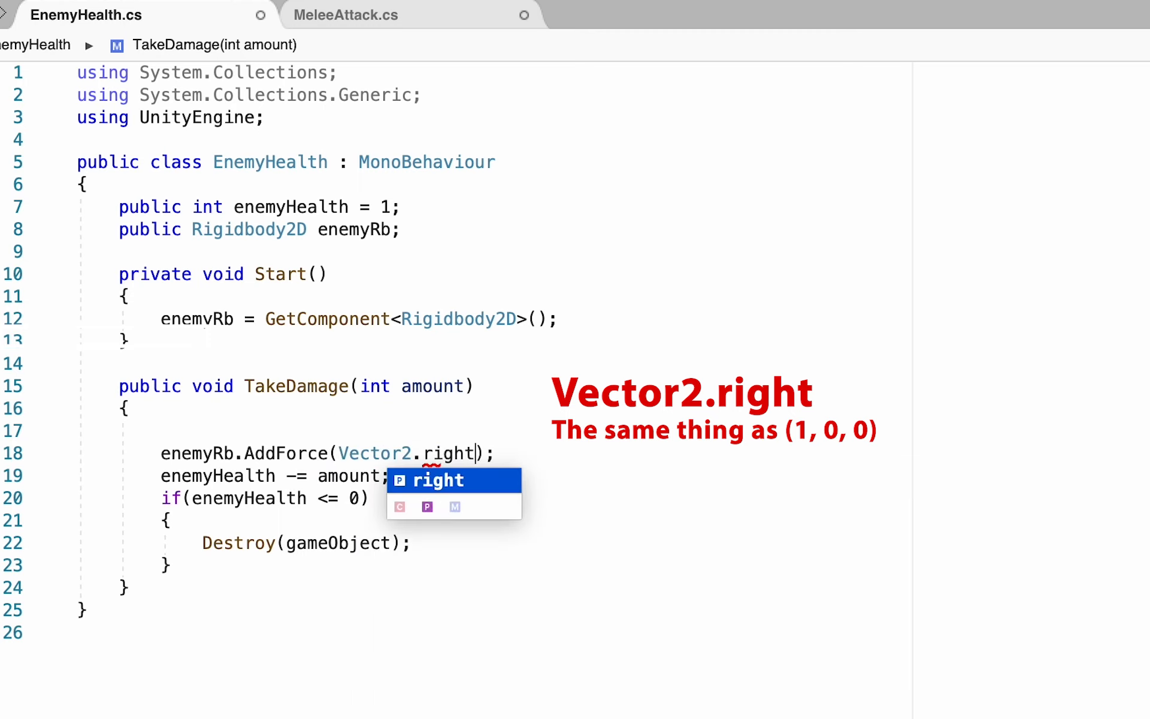
text(* KB)
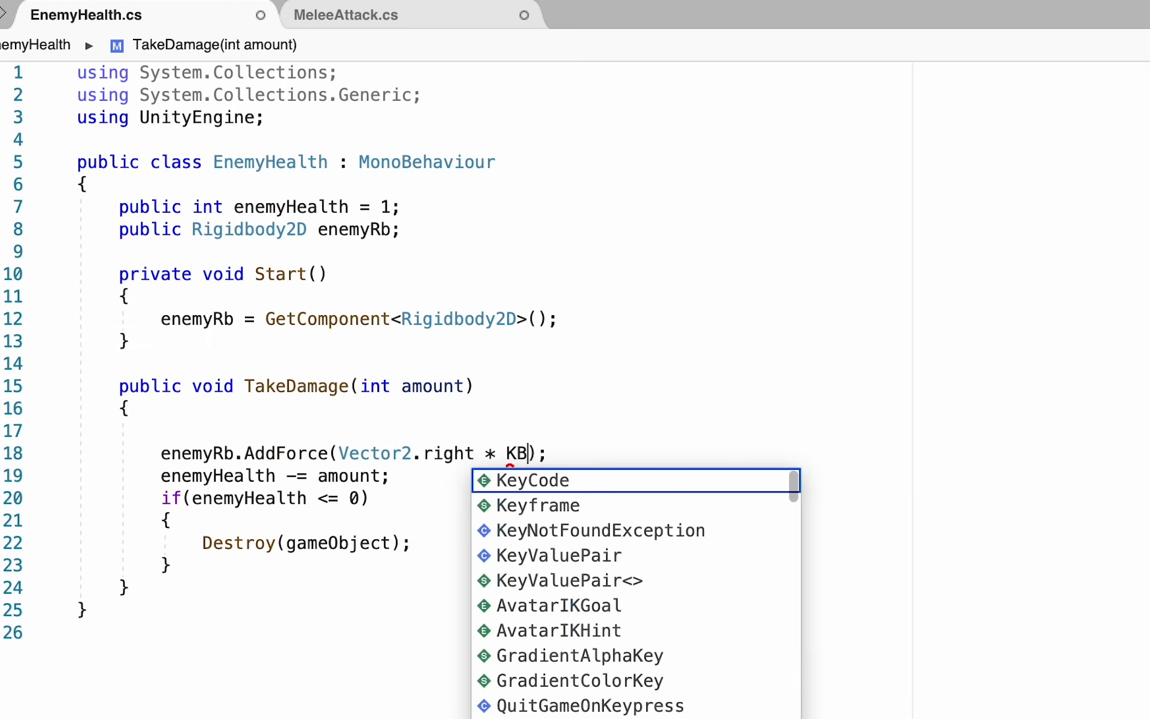
text(force,)
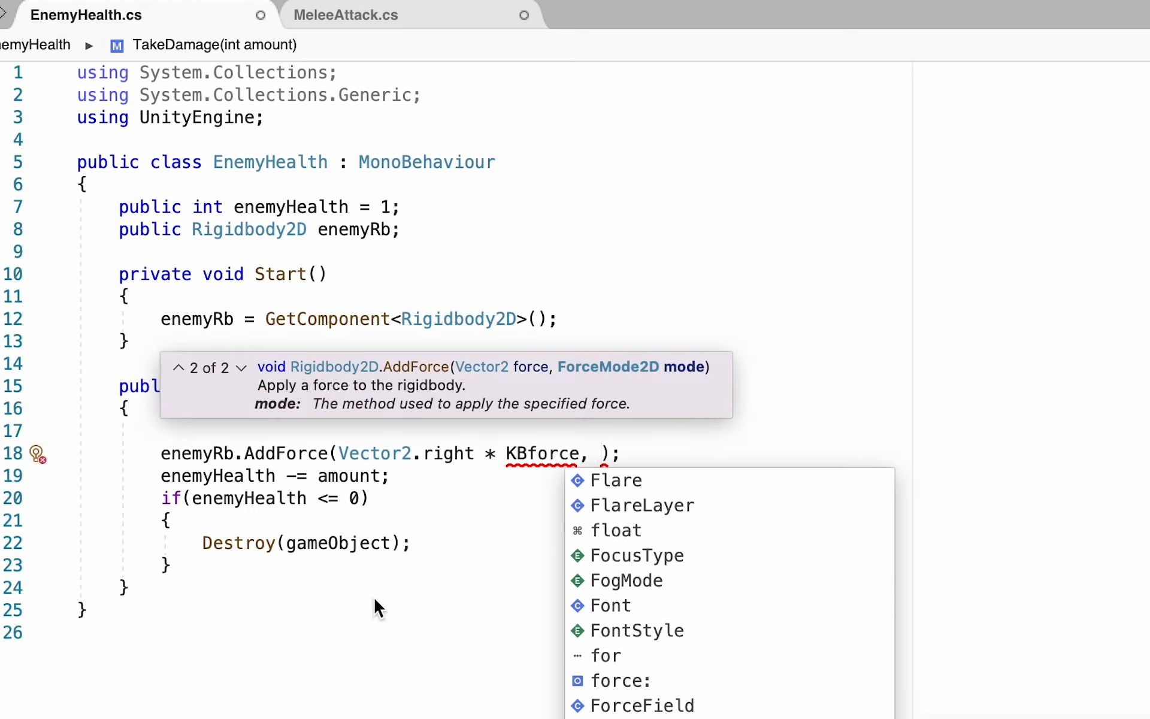
mouse_move(467, 636)
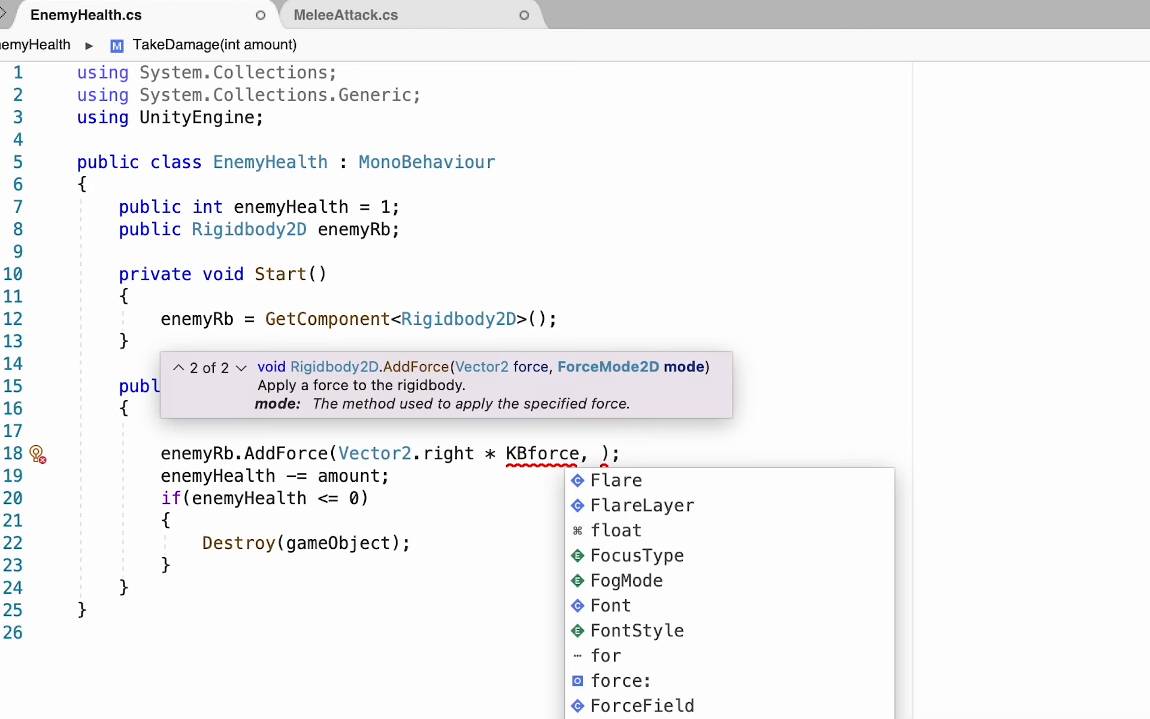
text(ForceMode2D.Impulse)
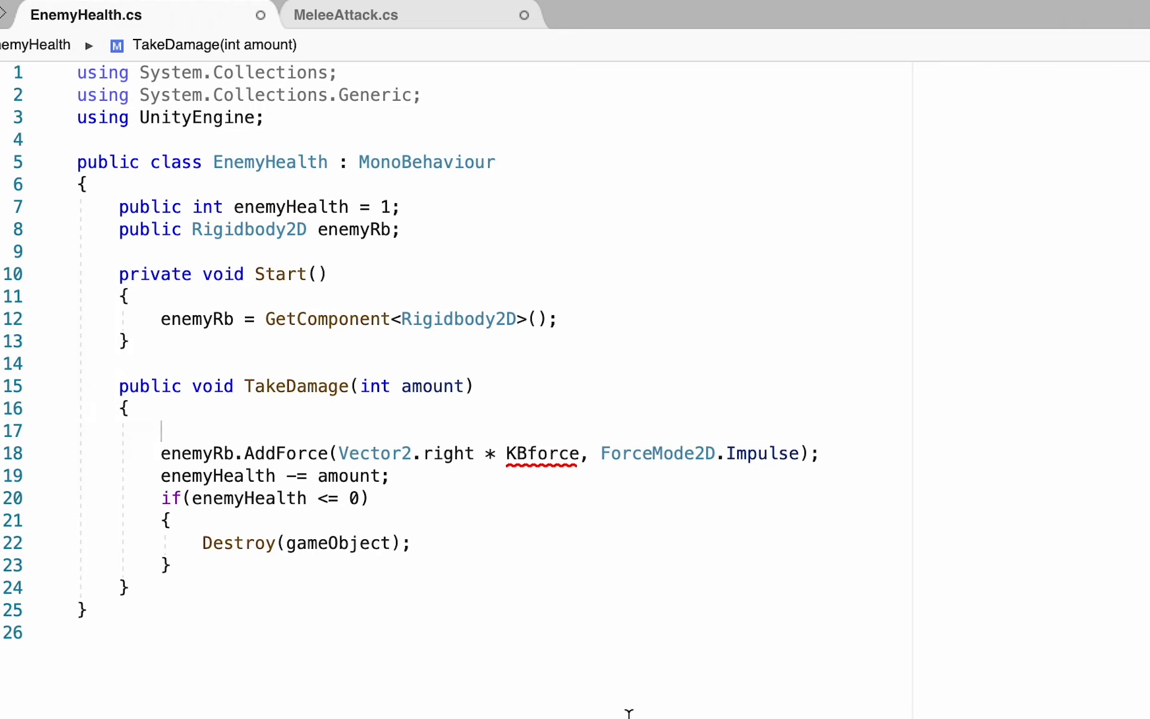
Step: Begin an if( statement on the line above the AddForce call
text(if()
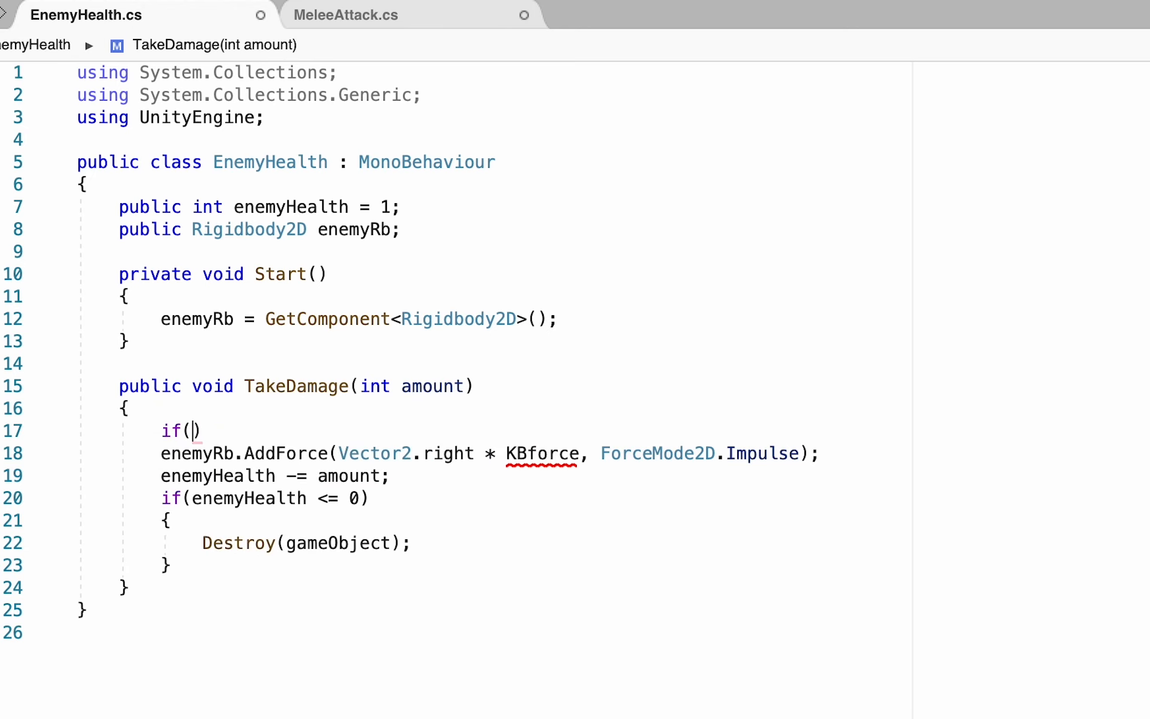
Step: Wrap knockback in if (facingRight)/else, using Vector2.left in the else branch
text(facingRight)
text(else)
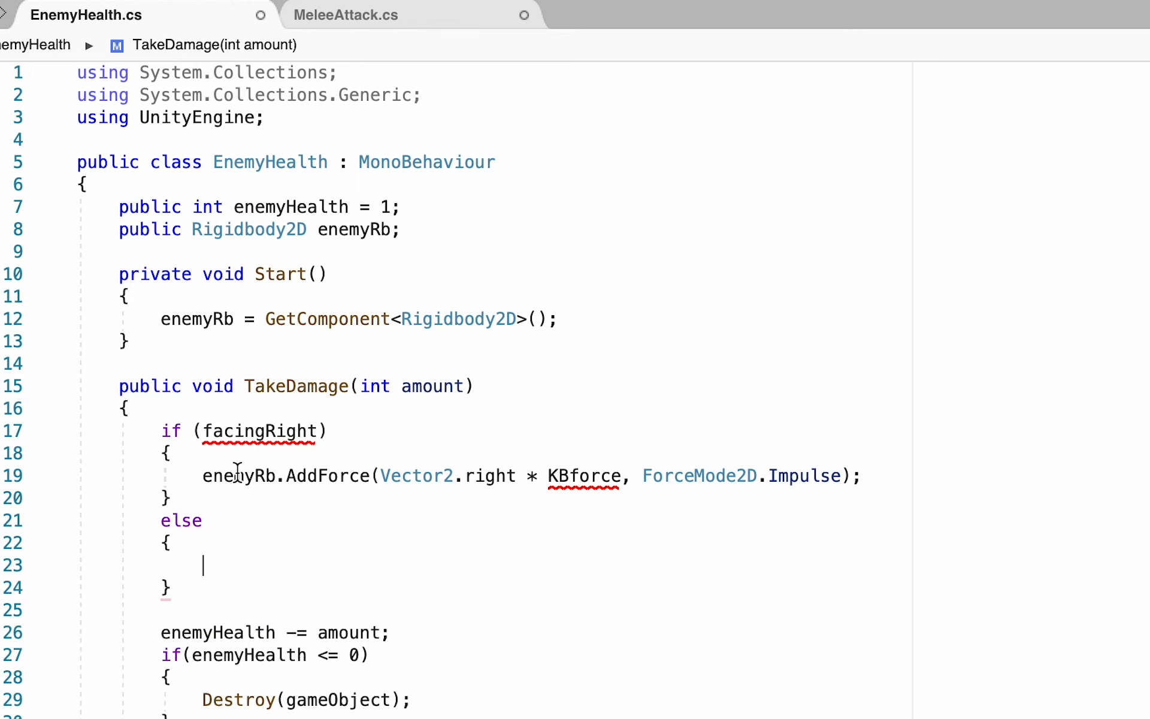
drag(201, 476, 173, 498)
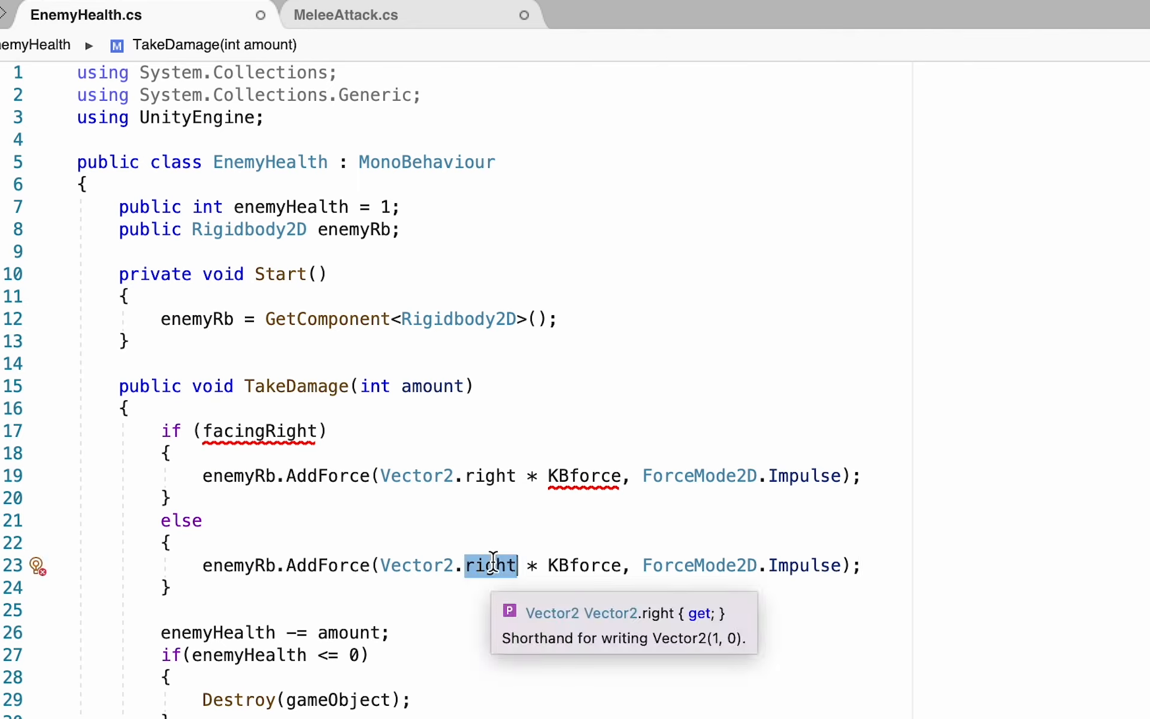
text(left)
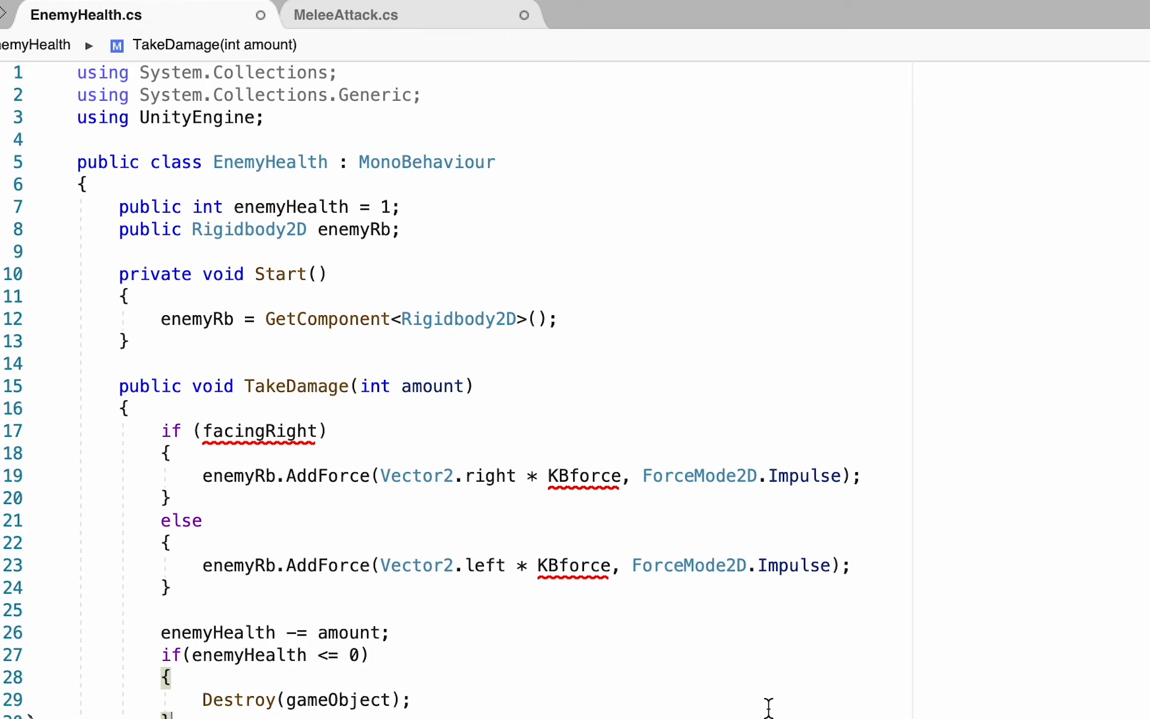
mouse_move(345, 196)
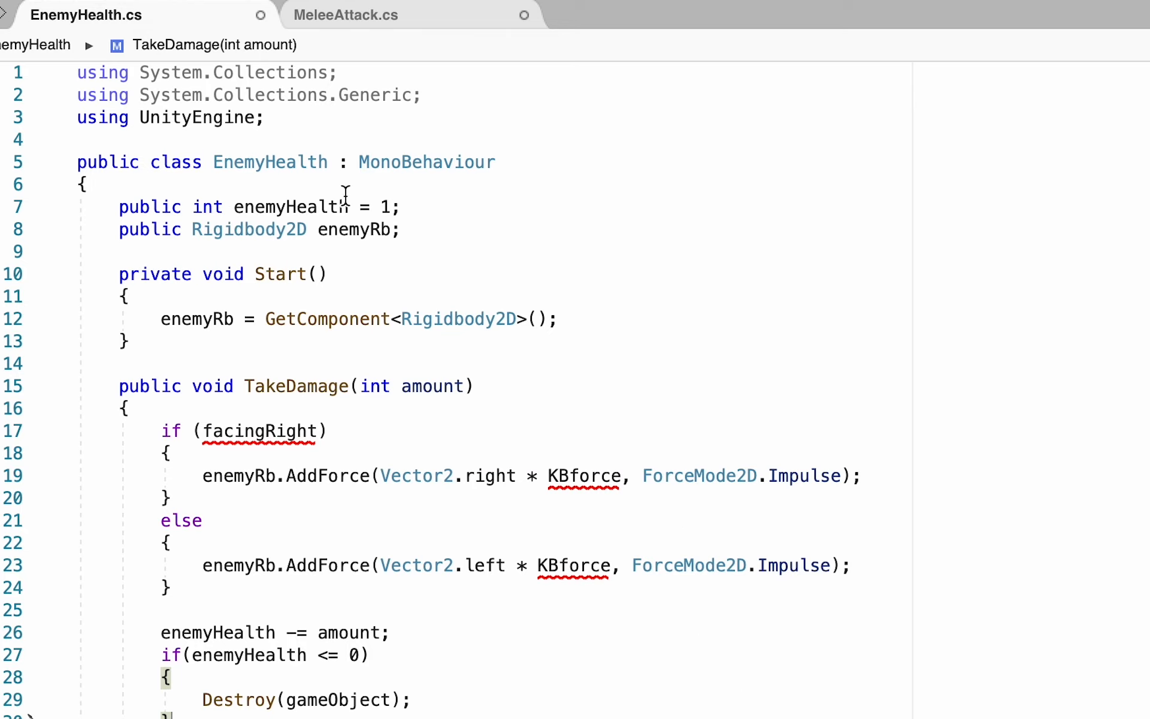
mouse_move(312, 464)
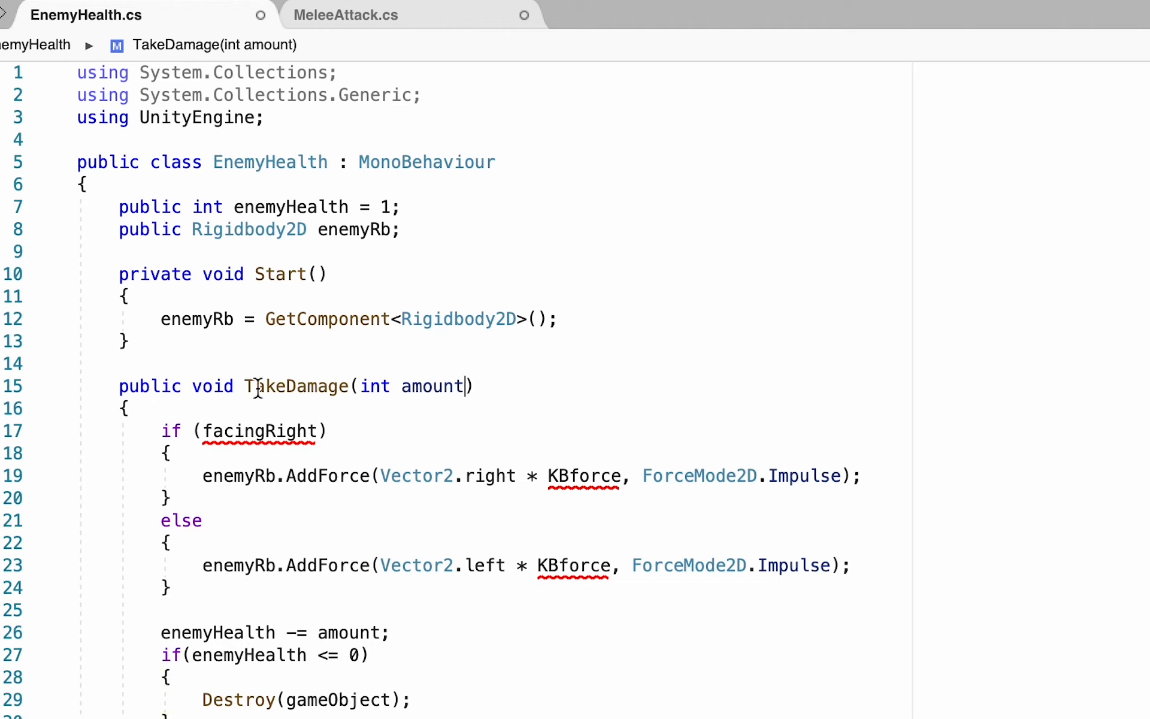
Step: Extend TakeDamage's signature to (int amount, bool facingRight, float KBforce)
double_click(432, 388)
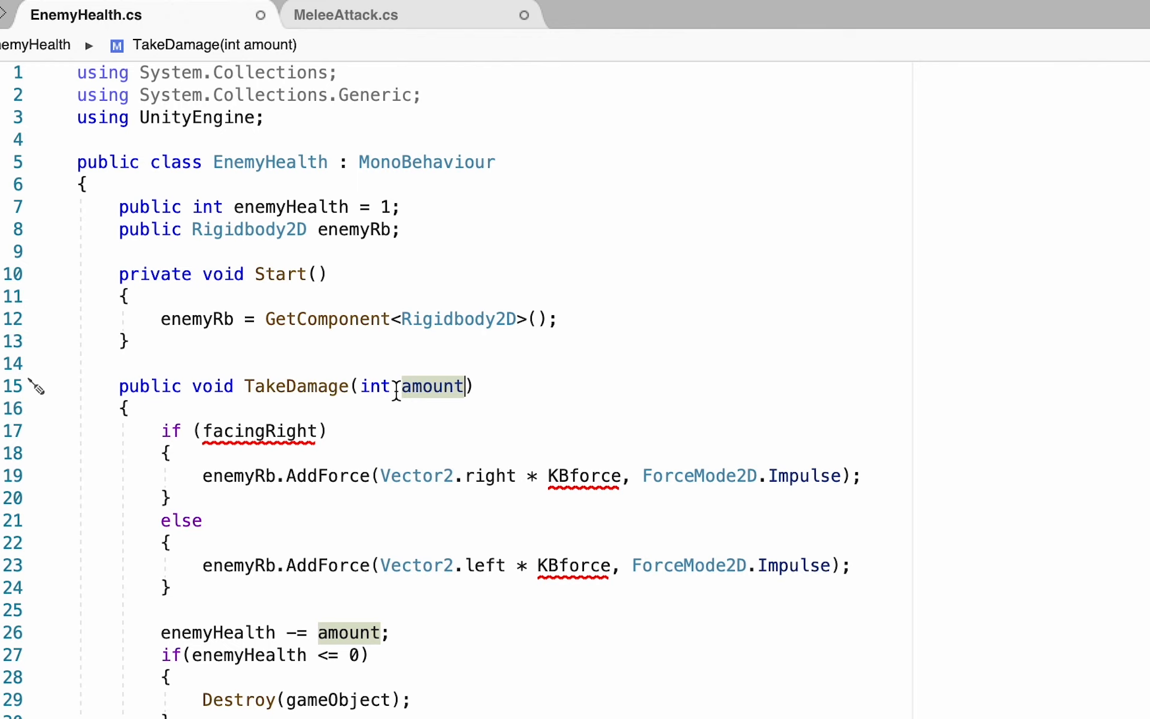
mouse_move(484, 459)
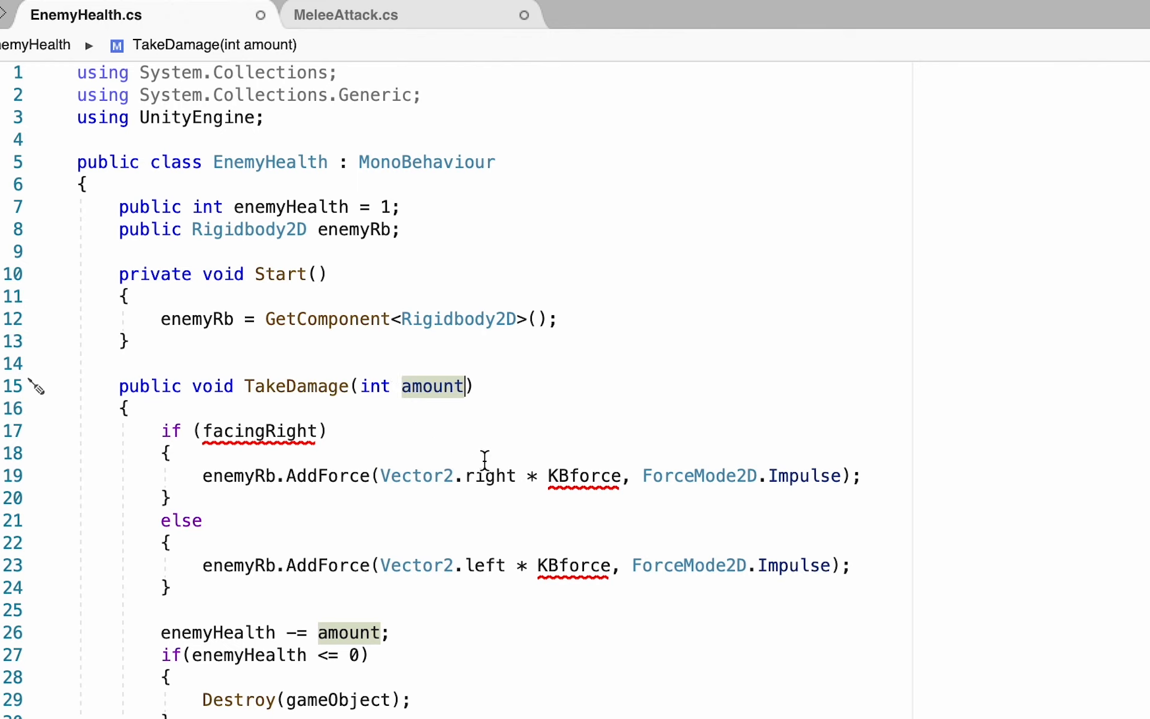
text(, bool)
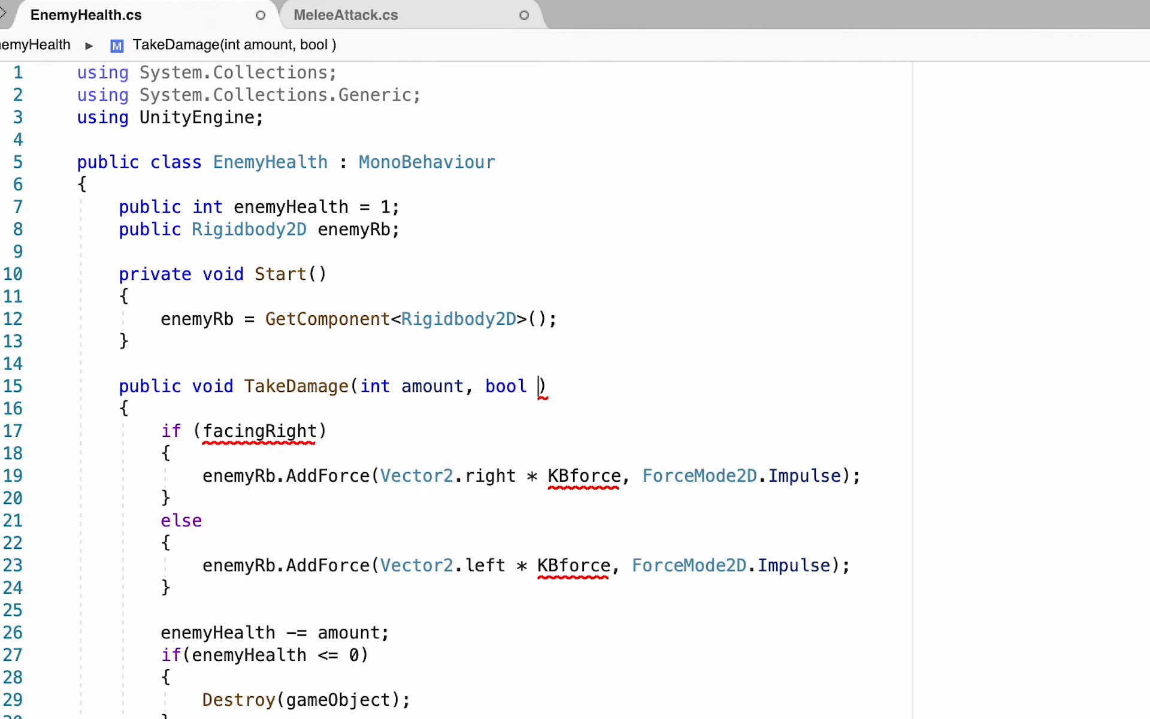
text(facingRi)
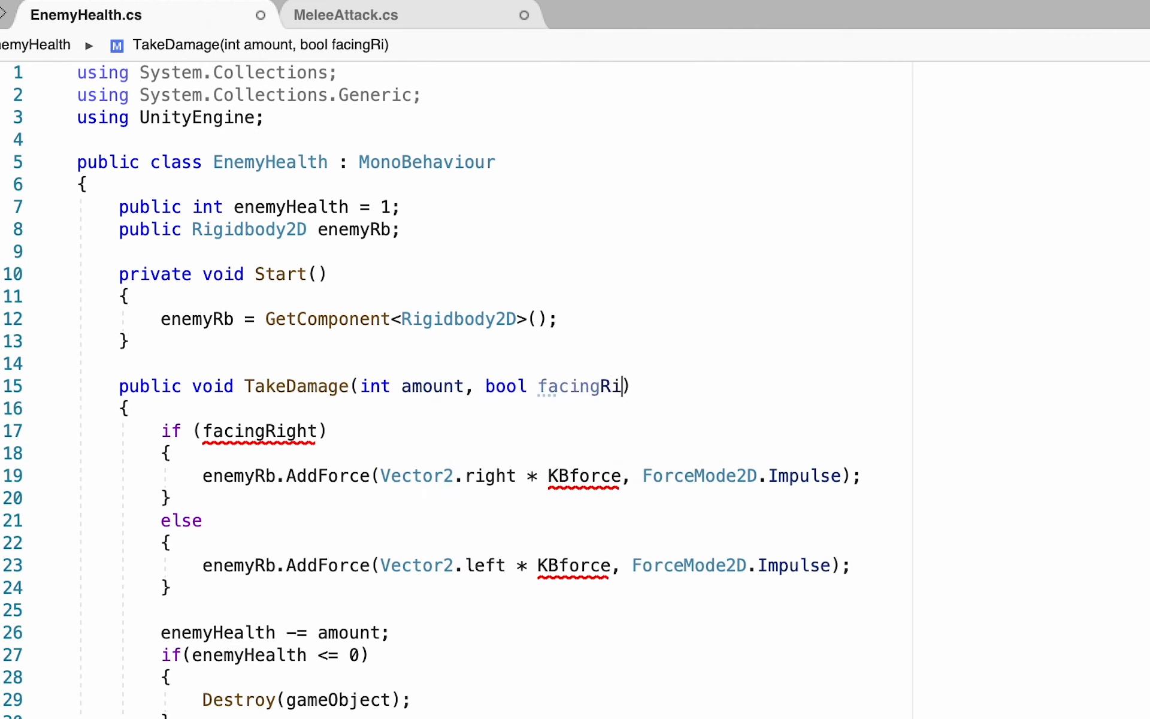
text(ght,)
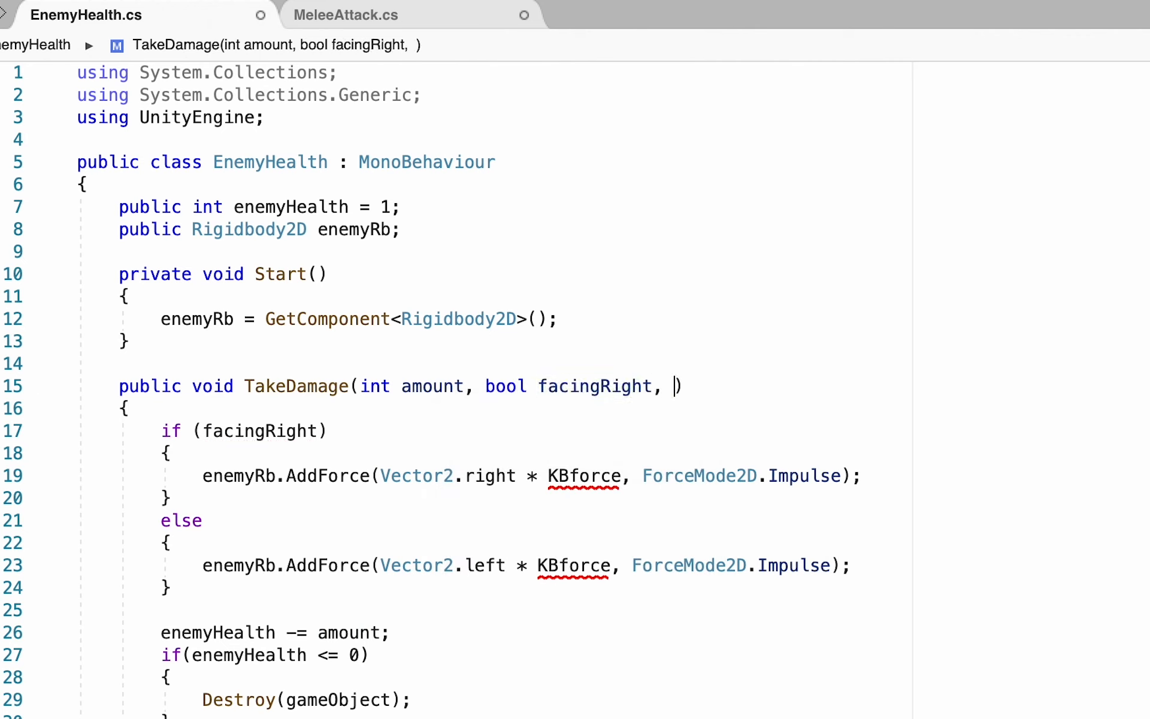
text(float)
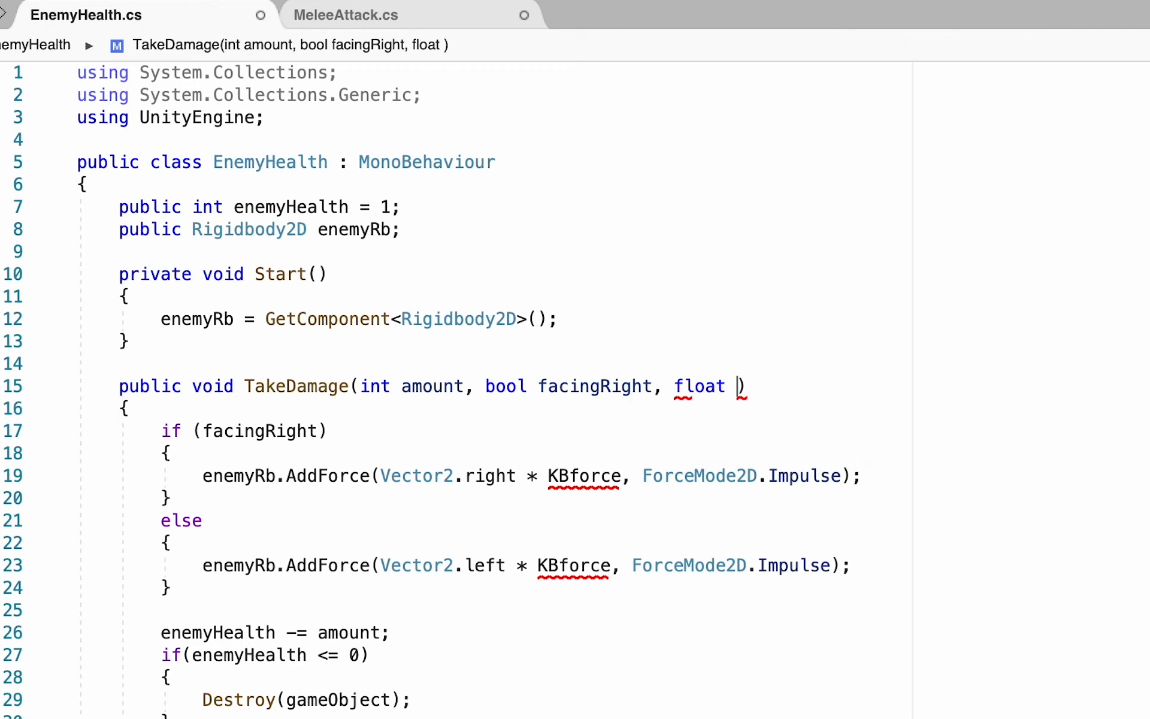
text(KBforce)
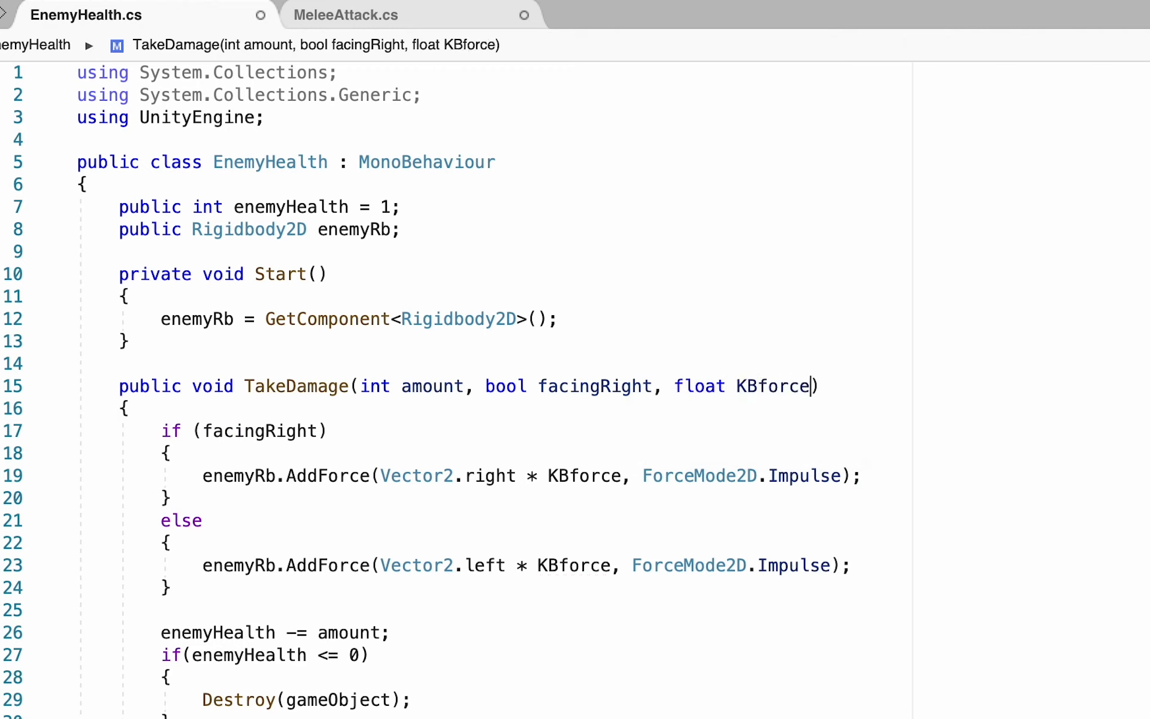
double_click(771, 386)
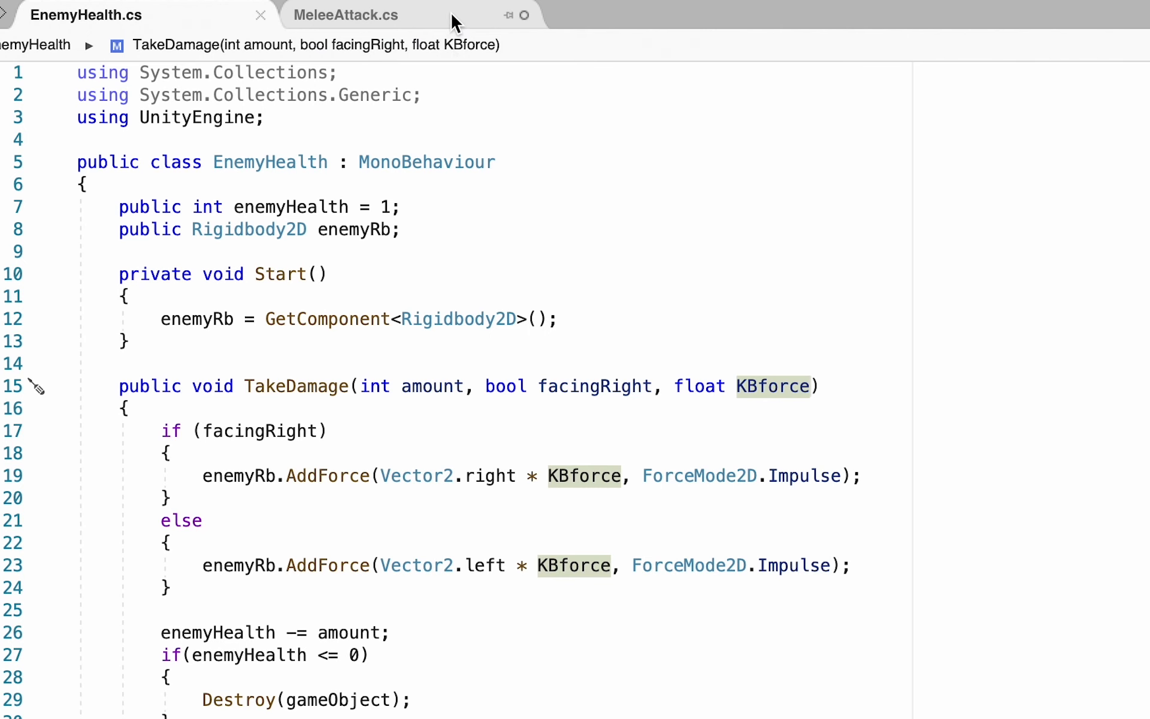
Step: In MeleeAttack.cs, declare a public float KBforce field below coolDown
click(345, 14)
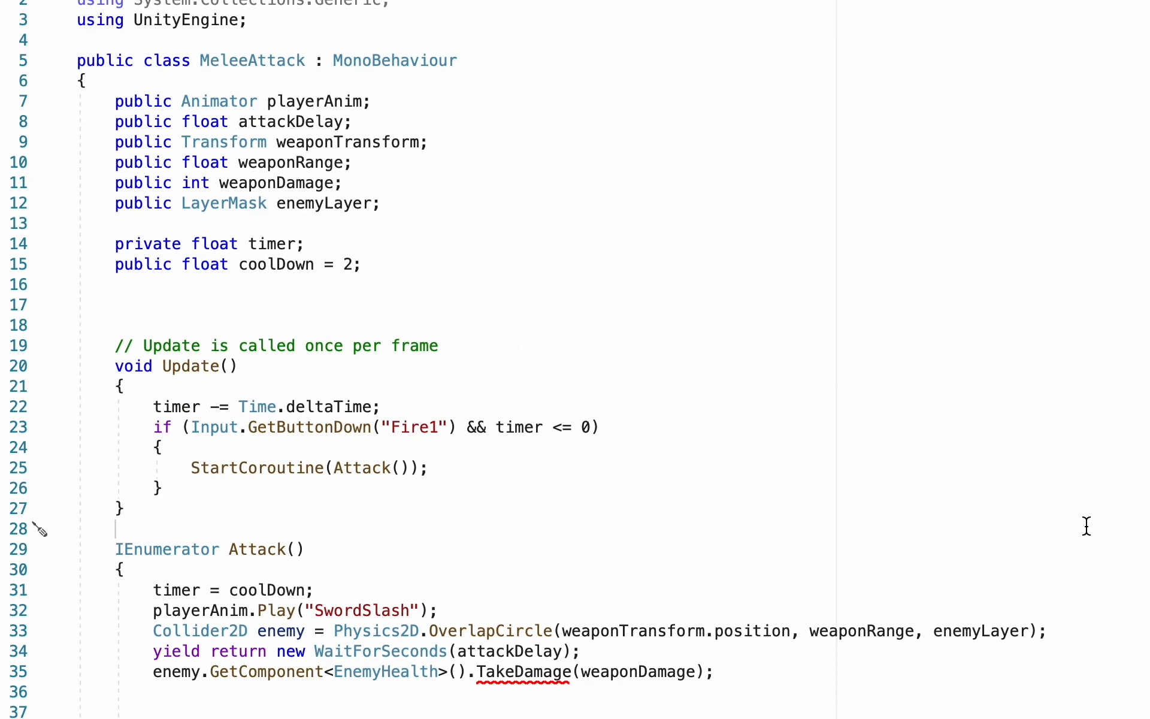
mouse_move(474, 542)
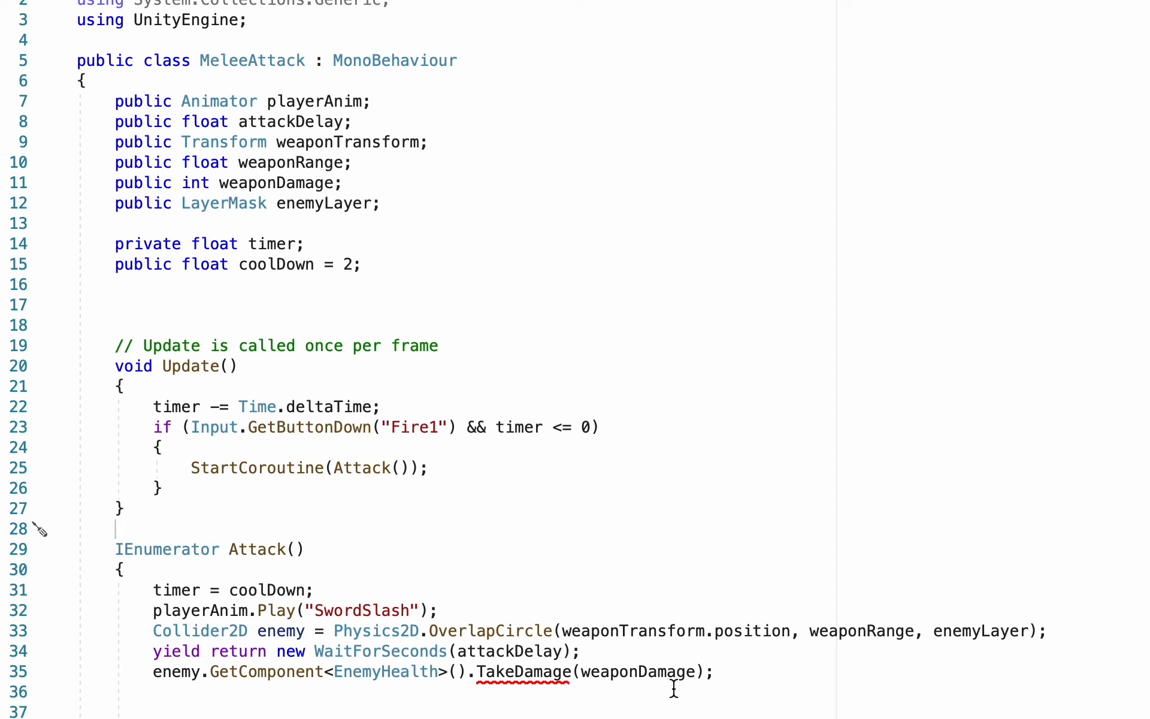
mouse_move(408, 286)
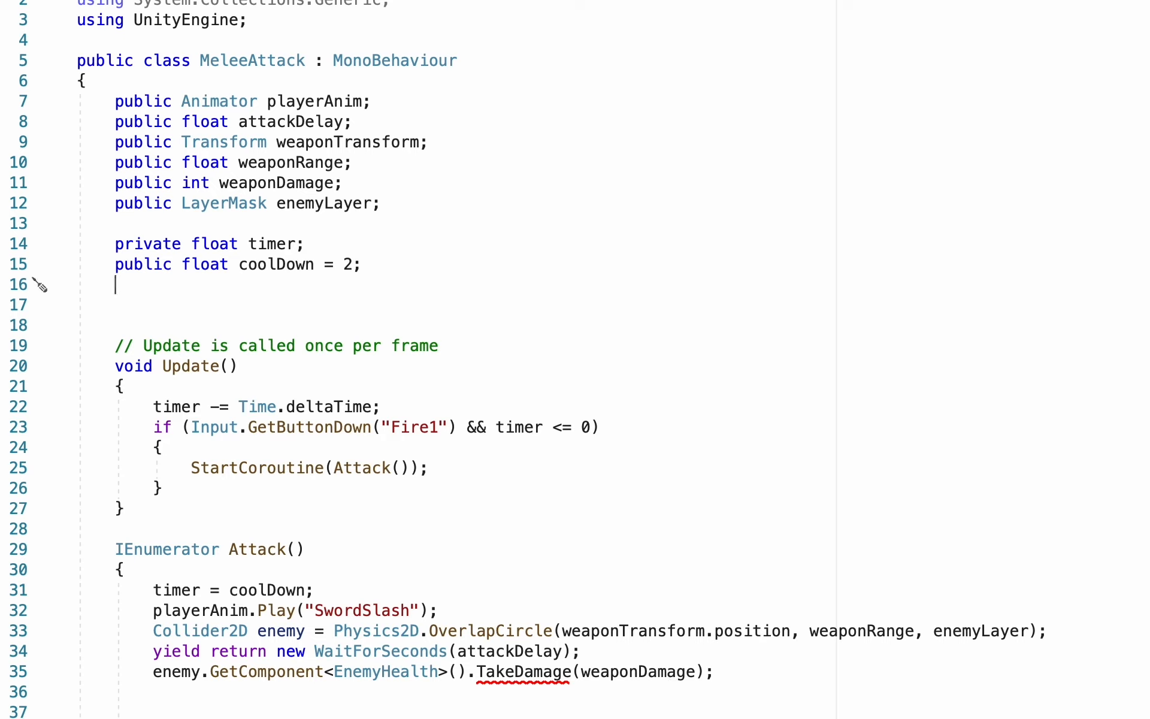
text(public float K)
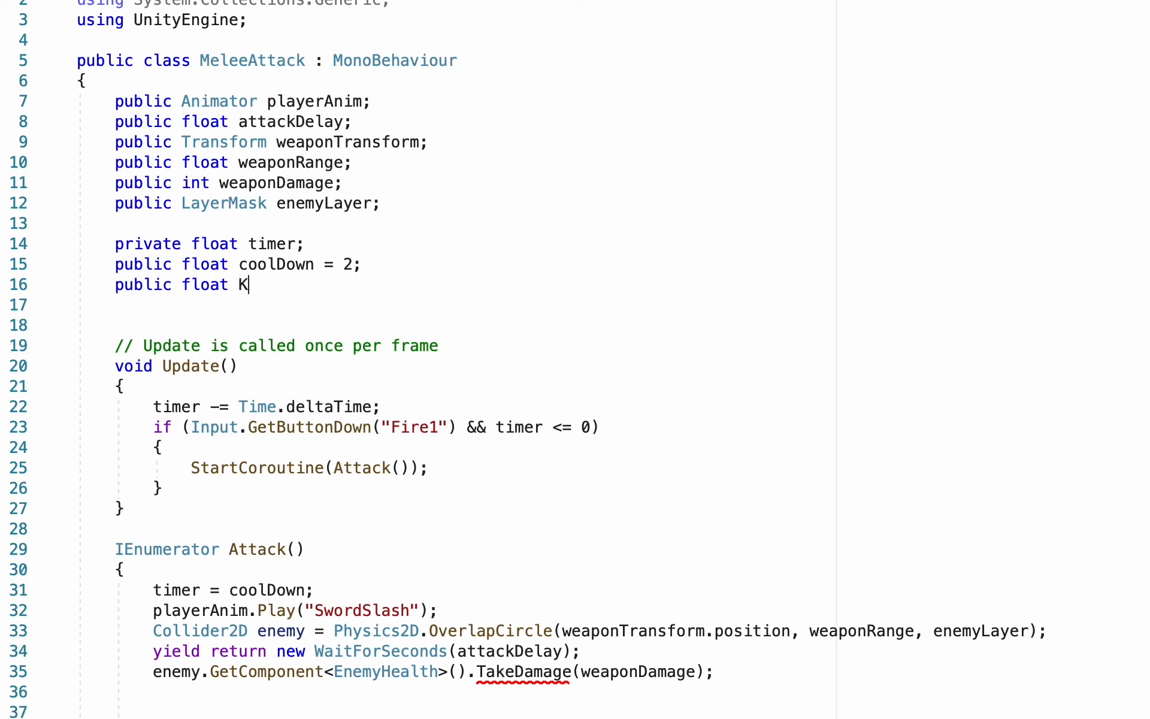
text(Bforc)
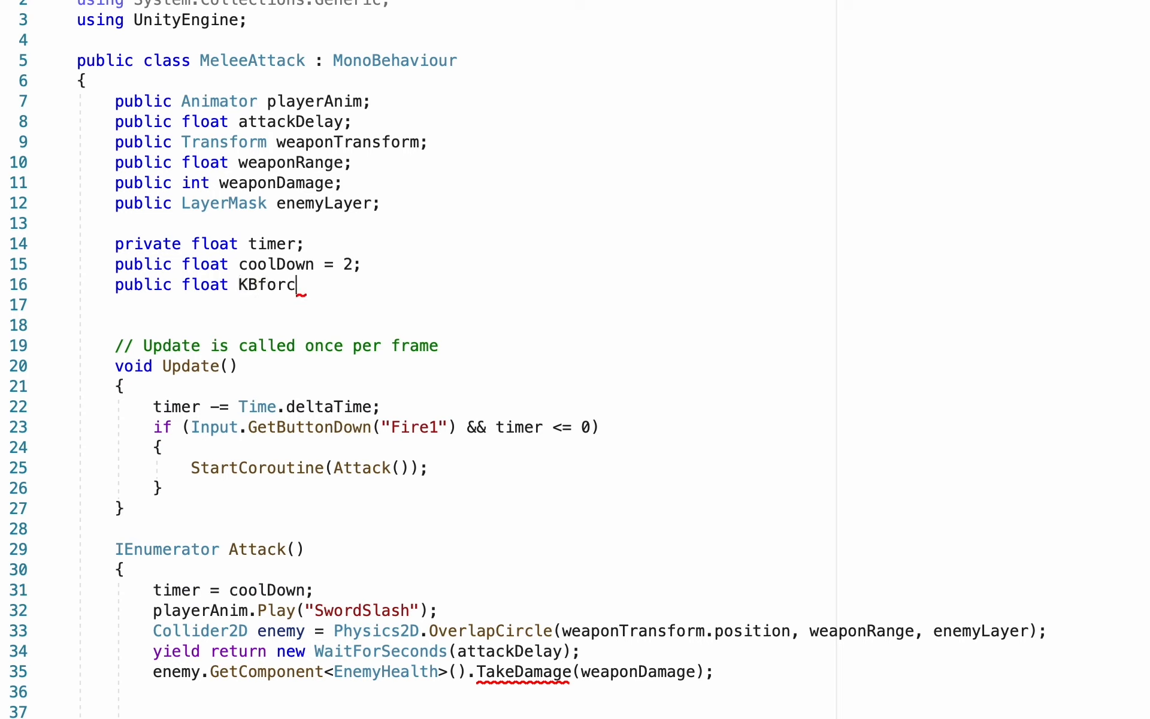
text(e;)
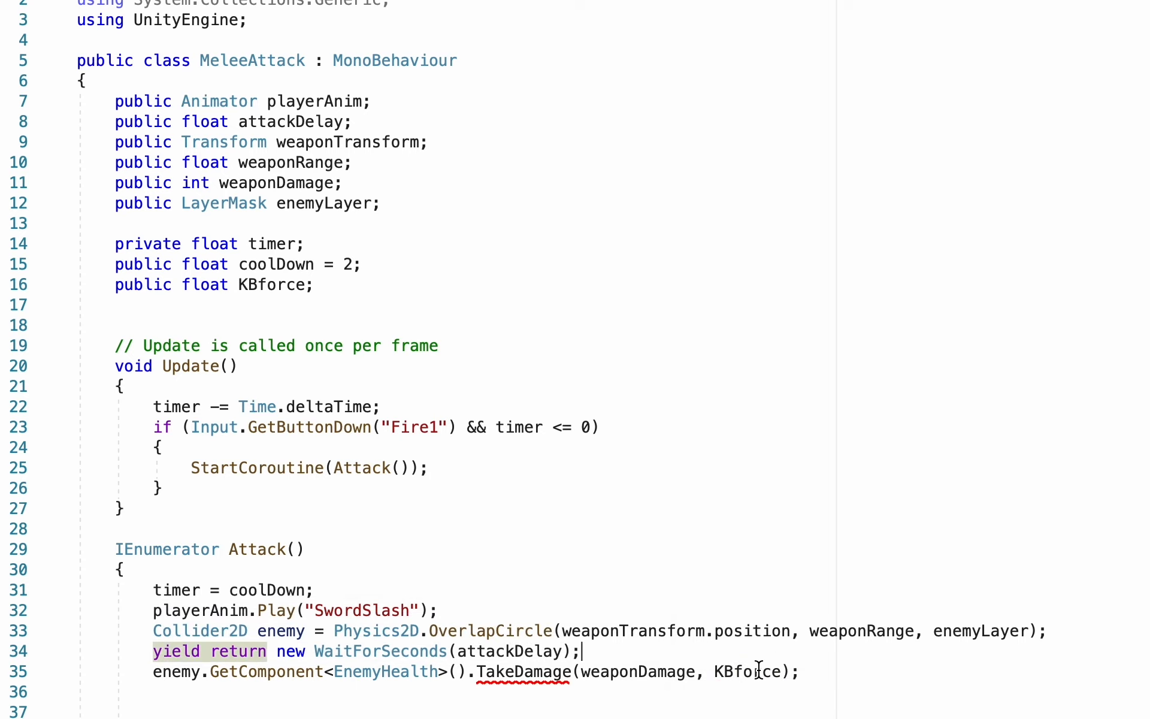
mouse_move(756, 671)
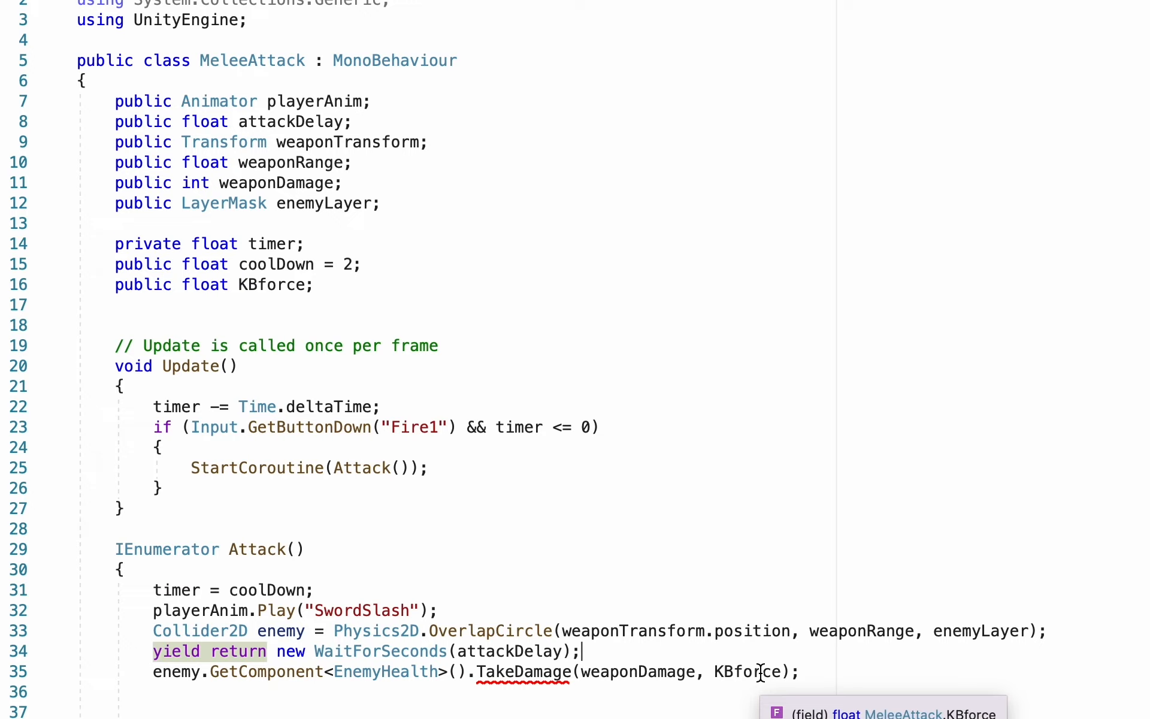
mouse_move(738, 643)
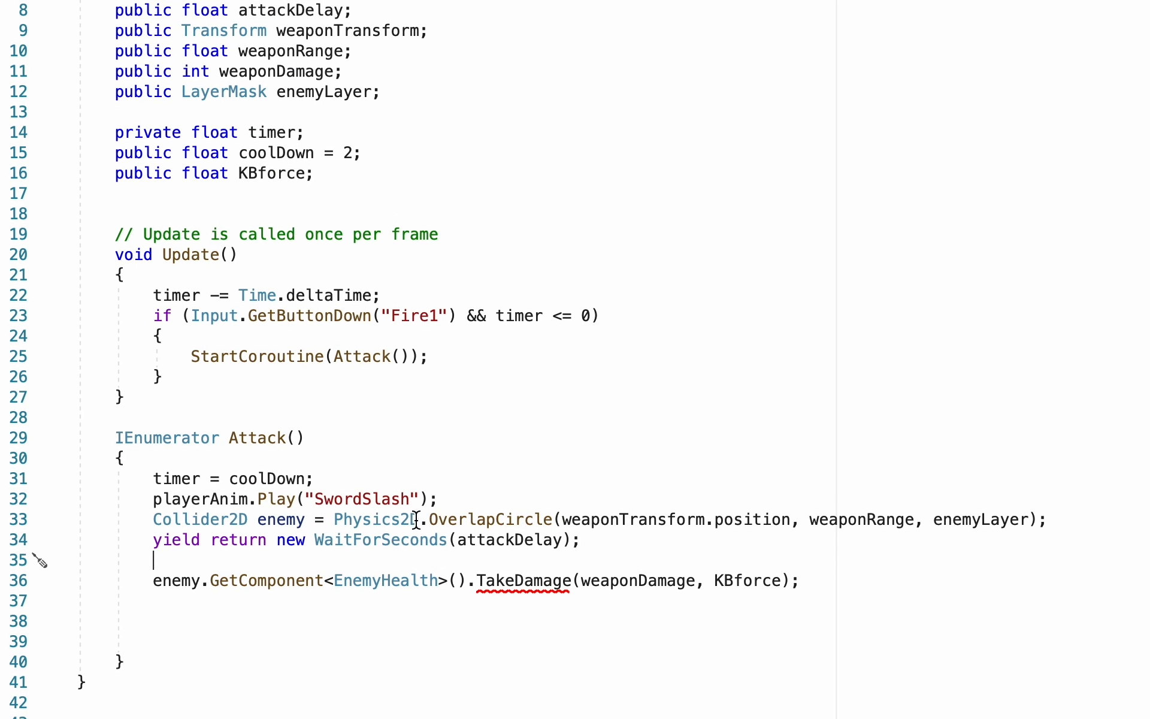
mouse_move(250, 619)
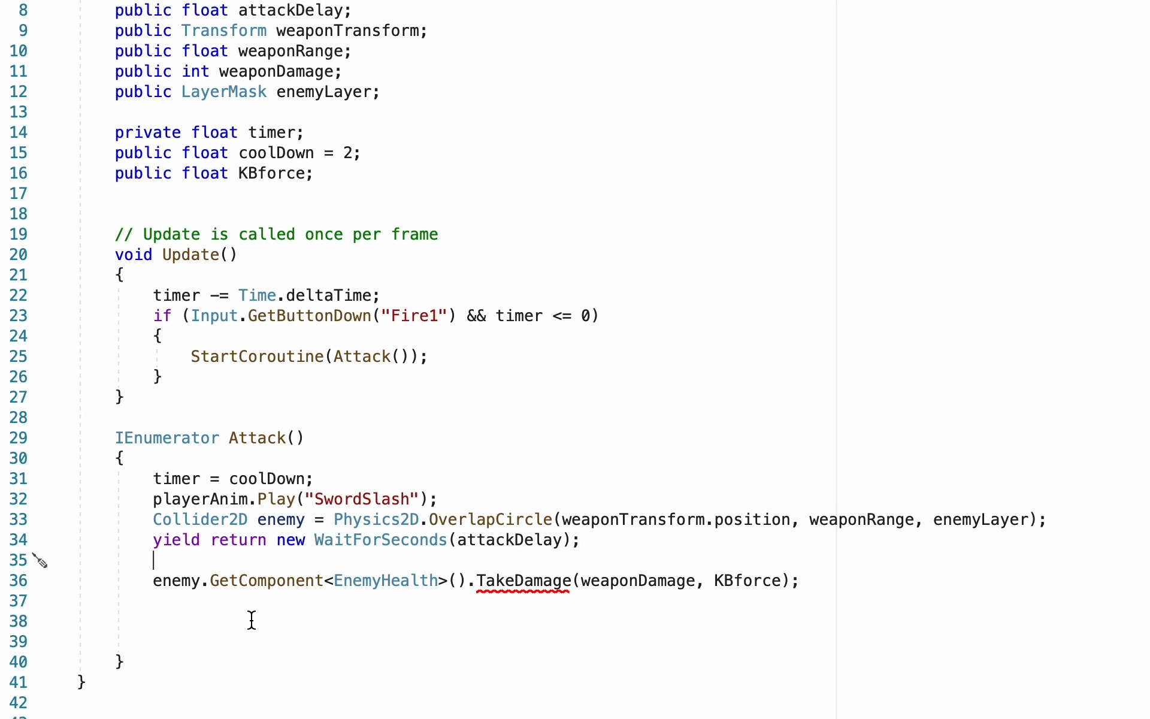
Step: Compute bool facingRight by comparing transform.position.x with the enemy's position.x
text(bool)
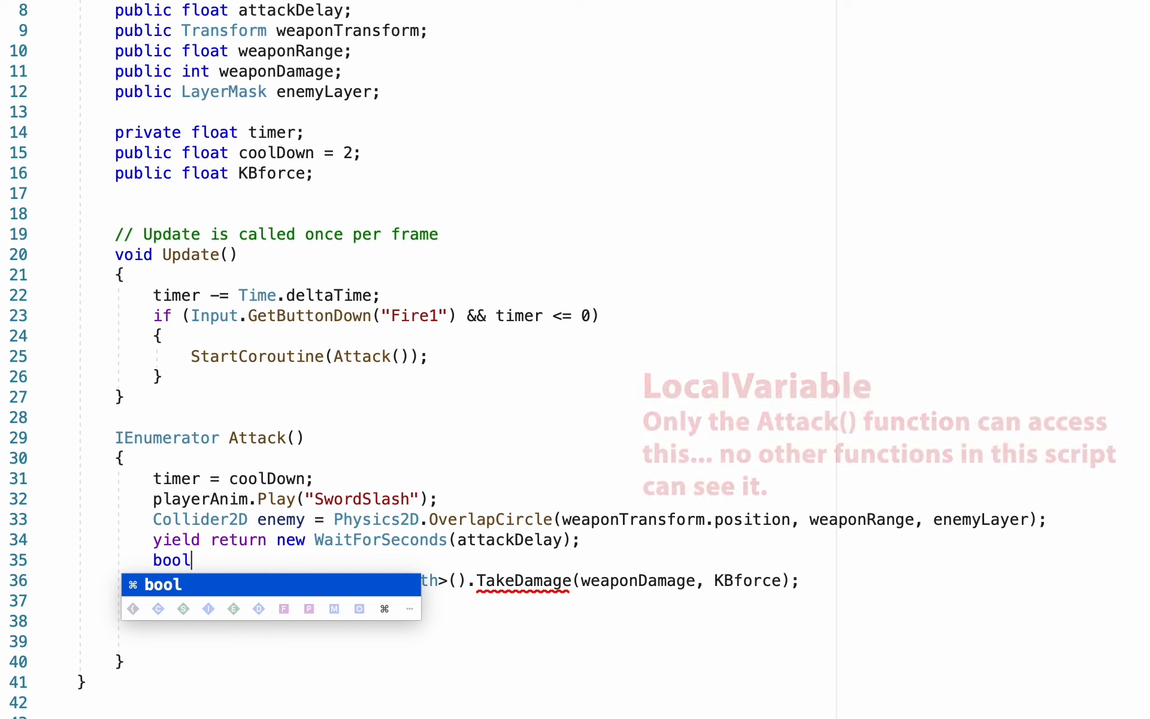
text(facing)
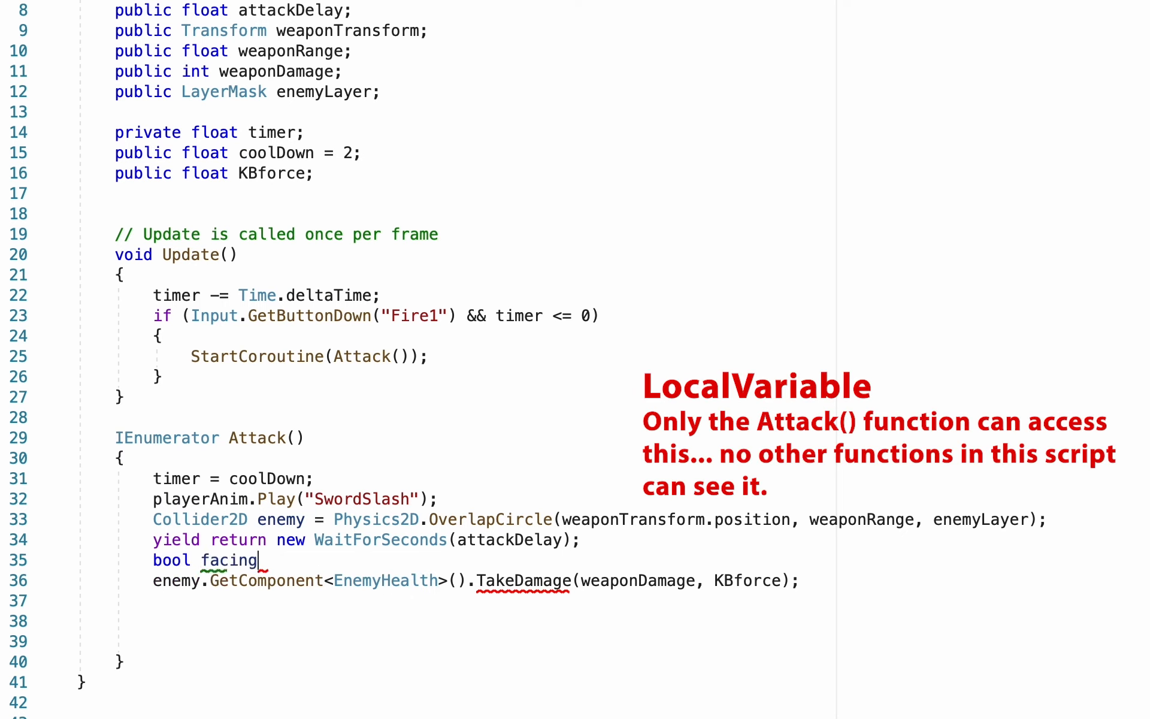
text(Right  =)
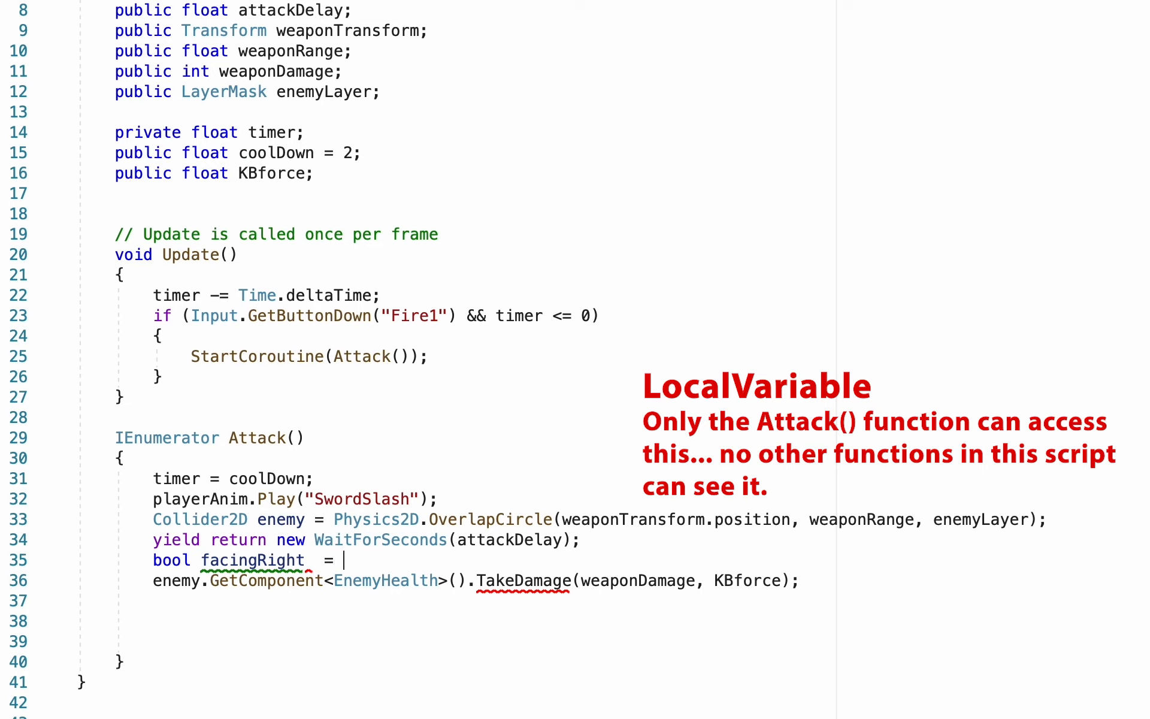
text(()
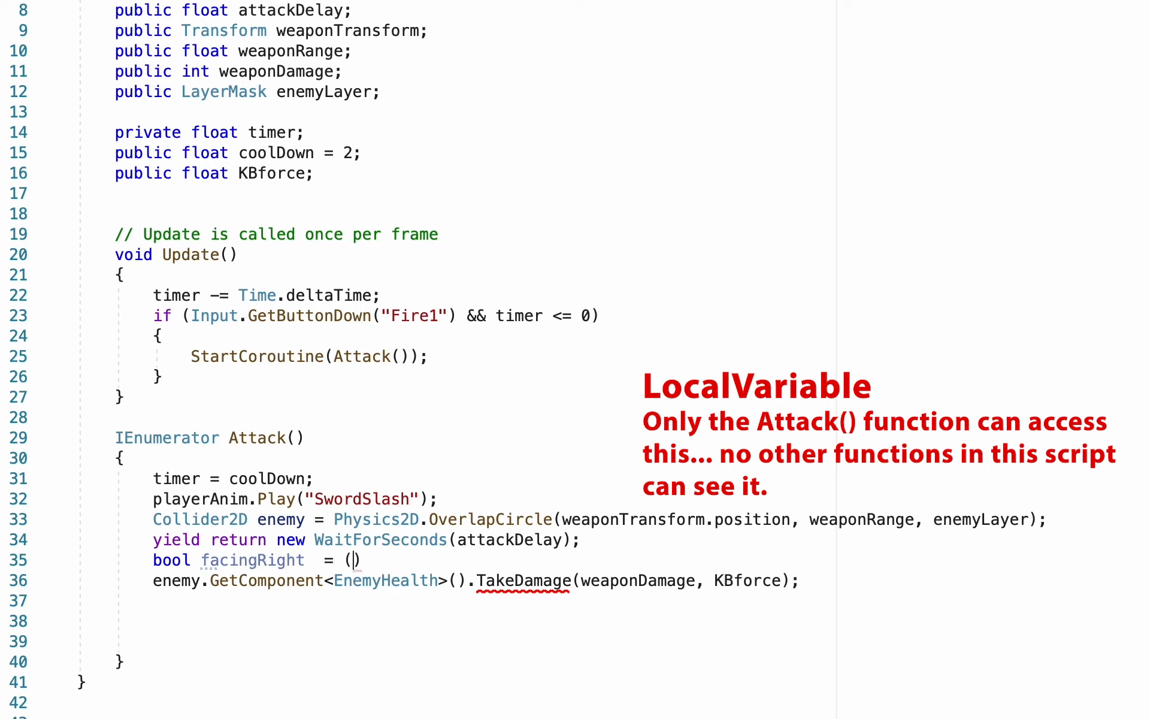
text(transform)
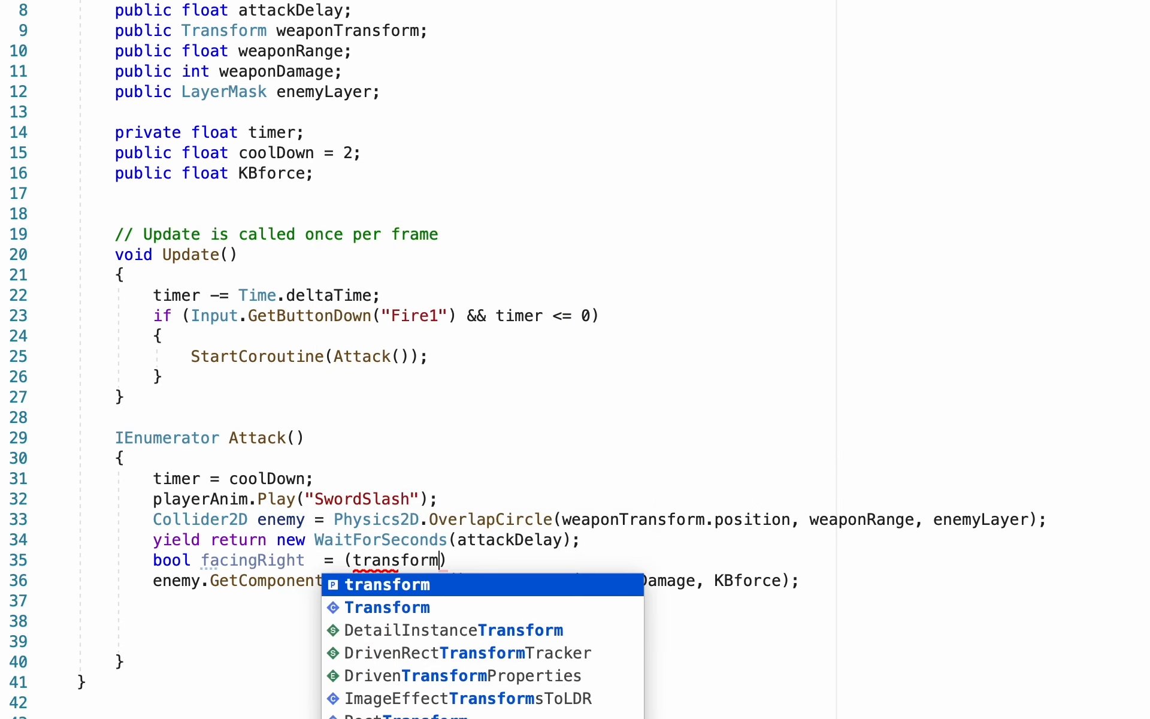
text(.position.x)
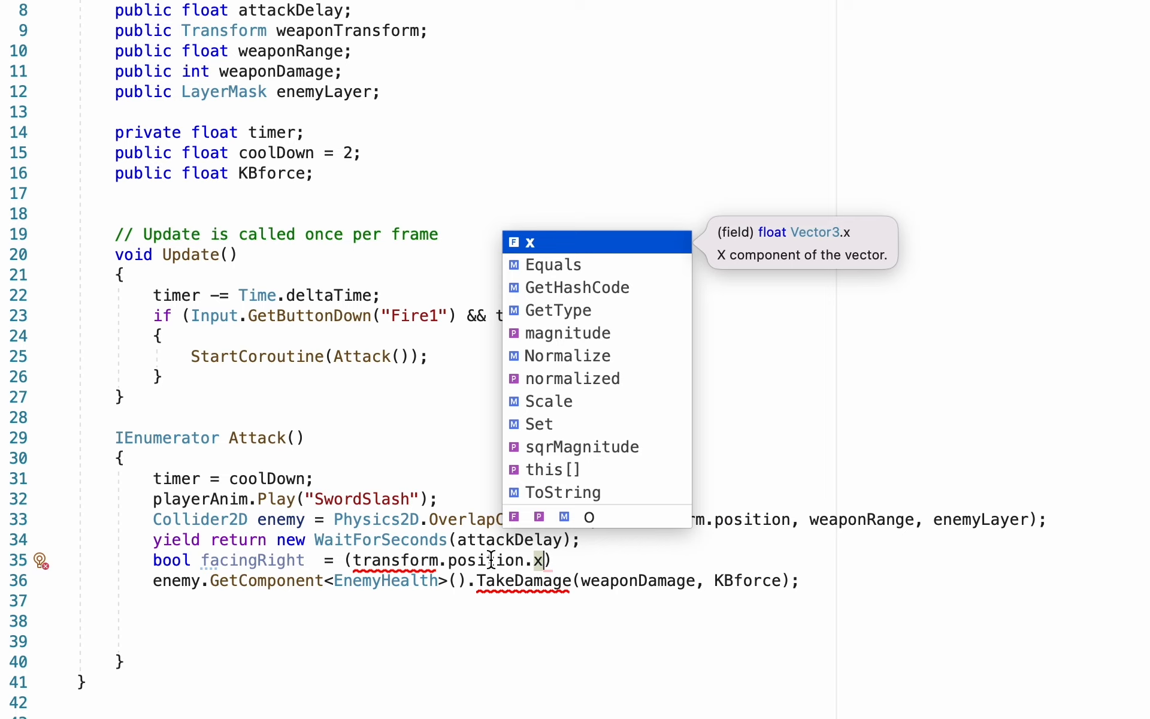
mouse_move(474, 560)
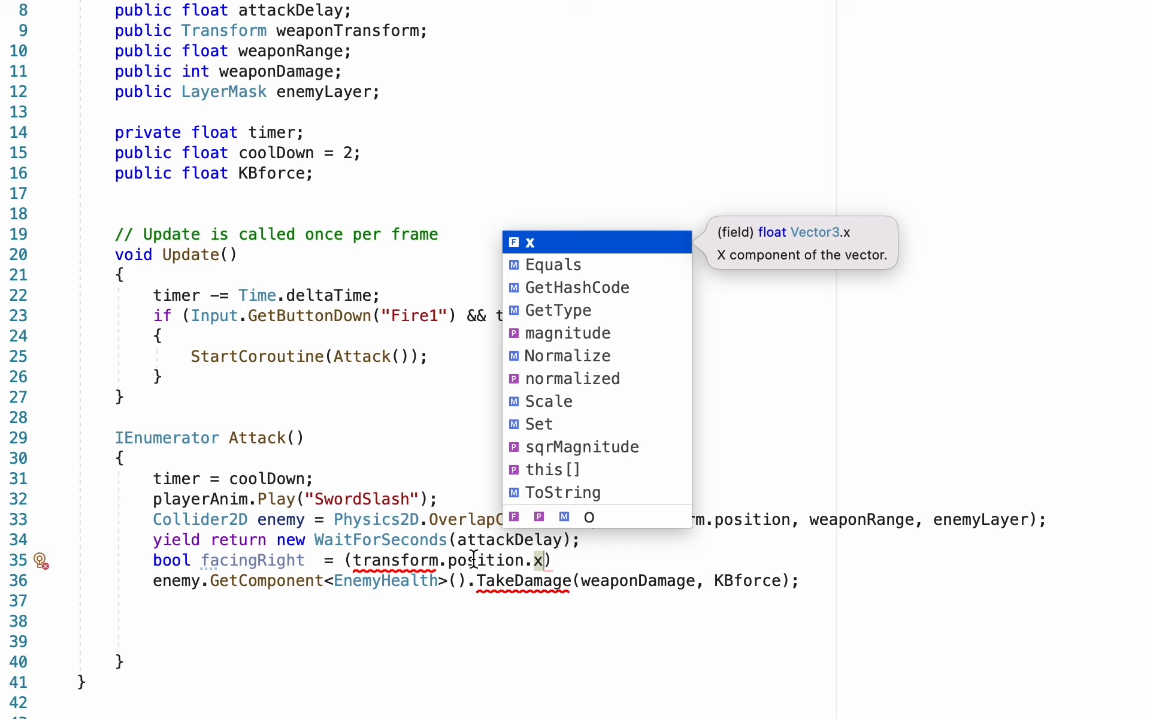
mouse_move(396, 546)
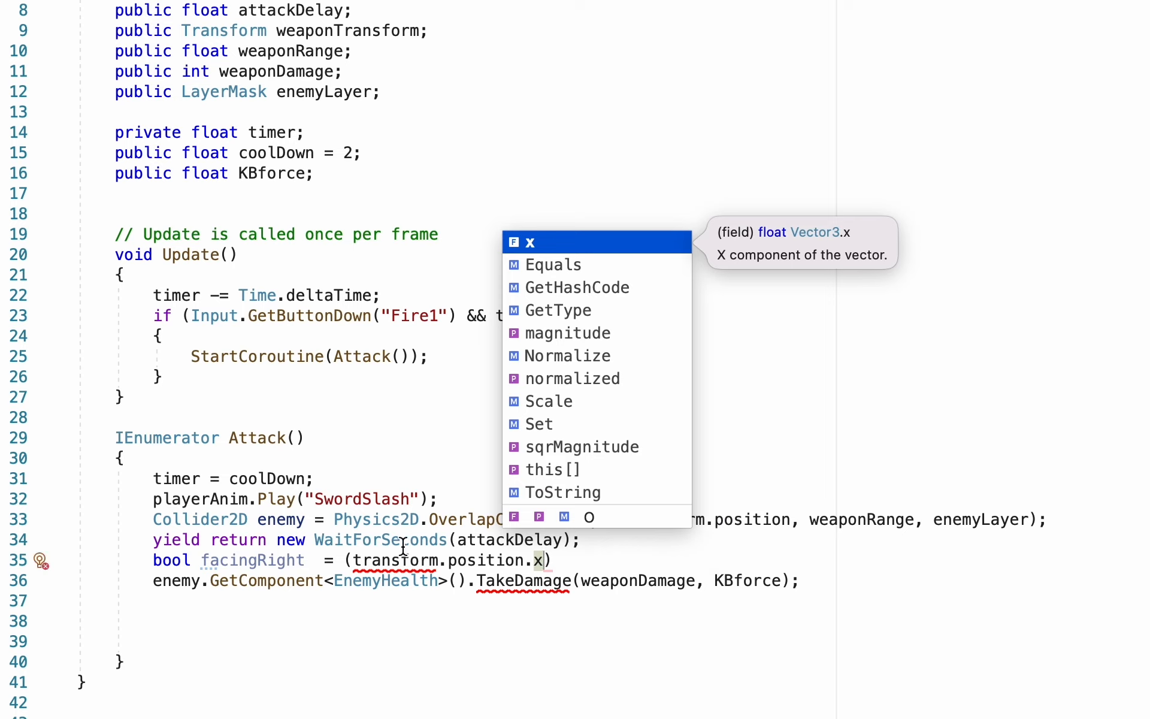
mouse_move(424, 558)
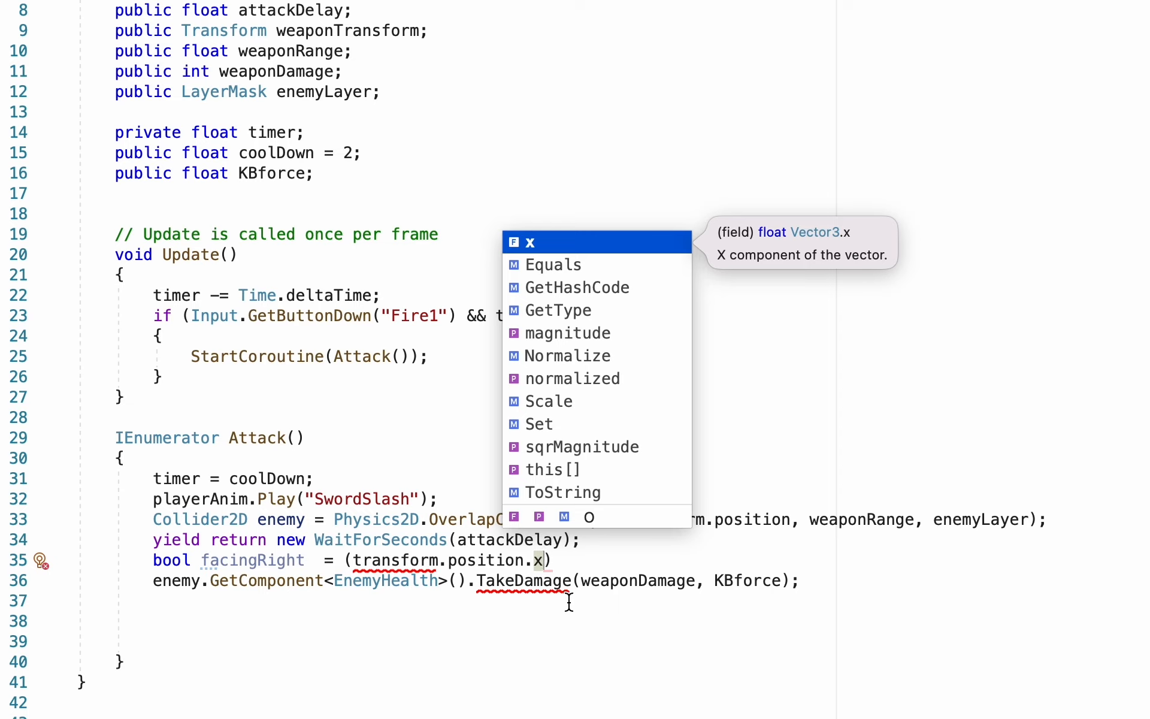
mouse_move(585, 598)
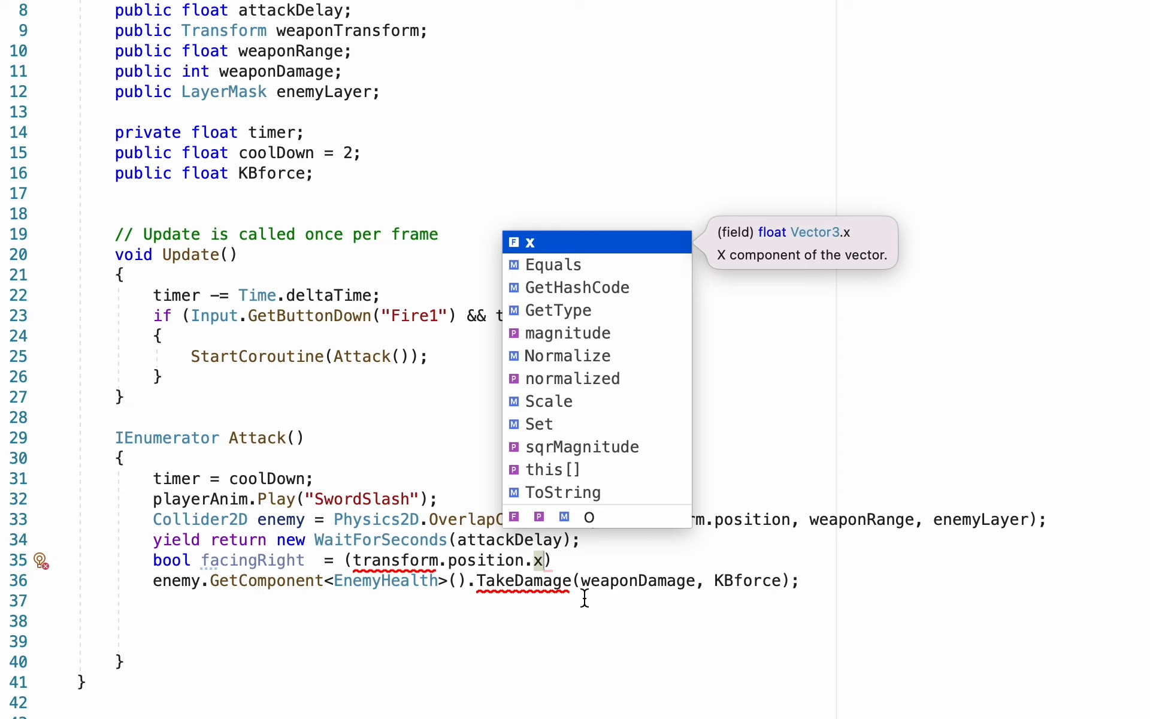
text(>)
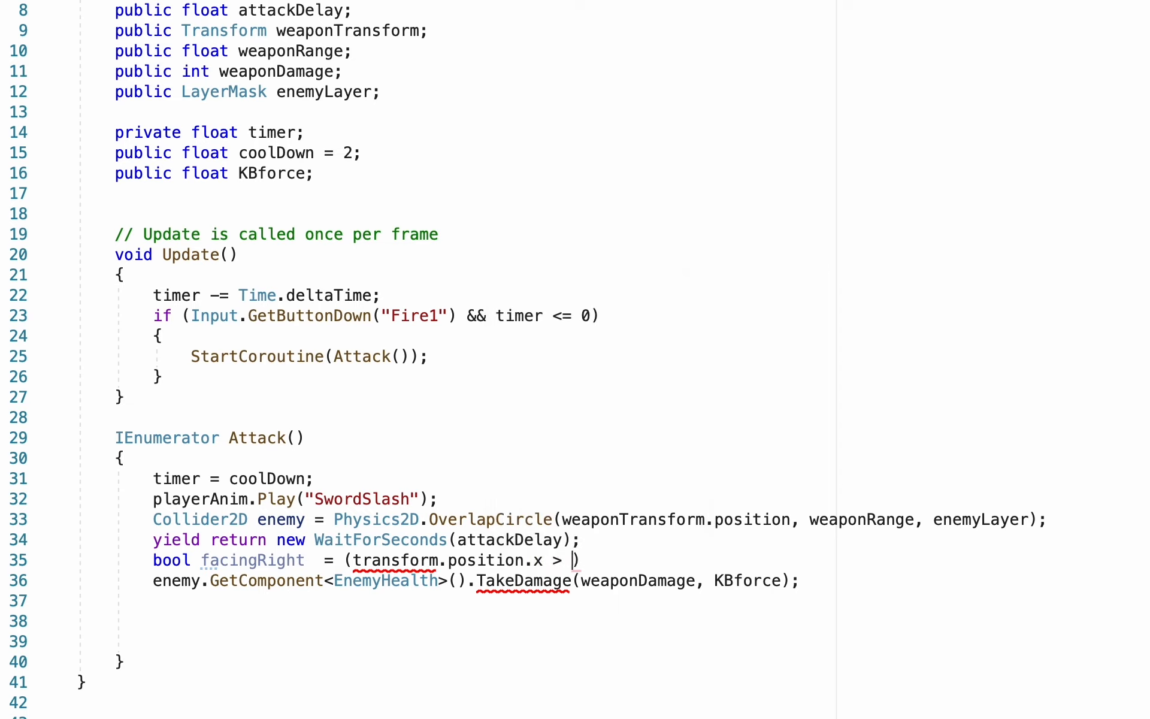
text(enemy)
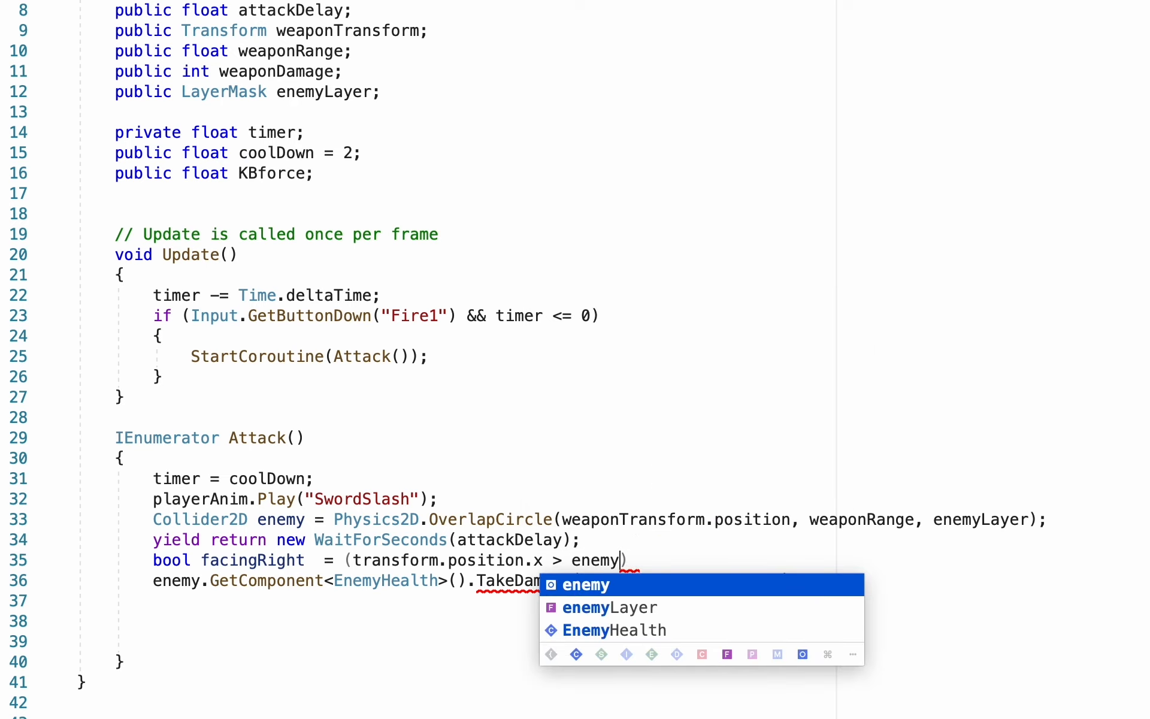
mouse_move(280, 519)
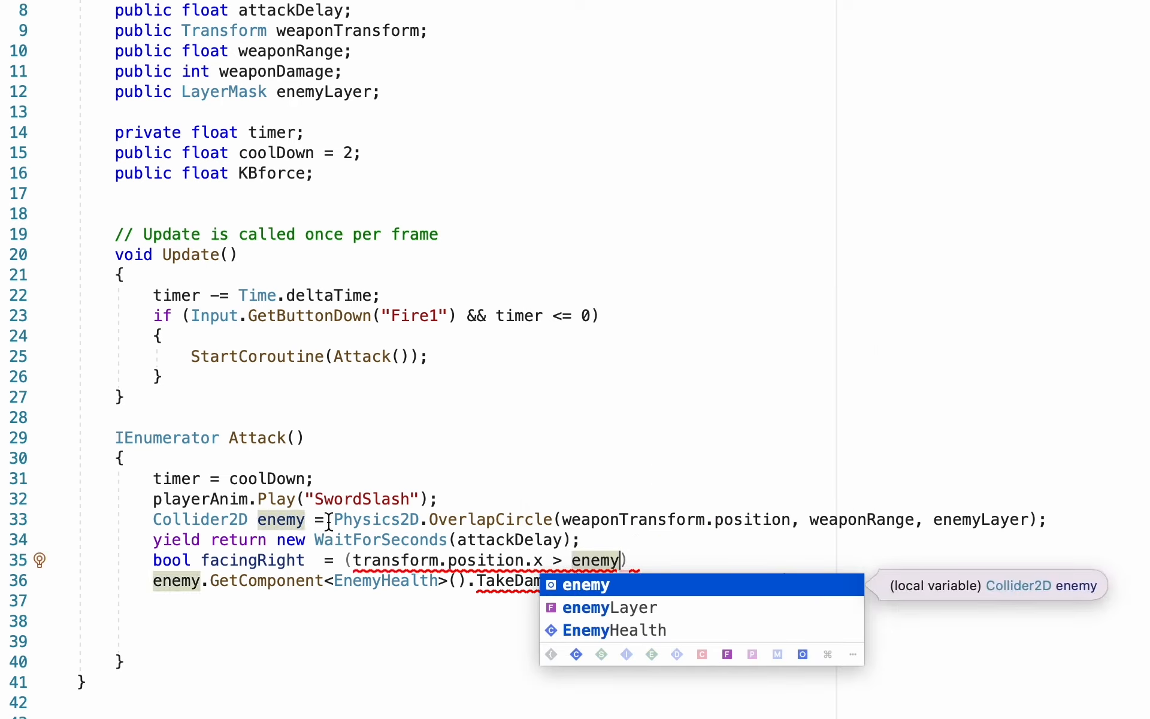
text(.transform.positi)
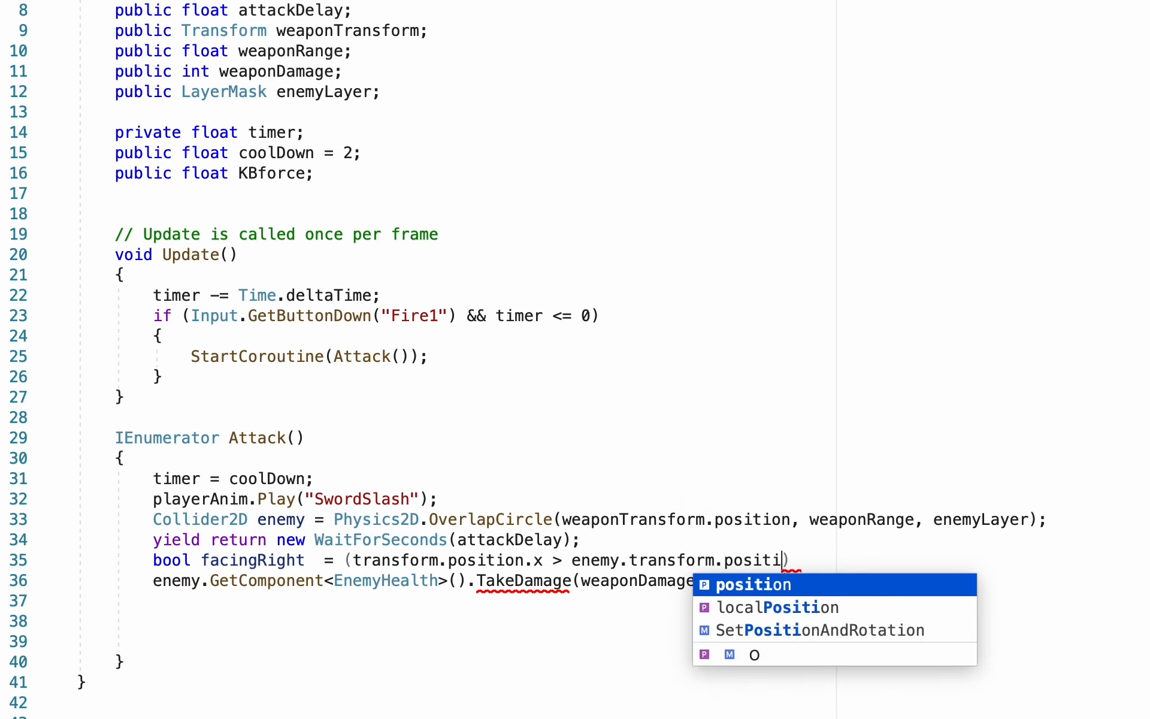
key(Tab)
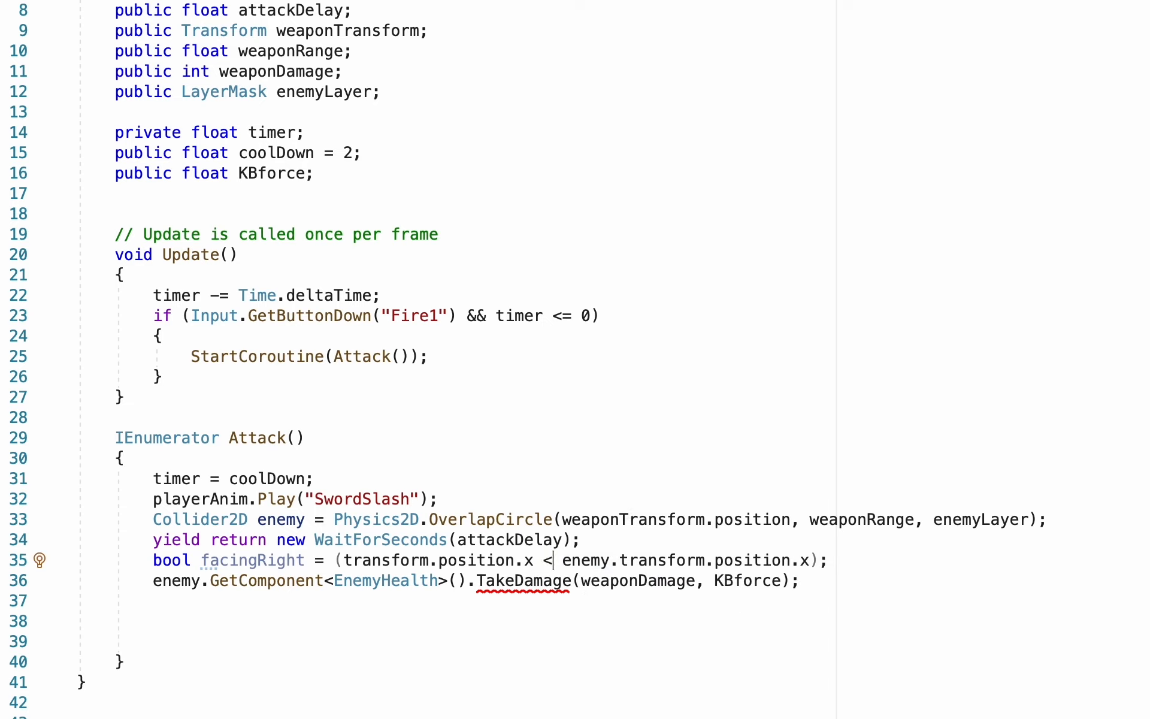
mouse_move(460, 581)
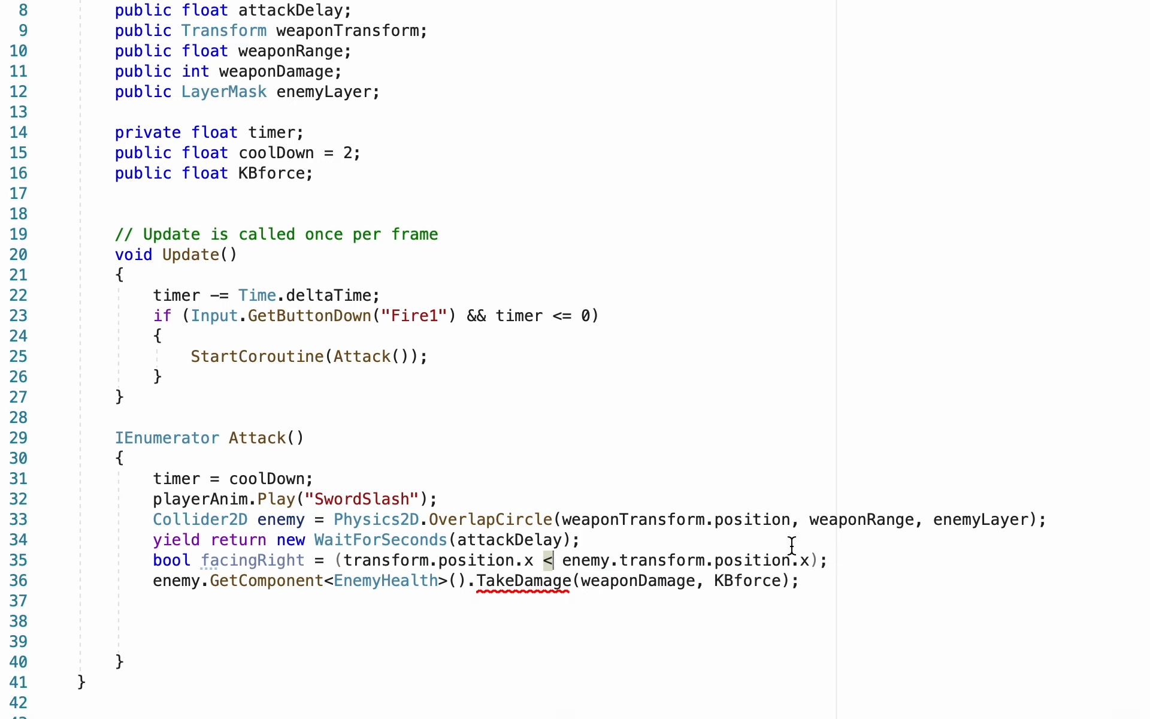
mouse_move(635, 556)
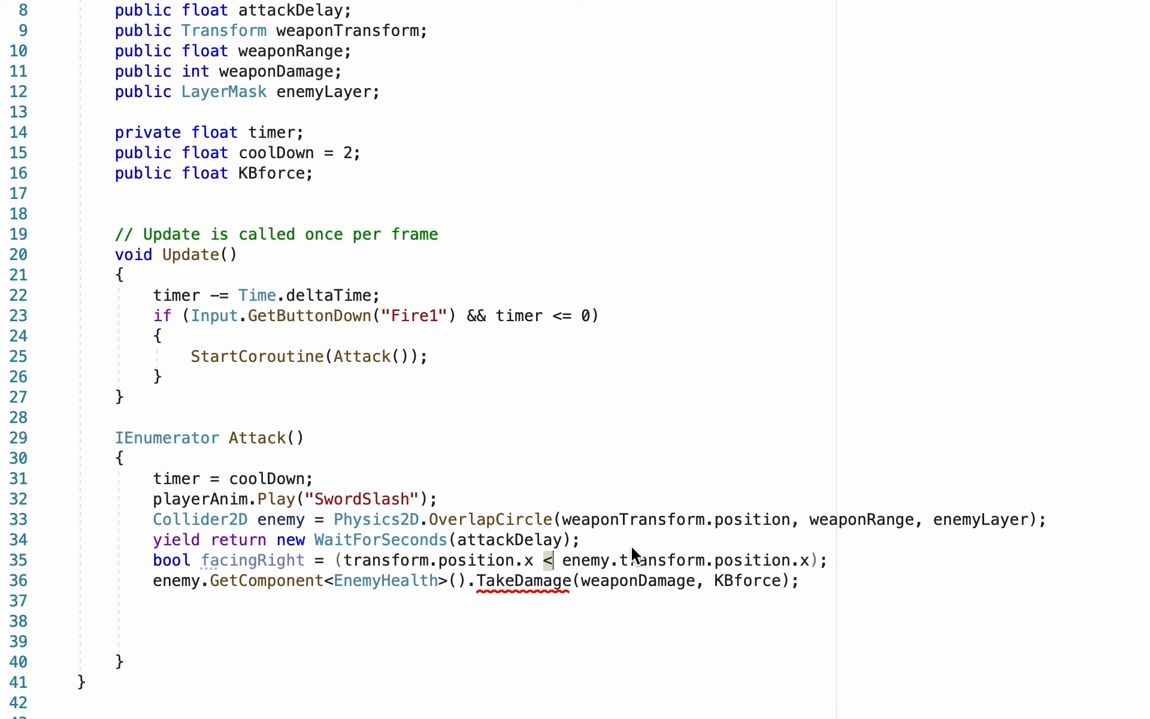
mouse_move(819, 563)
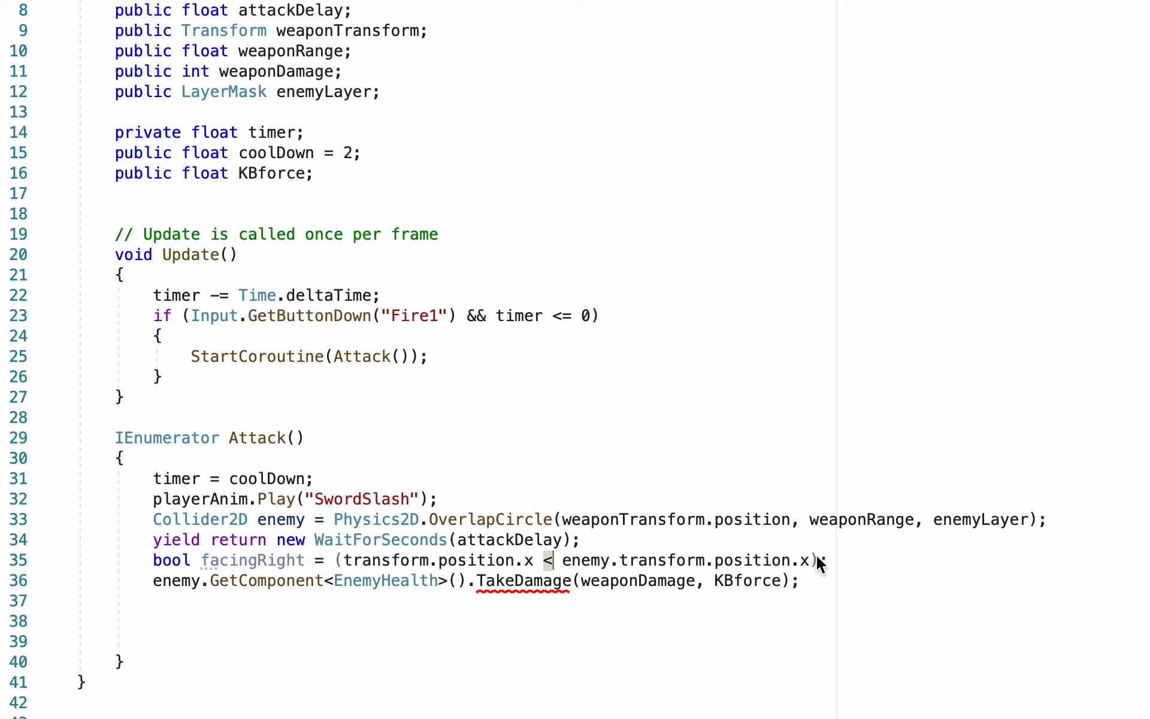
mouse_move(842, 671)
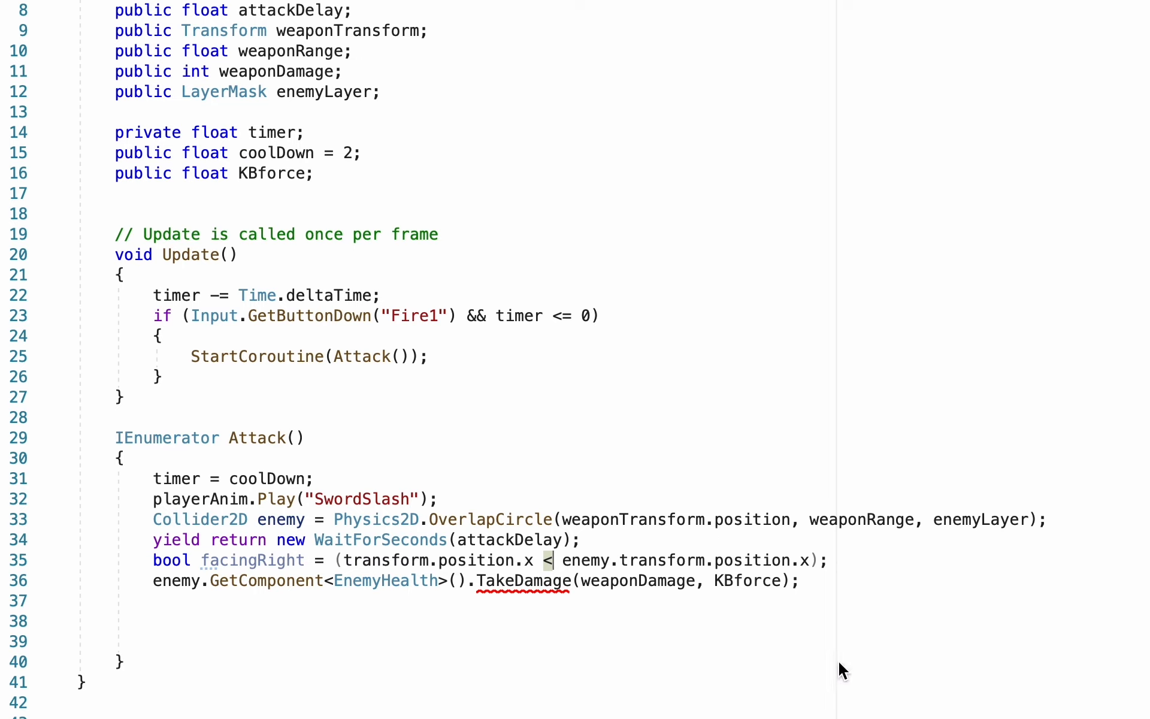
mouse_move(236, 580)
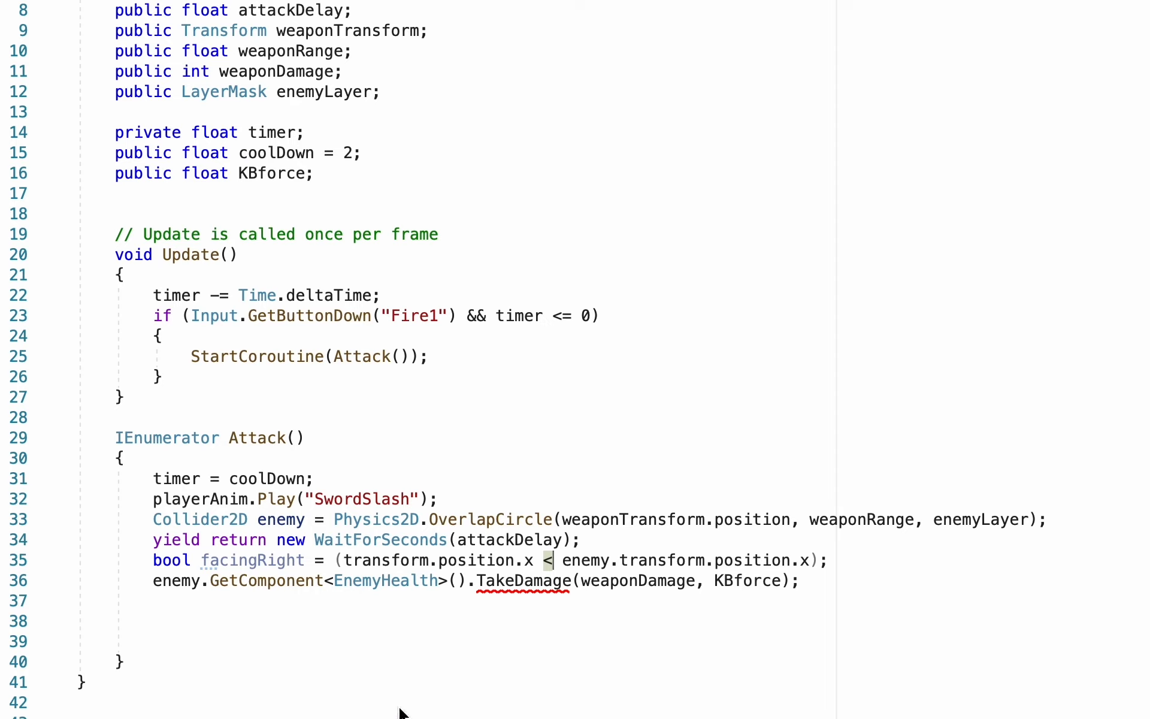
mouse_move(370, 629)
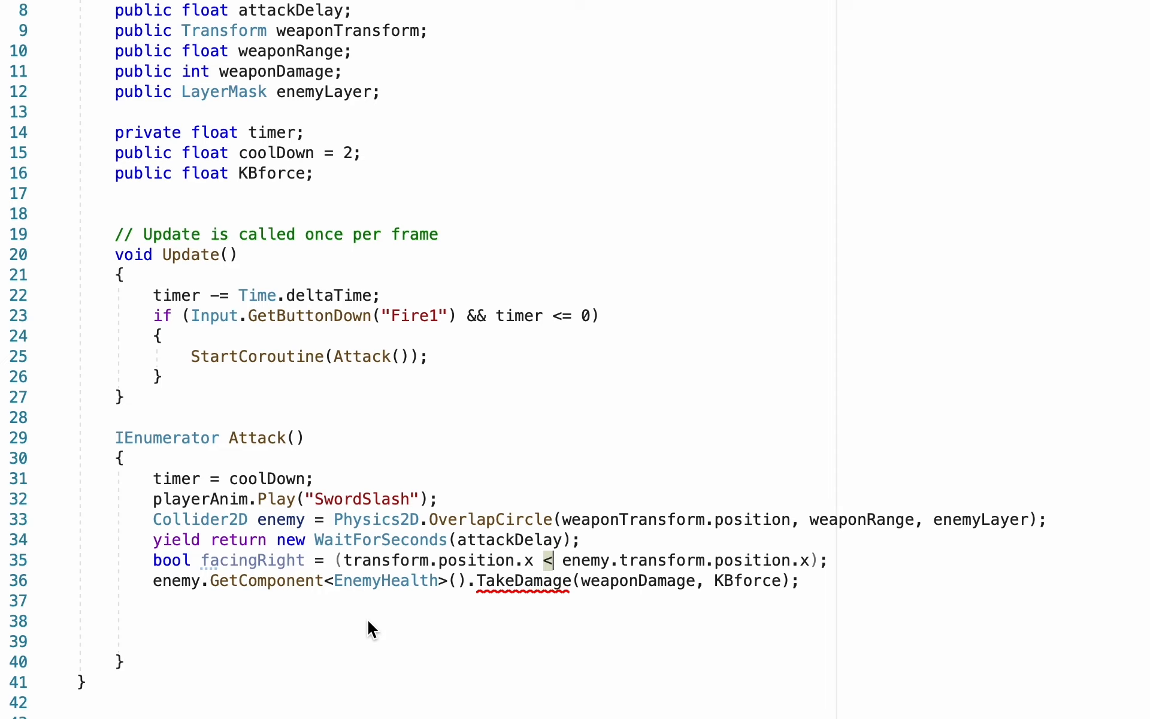
mouse_move(711, 597)
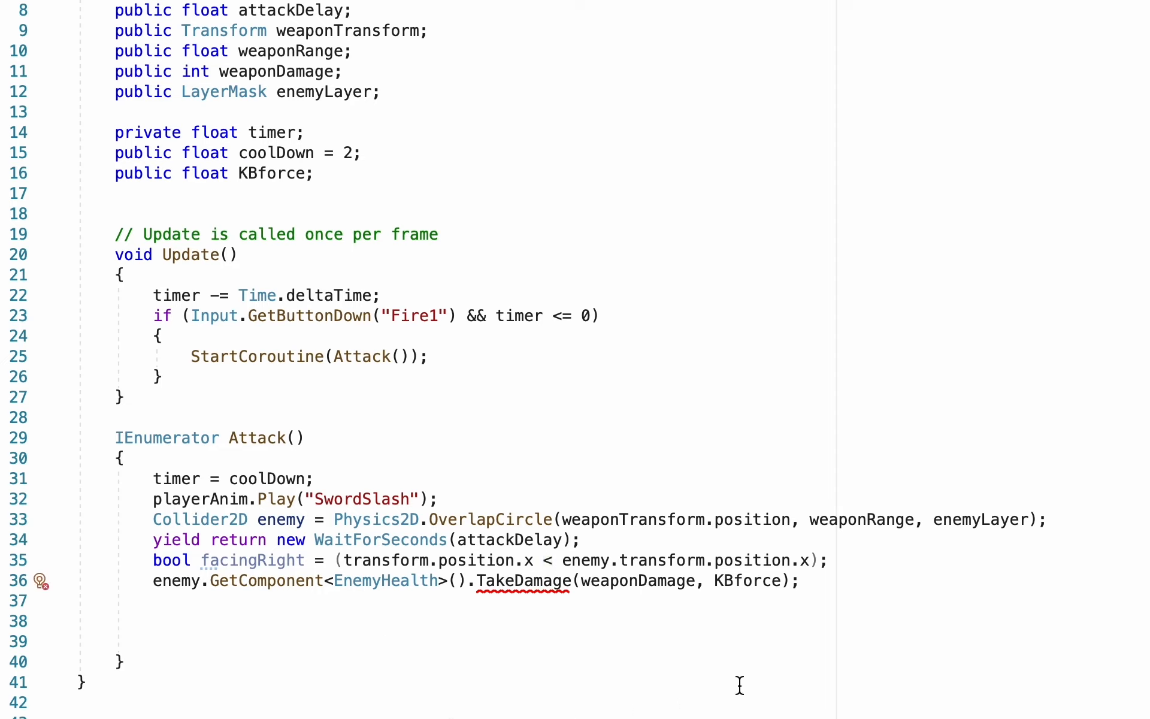
Step: Pass facingRight to TakeDamage between weaponDamage and KBforce
text(facingRight,)
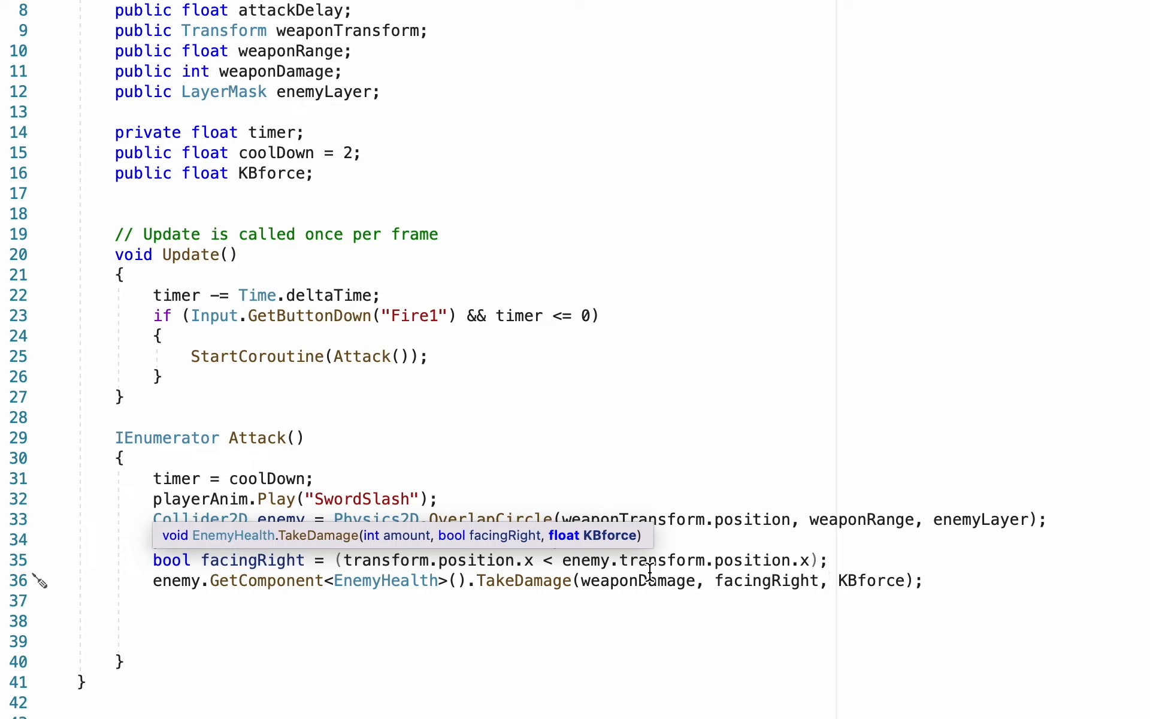
mouse_move(504, 139)
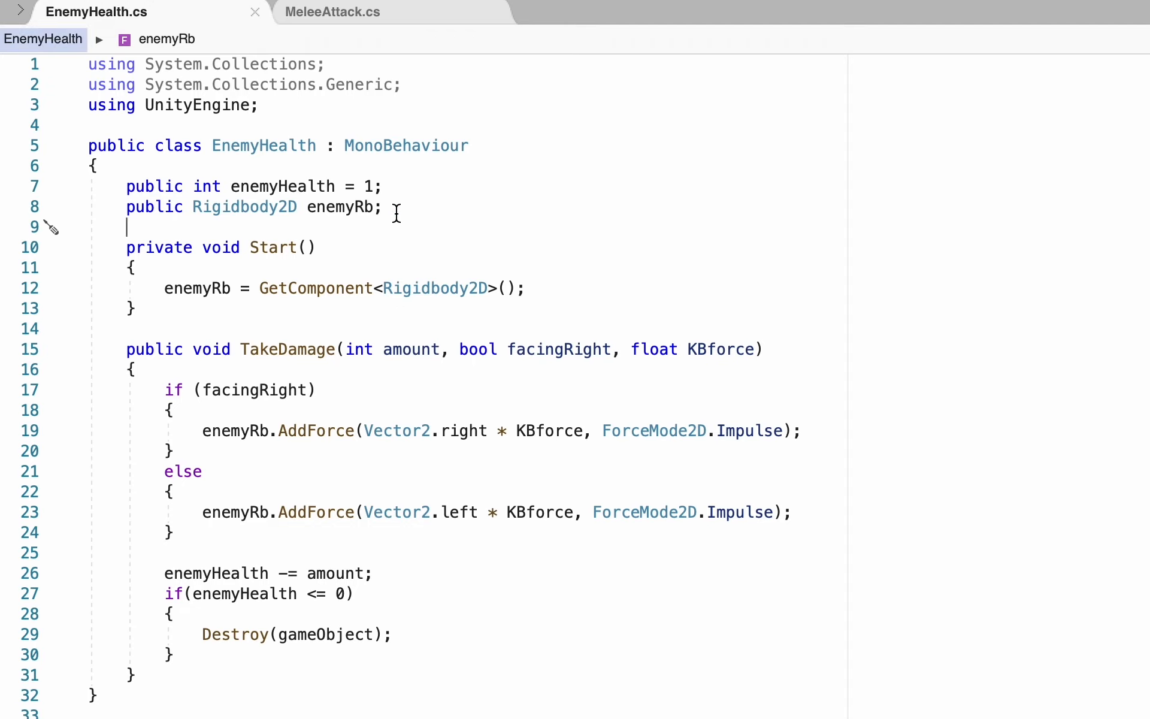
Step: Declare public float delayTime = .15f below enemyRb
text(p)
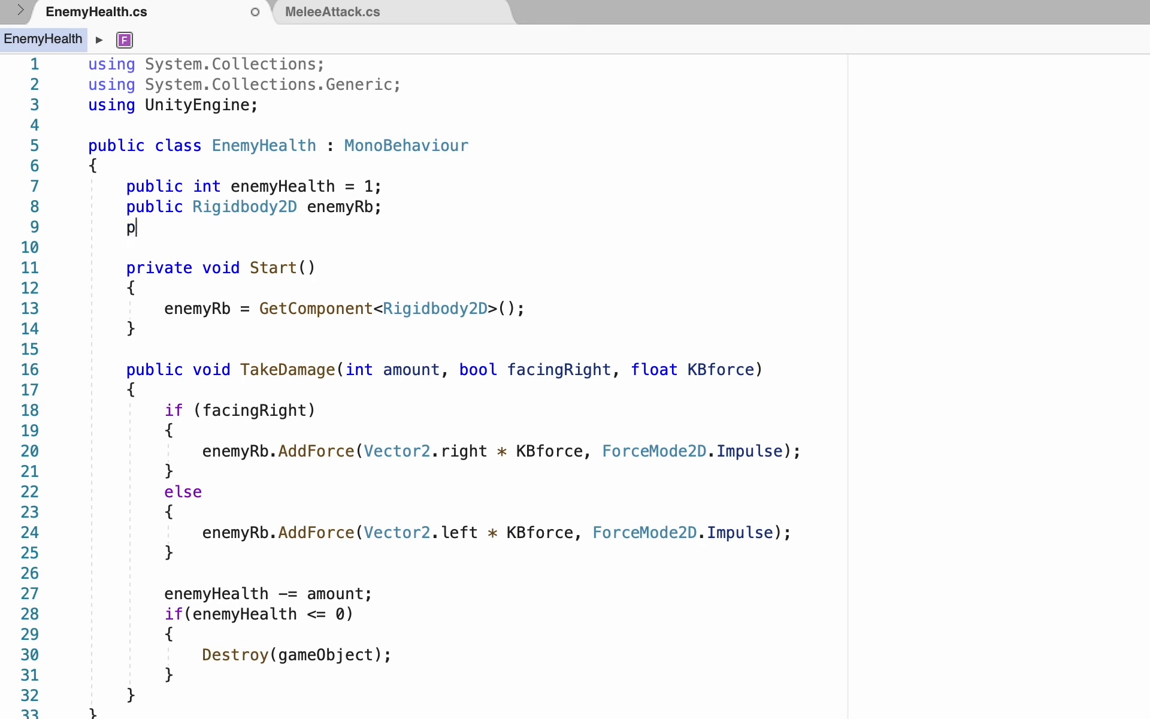
text(ublic float del)
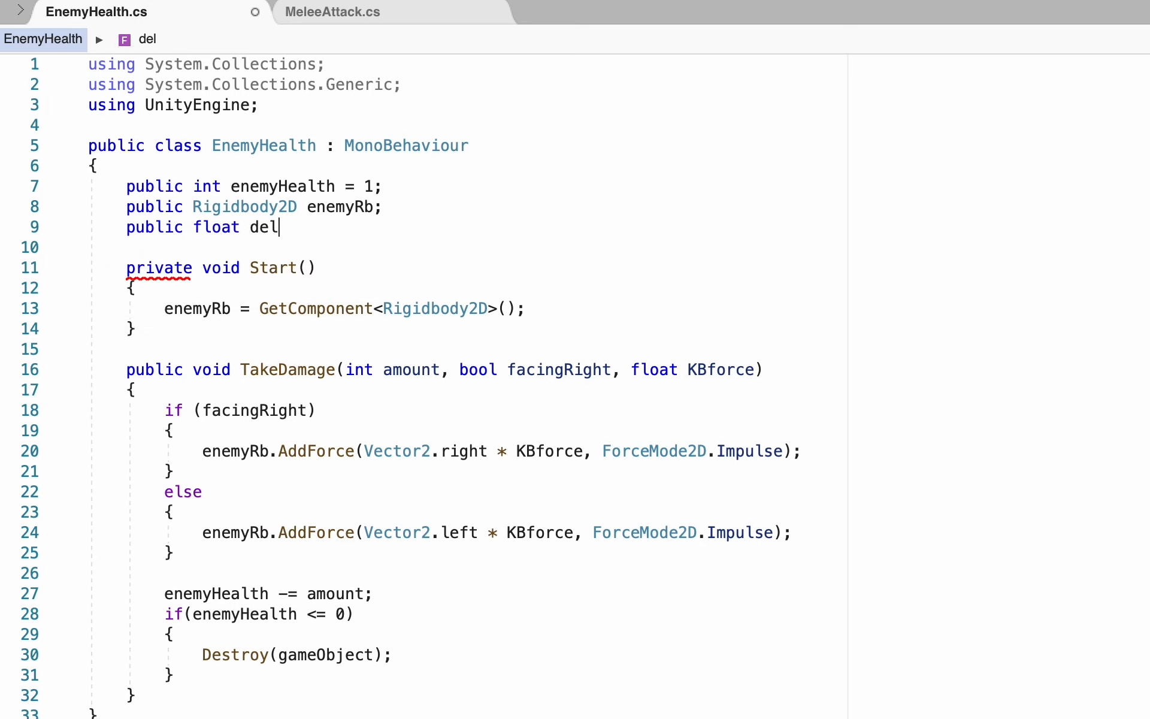
text(ayTime = ;)
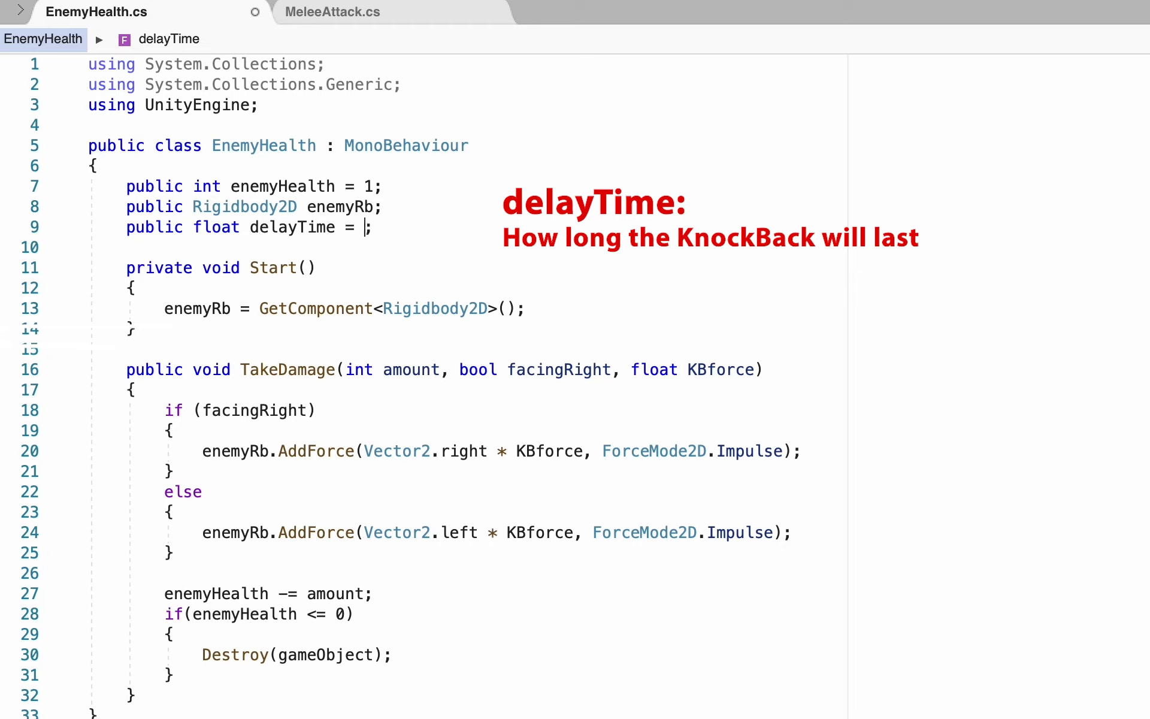
text(.15)
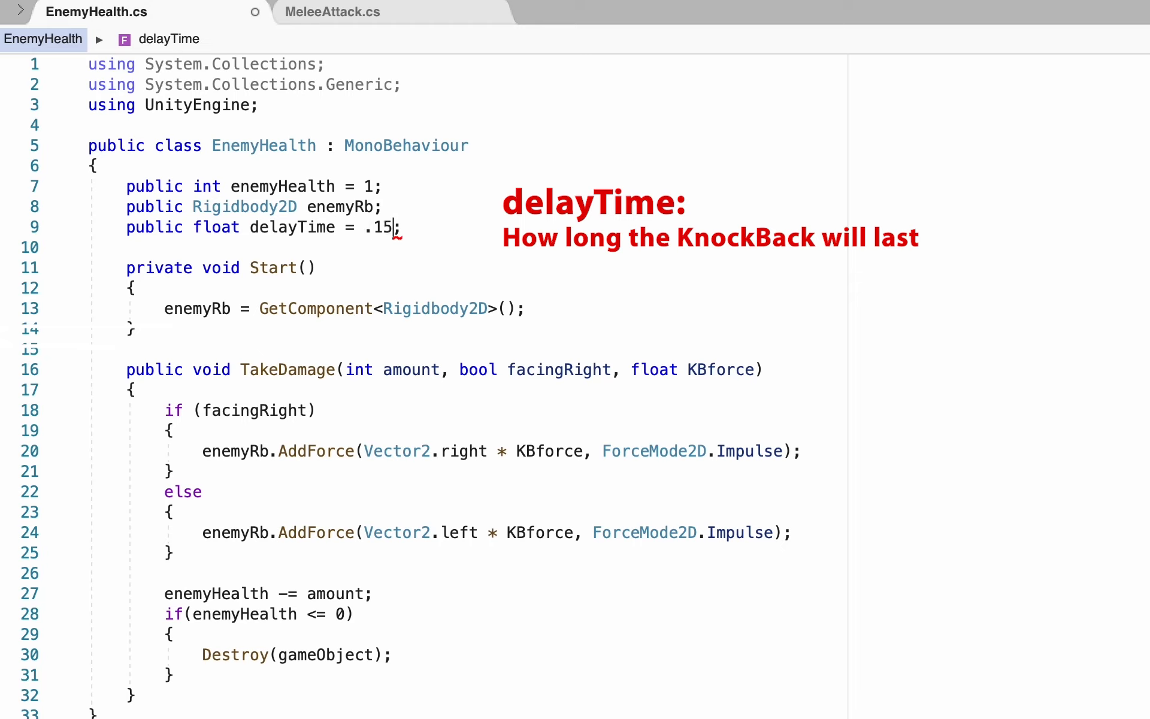
text(f)
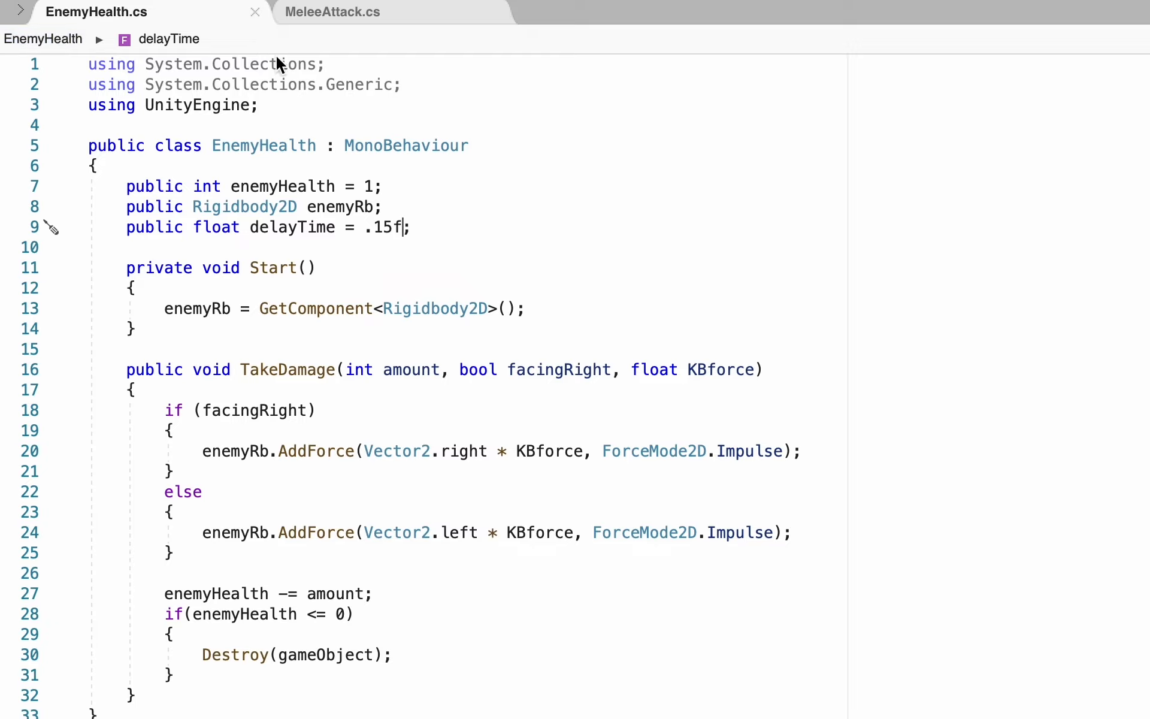
mouse_move(653, 417)
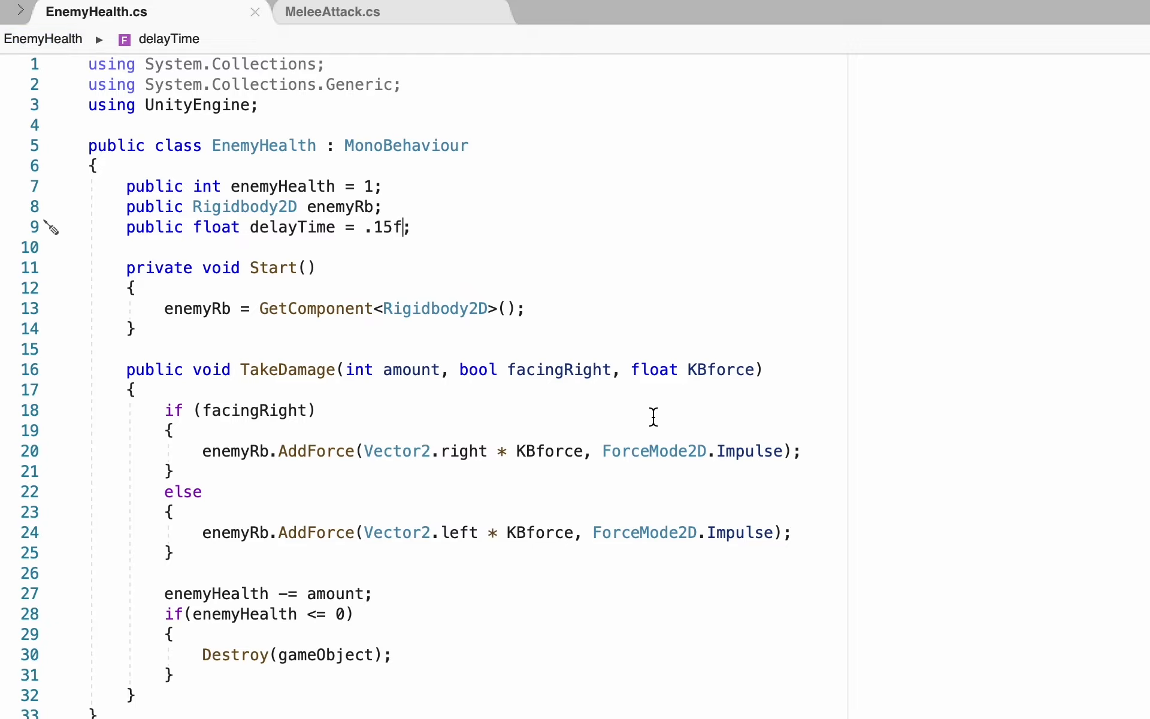
scroll(down, 3)
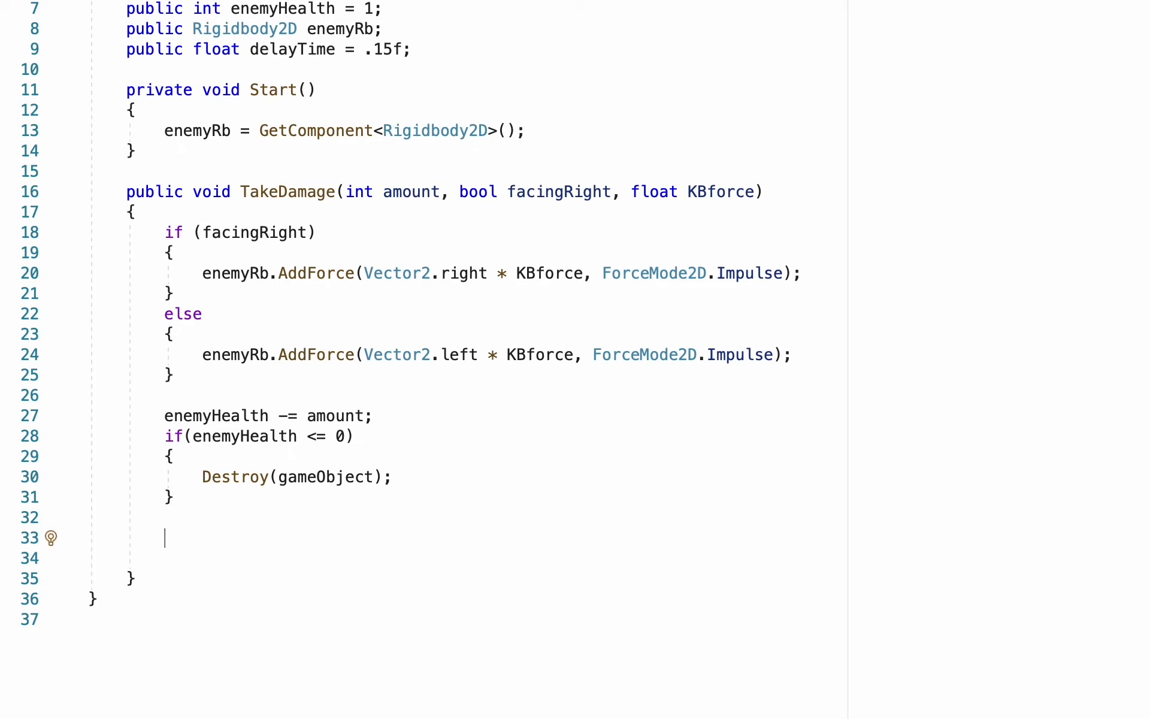
Step: End TakeDamage with StartCoroutine(Delay()) and stub an empty IEnumerator Delay() method
text(StartCor)
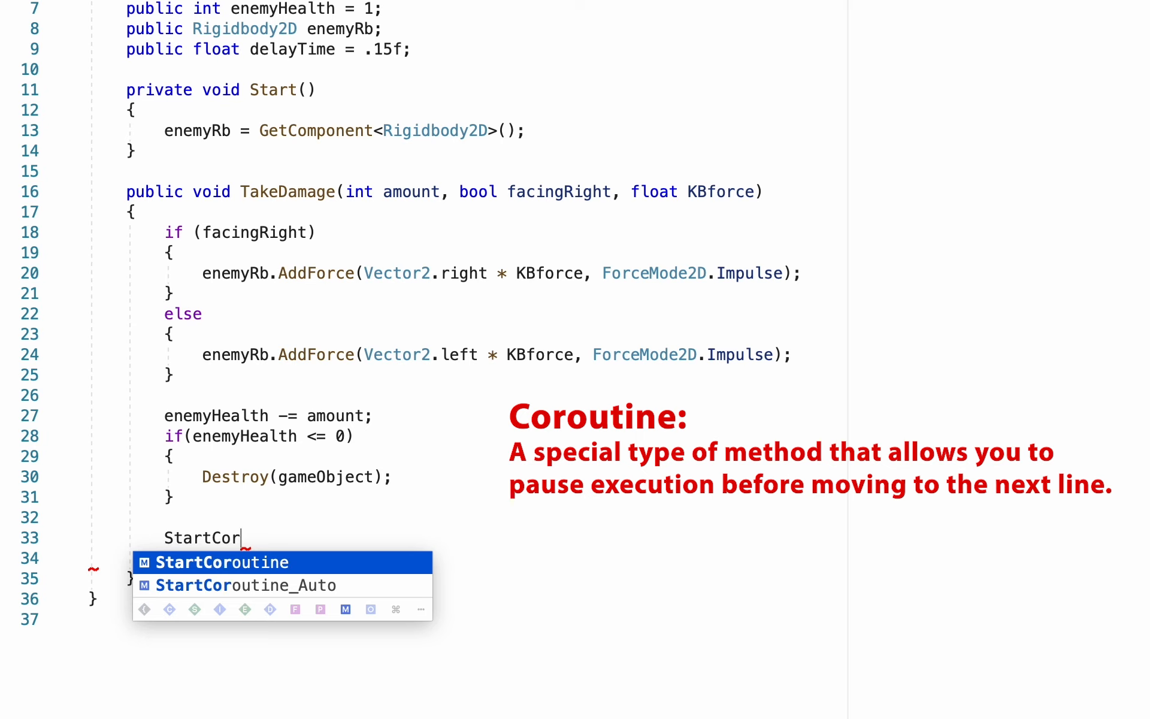
text(outine(Delay());)
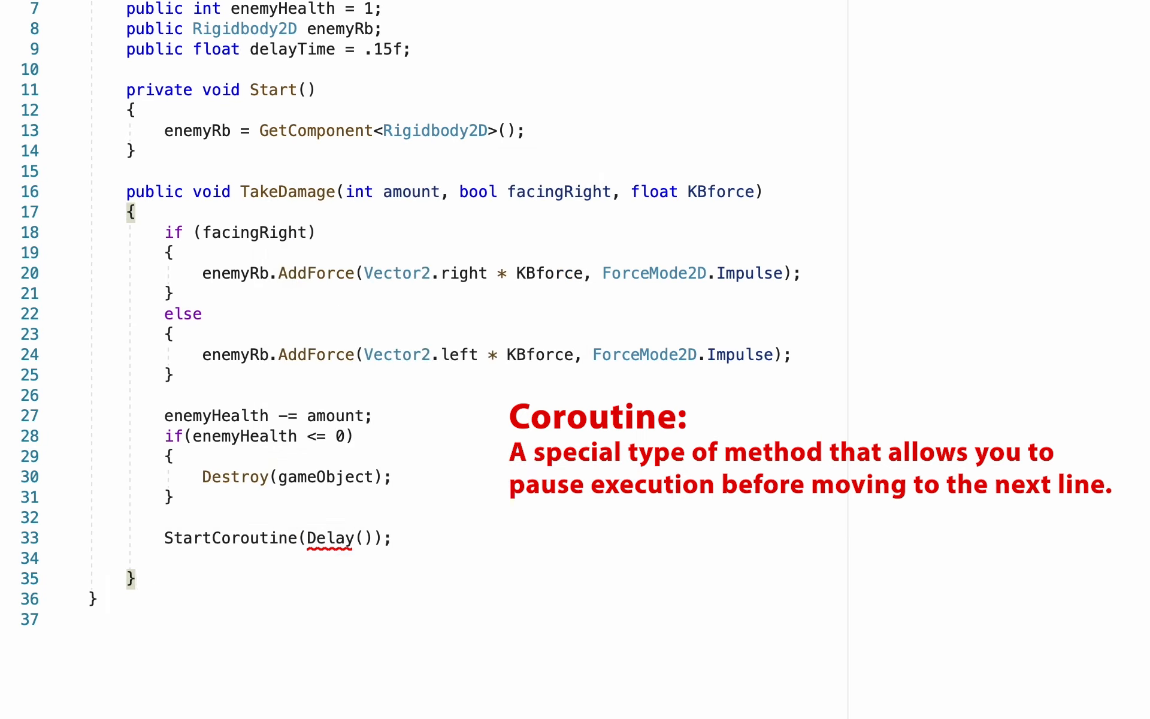
text(I)
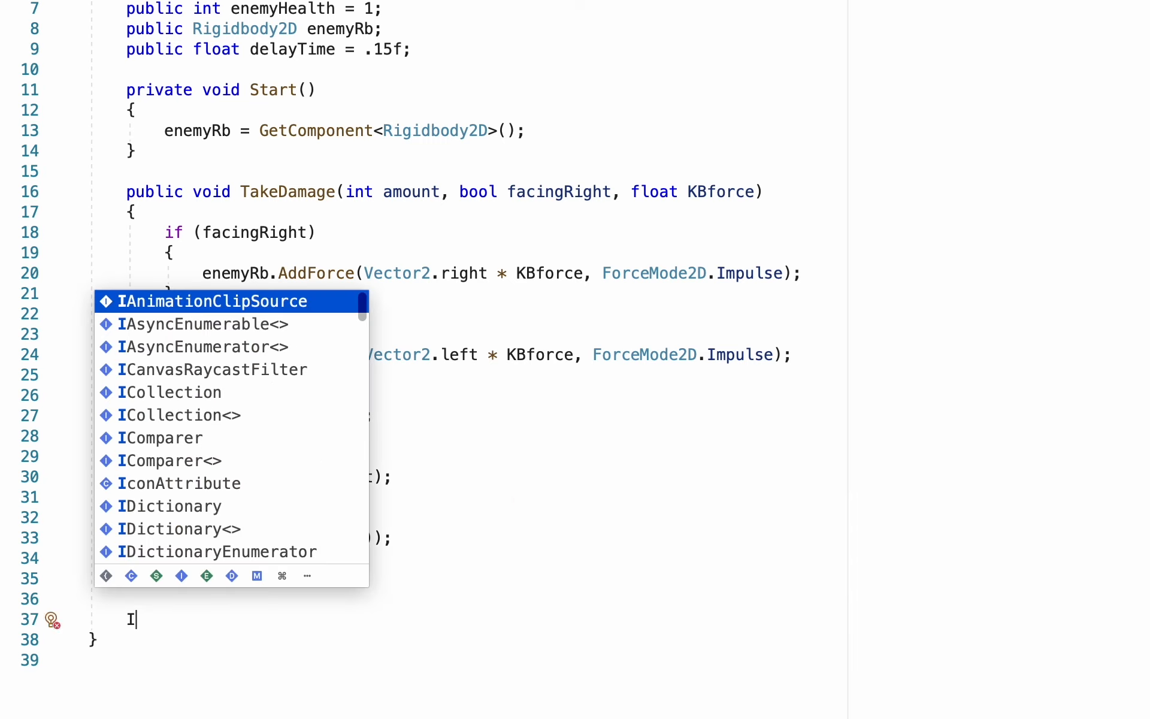
text(Enumerator)
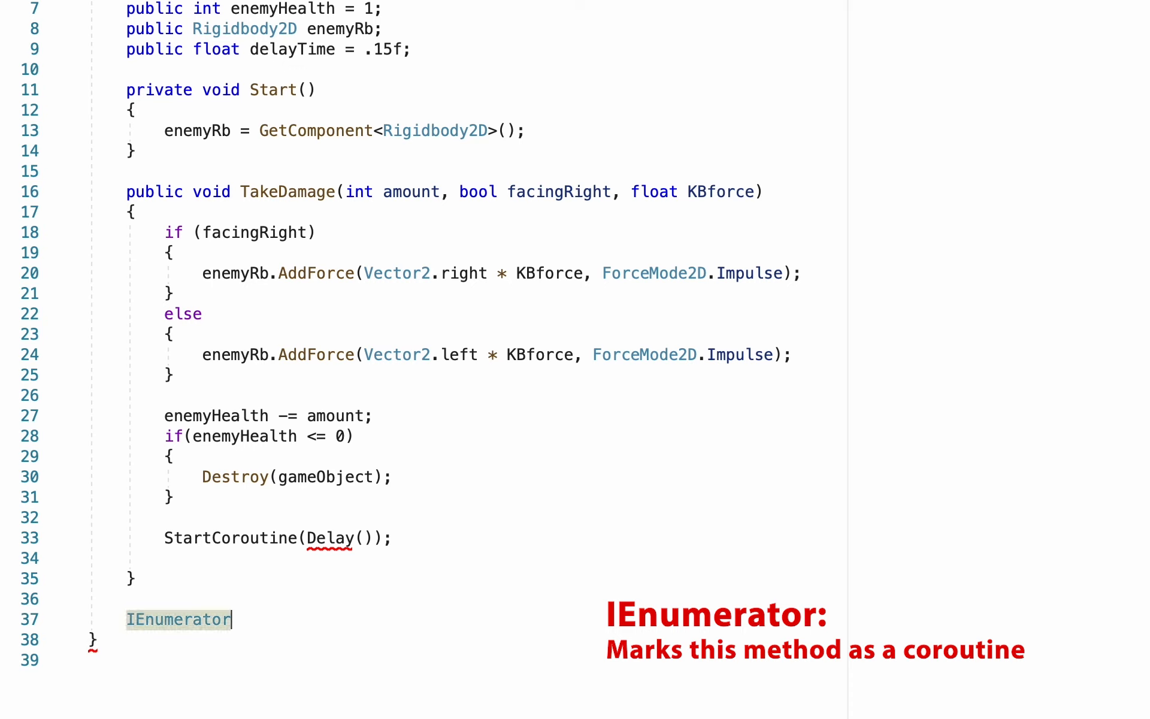
text(Delay)
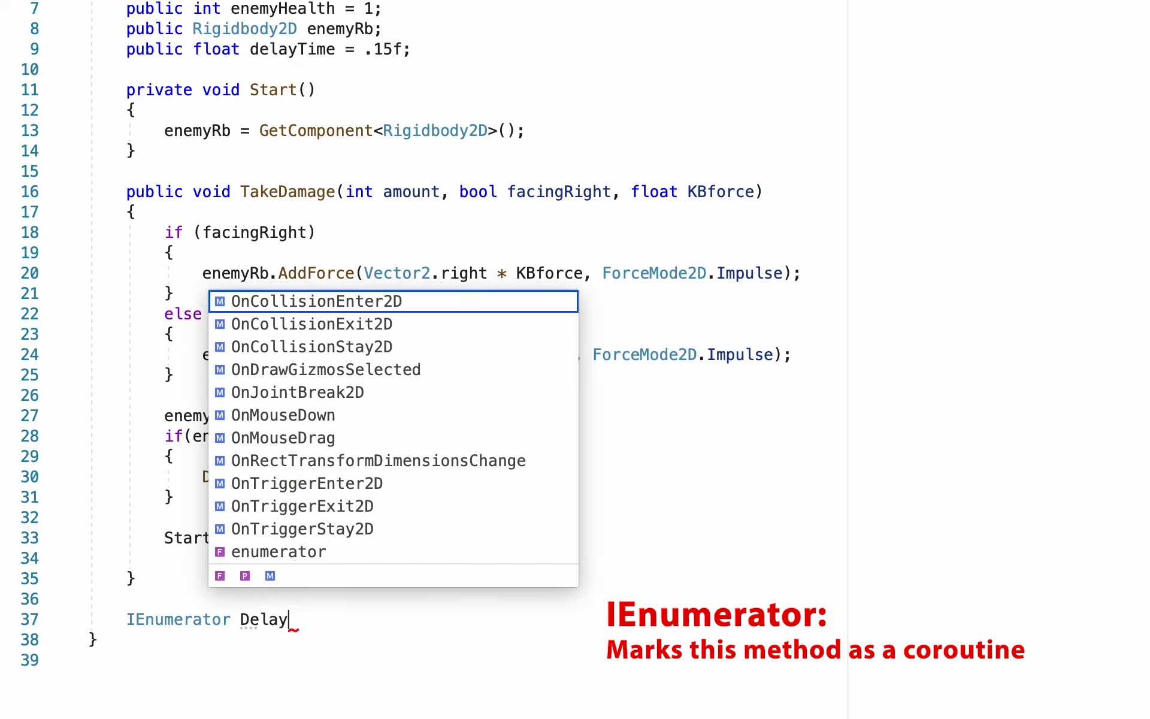
text(())
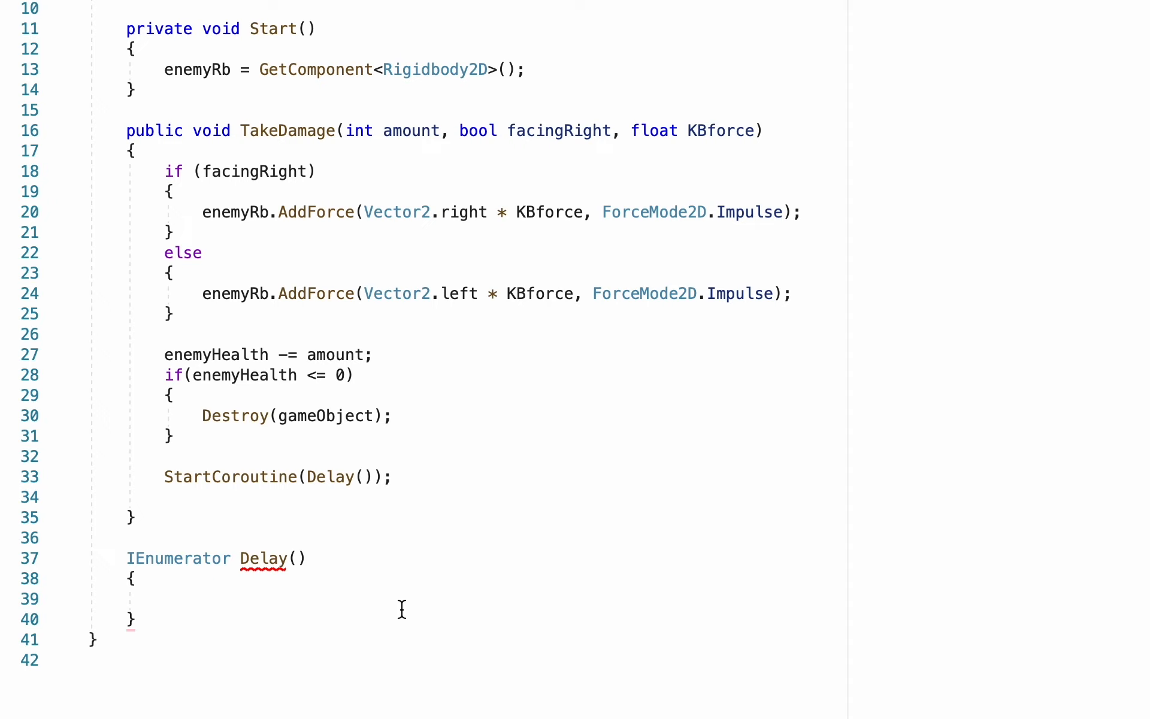
Step: Add yield return new WaitForSeconds(delayTime); inside Delay()
text(yield return)
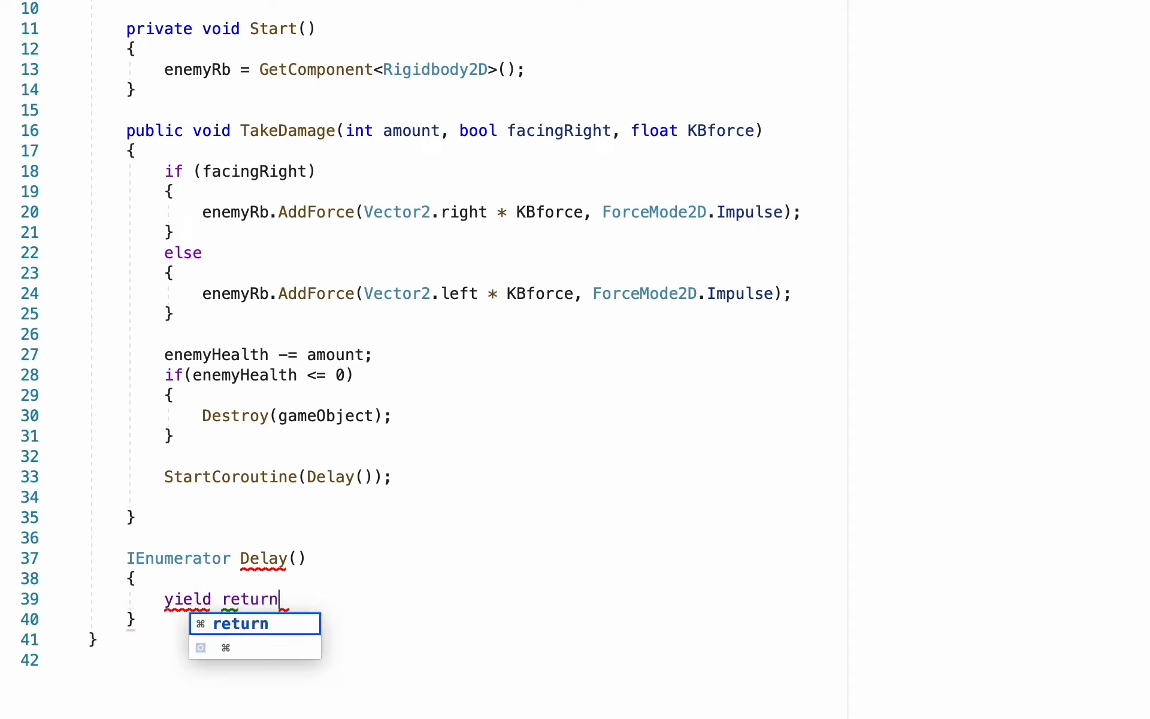
text(new WaitForSeconds()
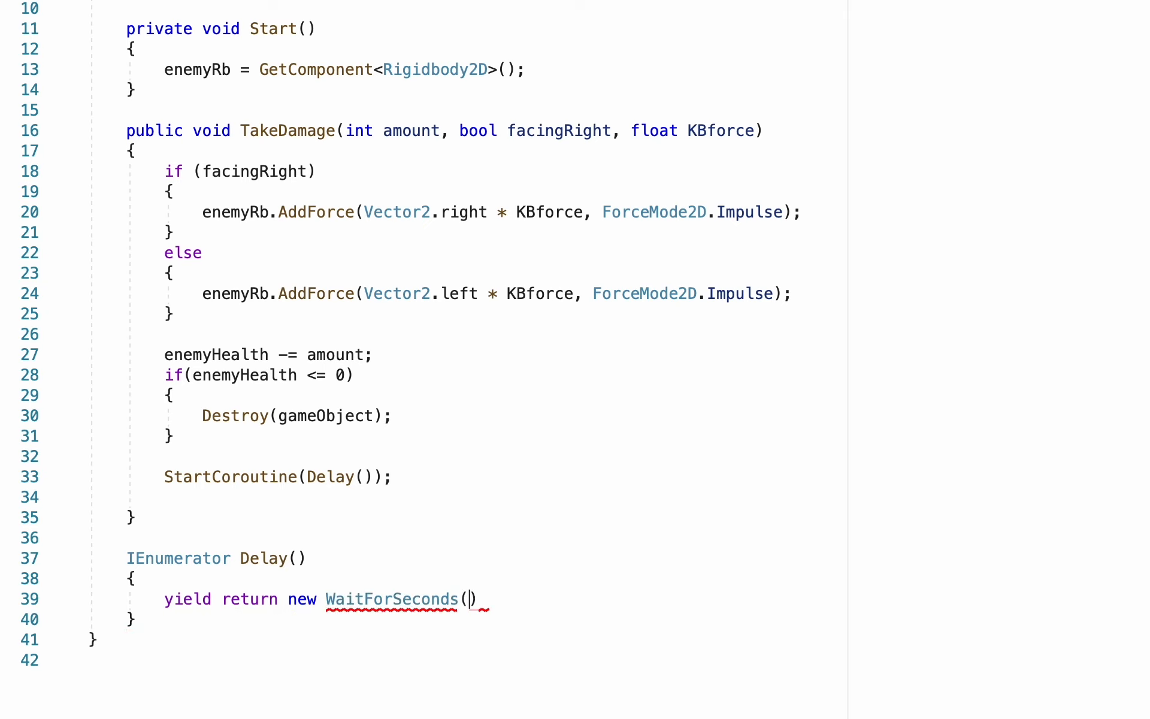
text(delayTime)
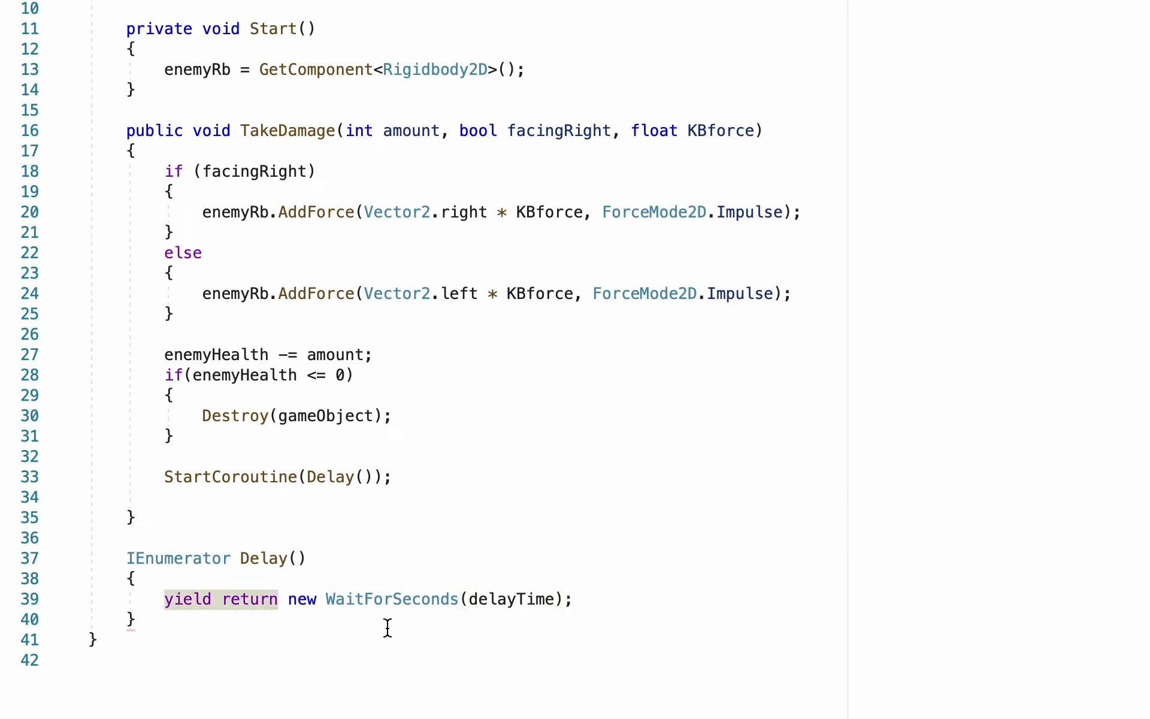
key(enter)
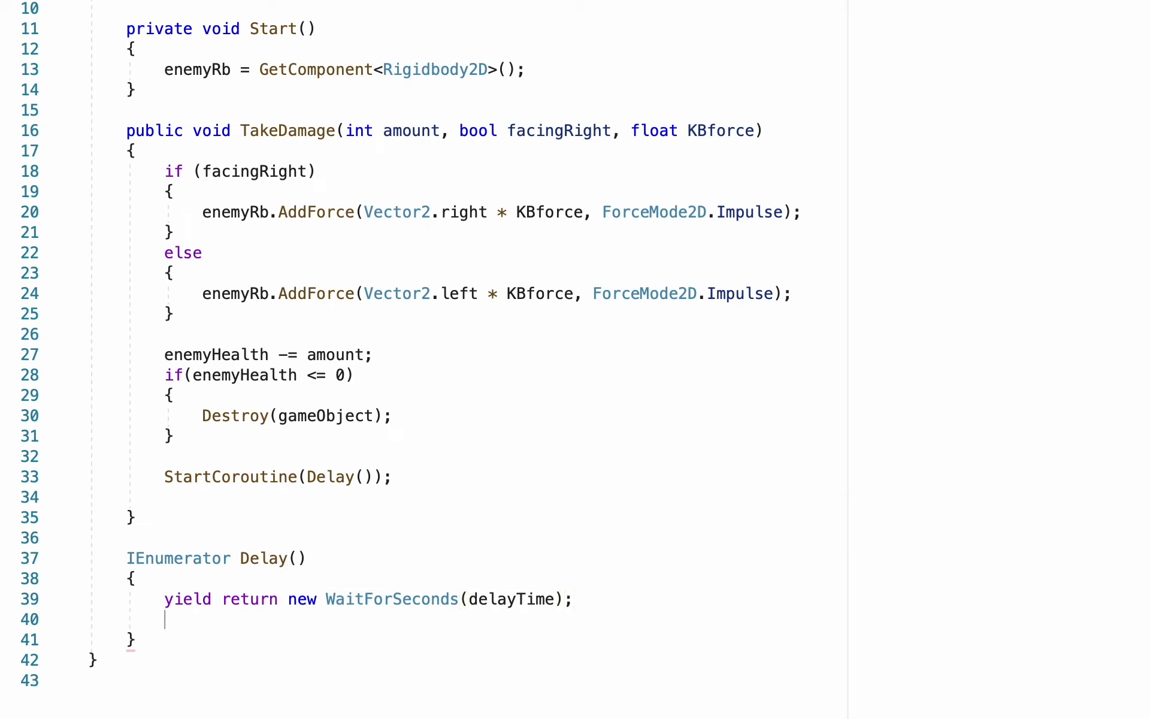
Step: Follow the wait with enemyRb.velocity = Vector2.zero; to stop the enemy
text(Ve)
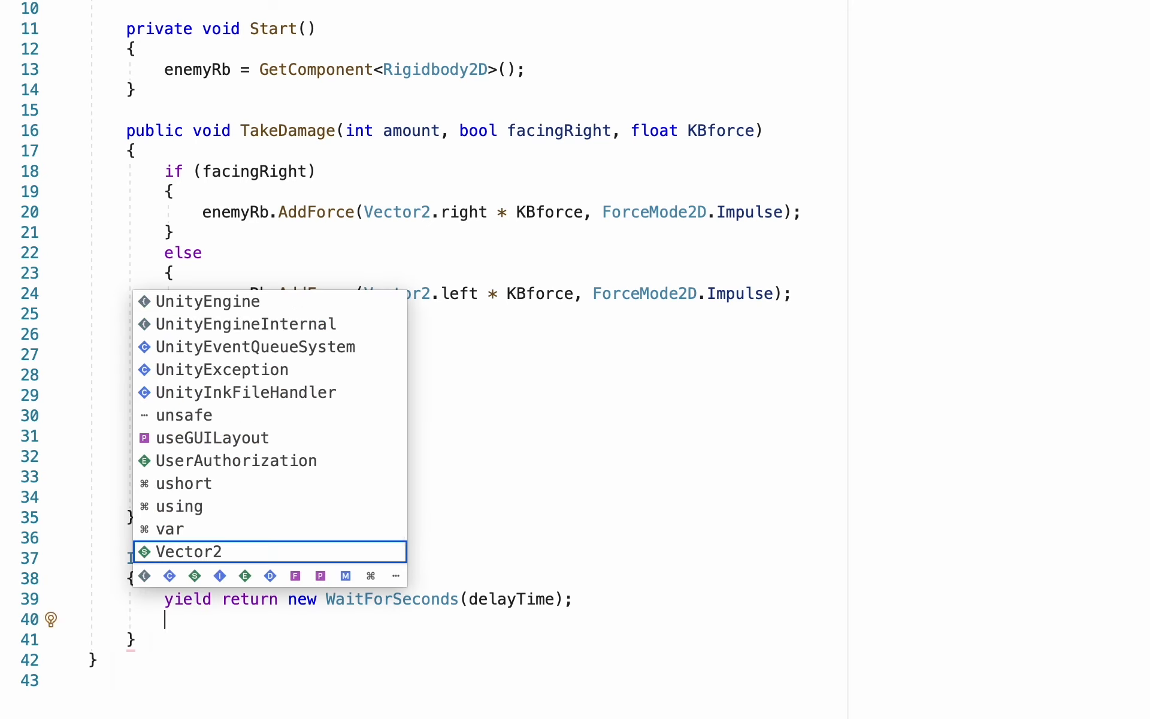
text(enemyRb.)
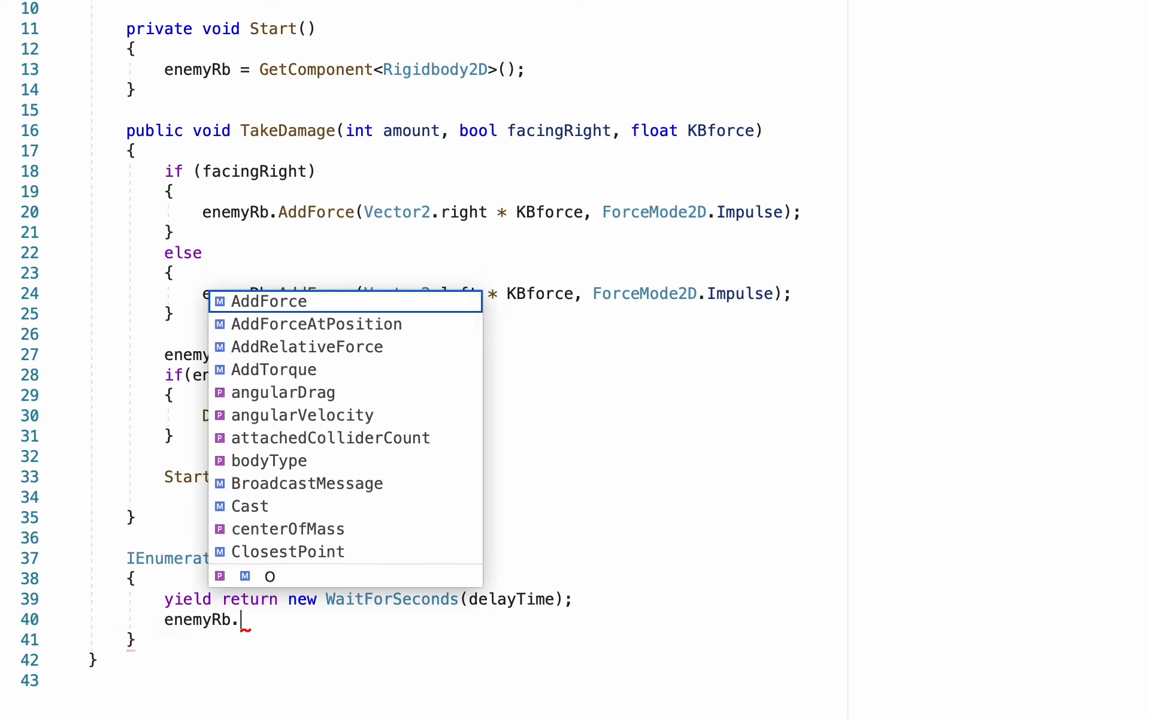
text(velocity)
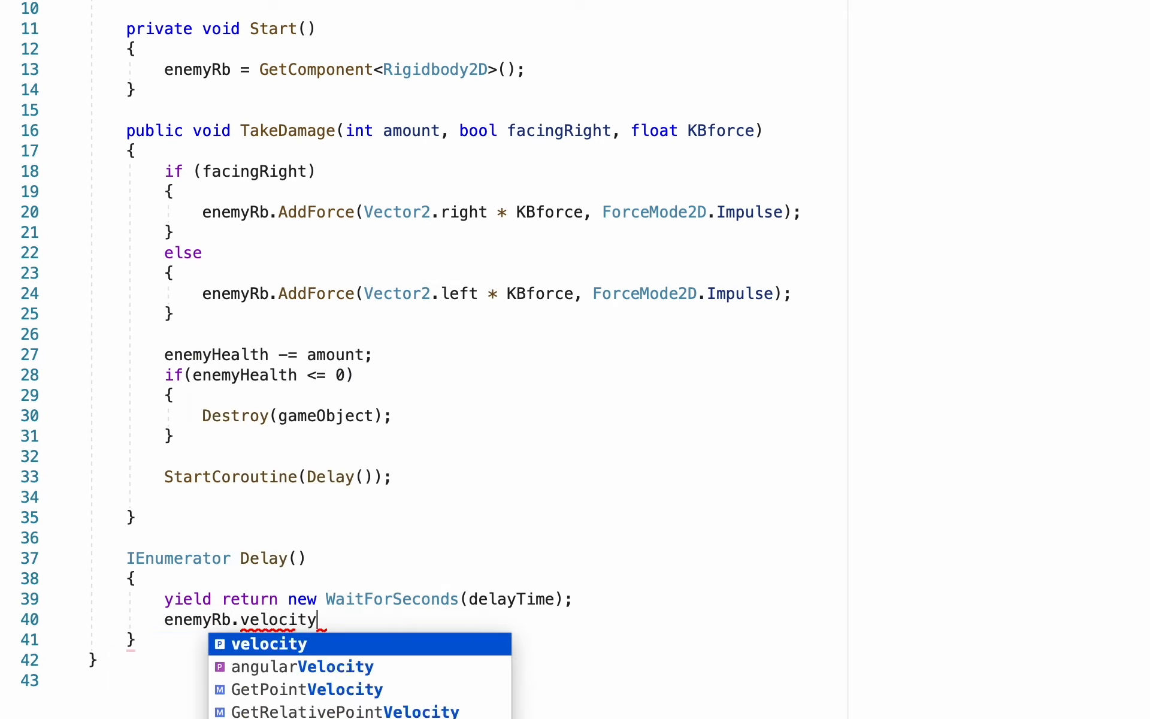
text(= Vet)
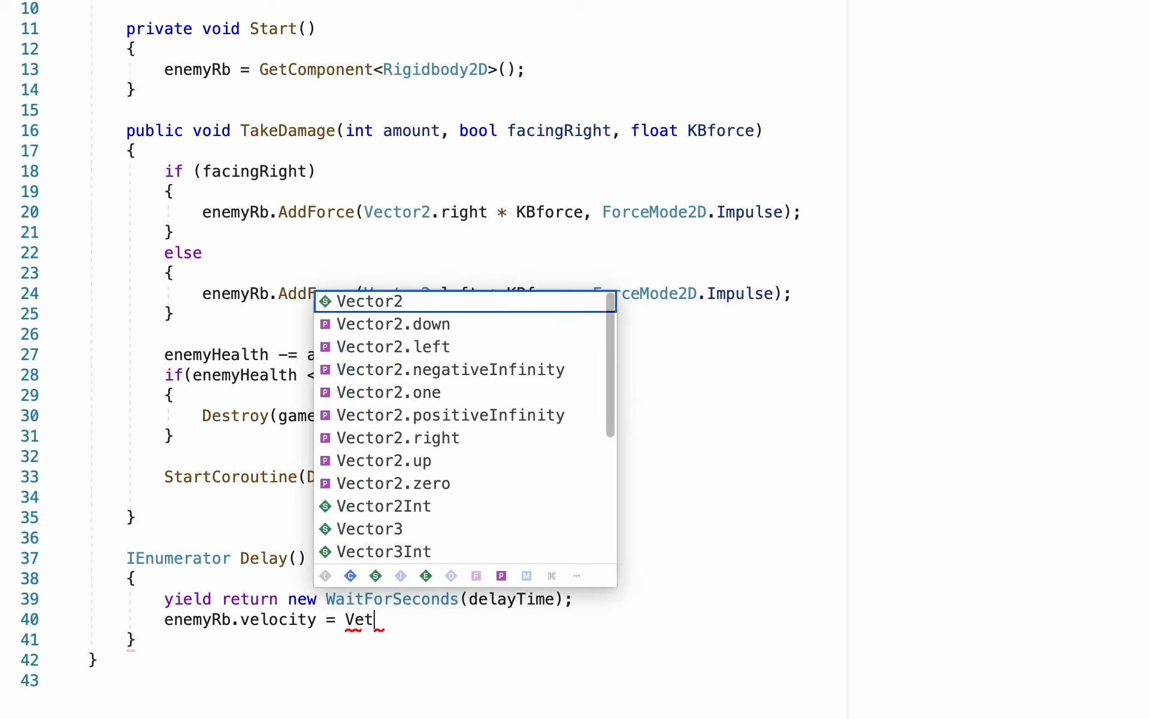
text(Vector2.)
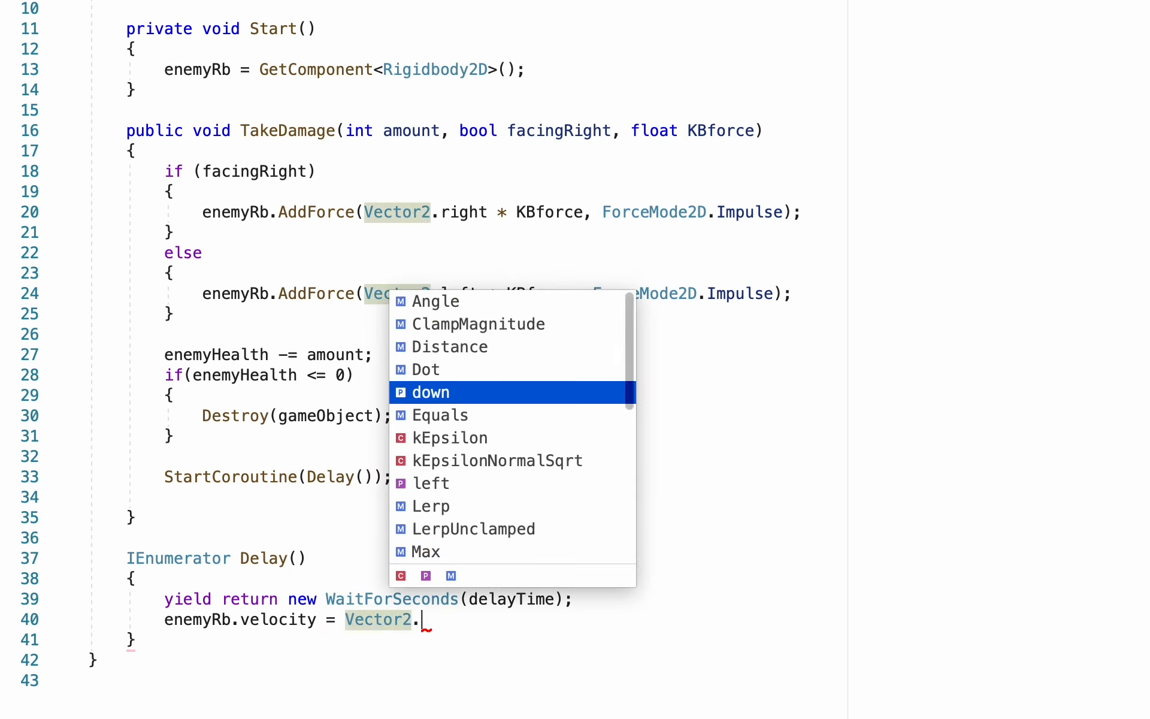
text(zero;)
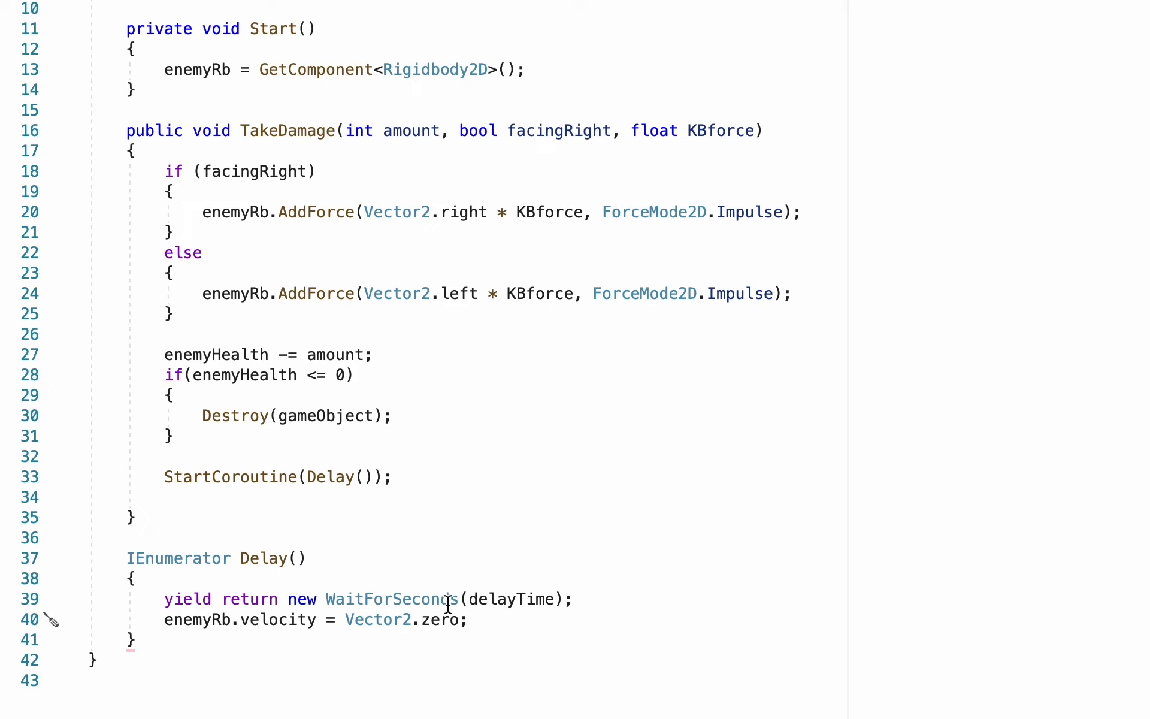
mouse_move(385, 610)
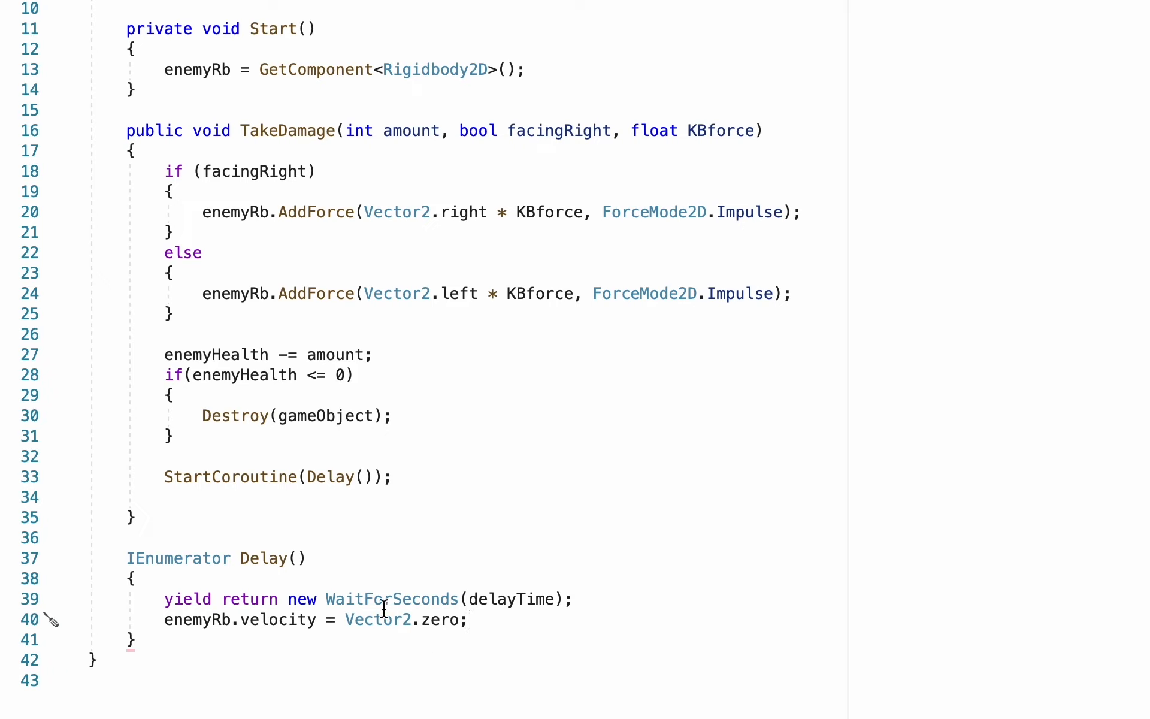